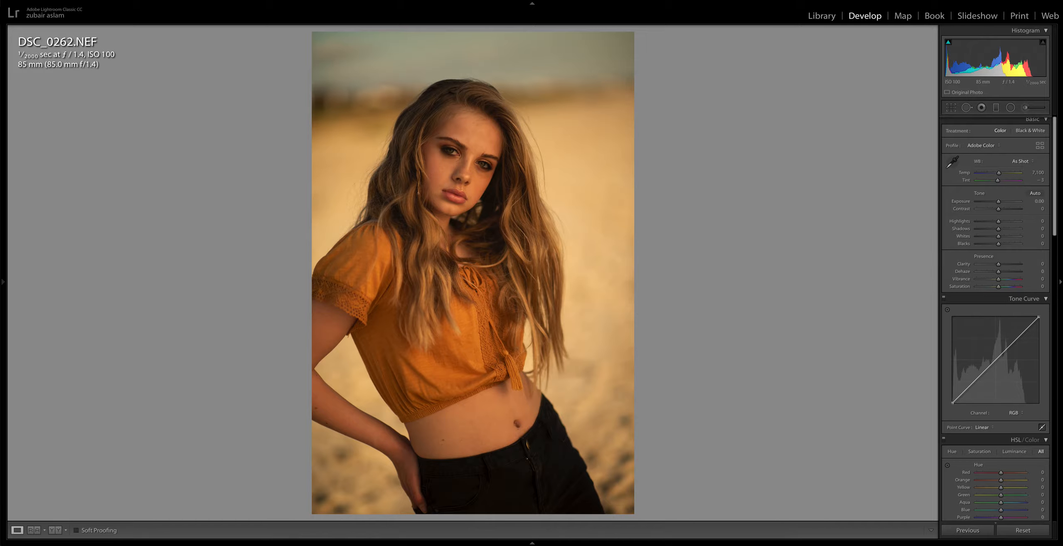
- Cool the white balance from As Shot 7,100 to about 4,983, with tint back at neutral
drag(1003, 173, 976, 172)
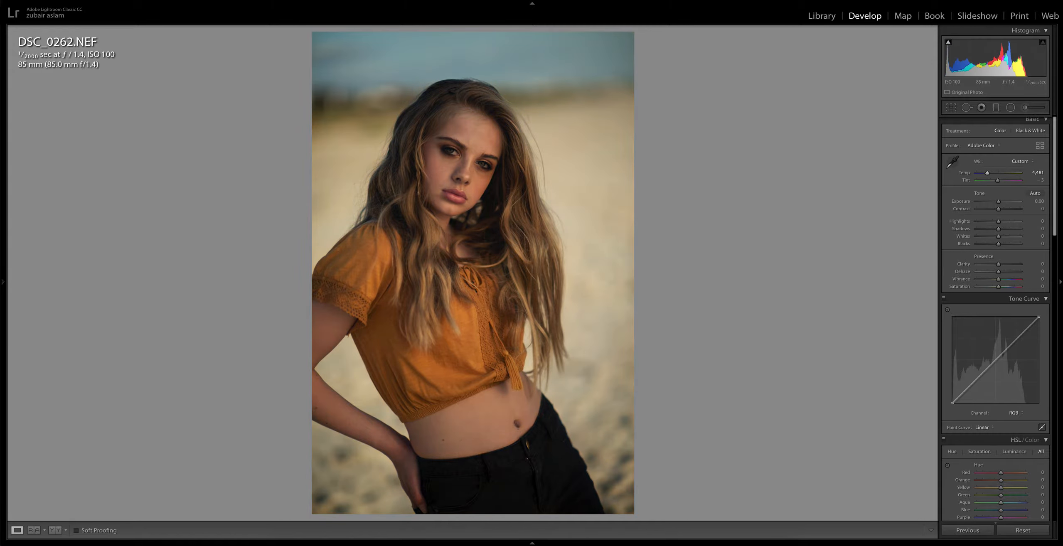
drag(1006, 173, 1009, 173)
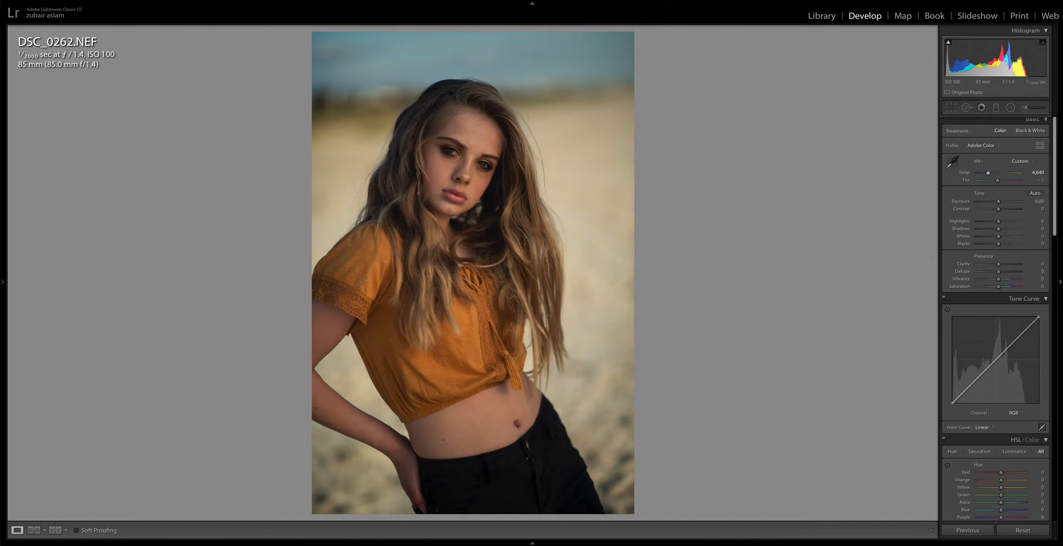
drag(1007, 172, 1001, 172)
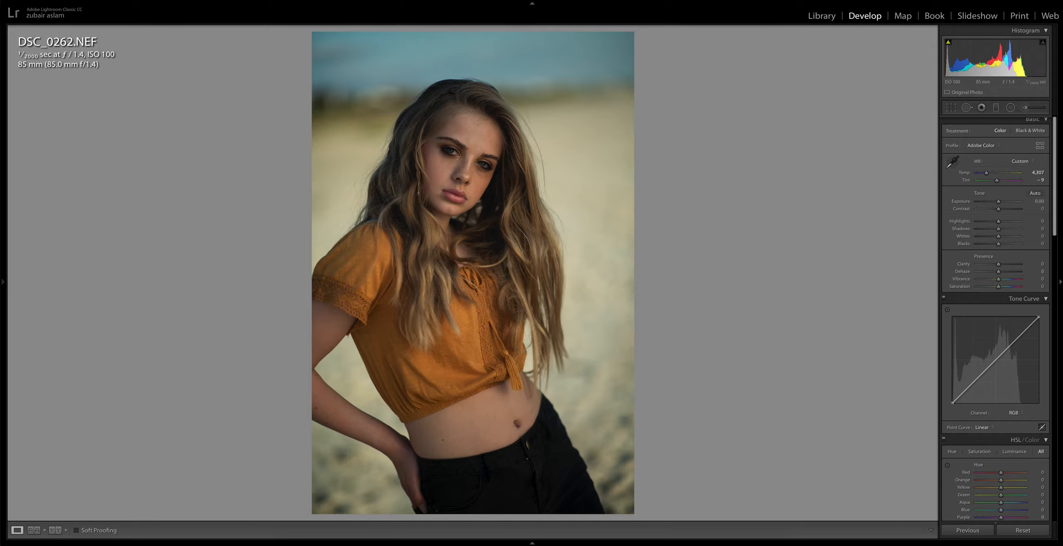
drag(1002, 173, 1027, 172)
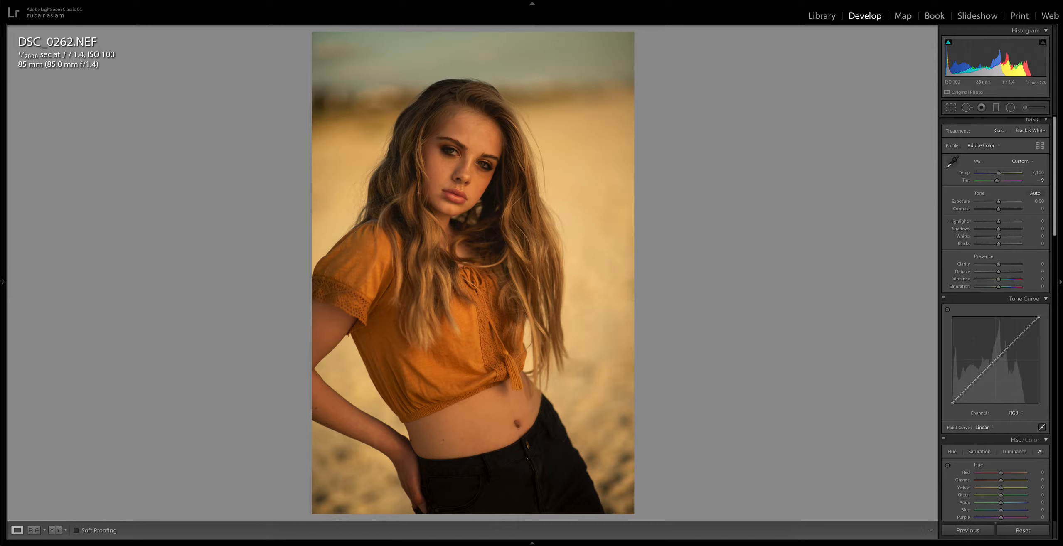
drag(997, 180, 1001, 180)
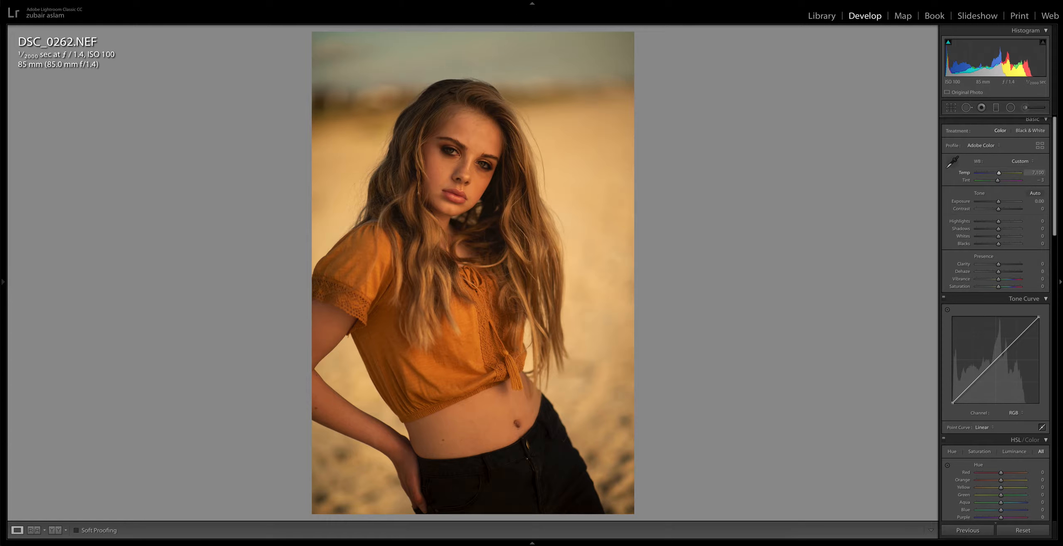
drag(1017, 172, 1000, 172)
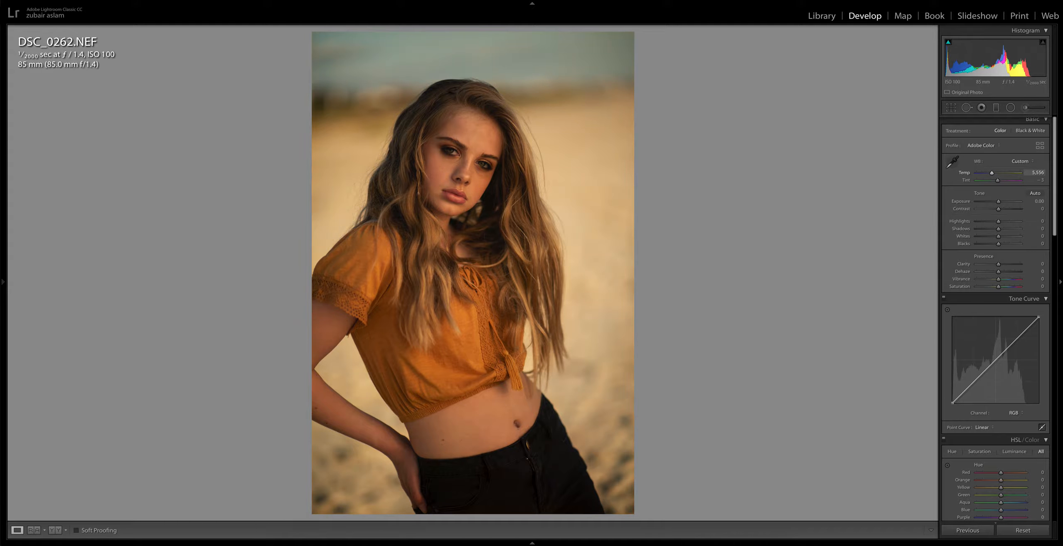
drag(1008, 172, 989, 172)
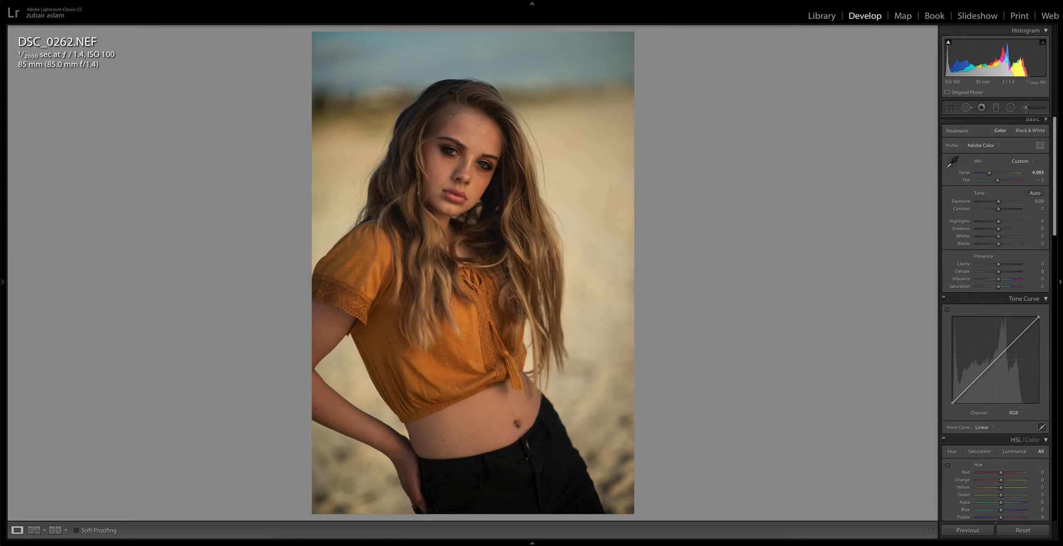
- Lower Contrast to -8 and switch the profile from Adobe Color to Adobe Portrait
drag(999, 215, 998, 216)
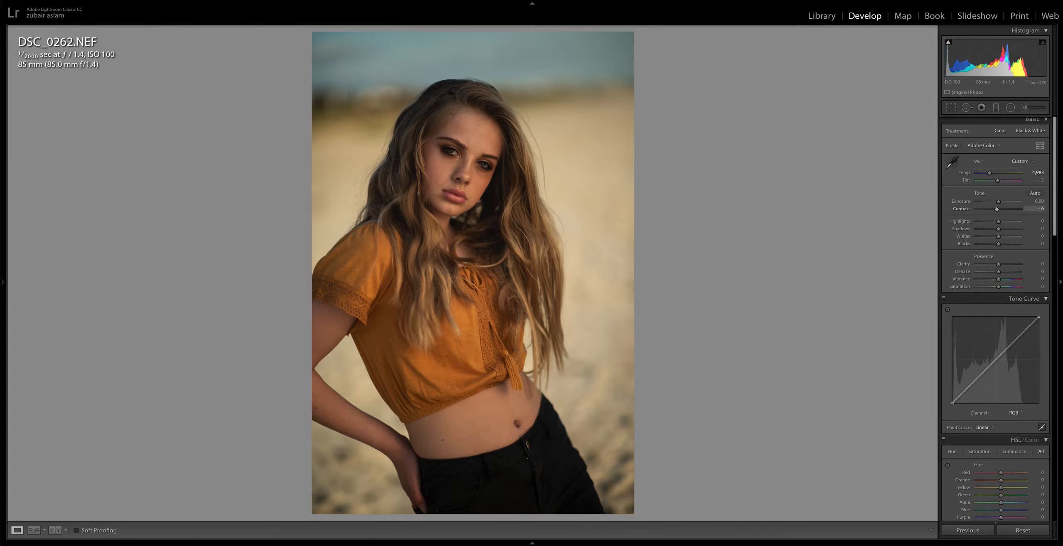
drag(1000, 208, 994, 208)
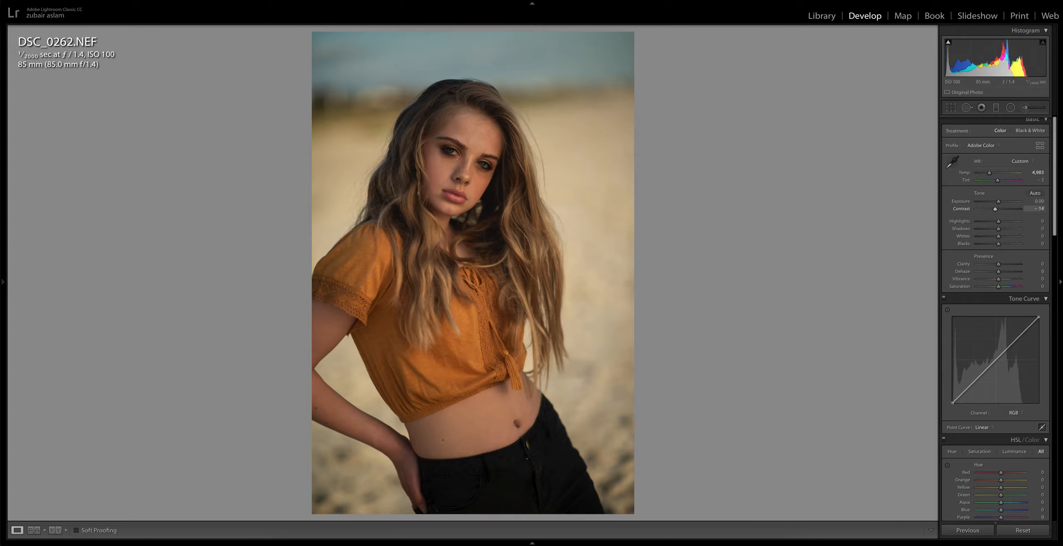
drag(1015, 216, 1016, 215)
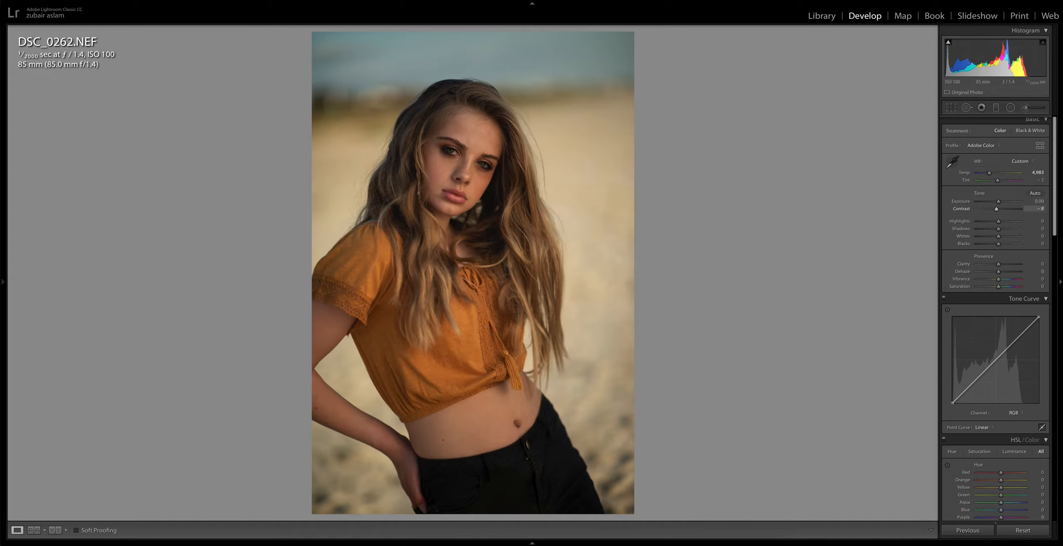
click(980, 145)
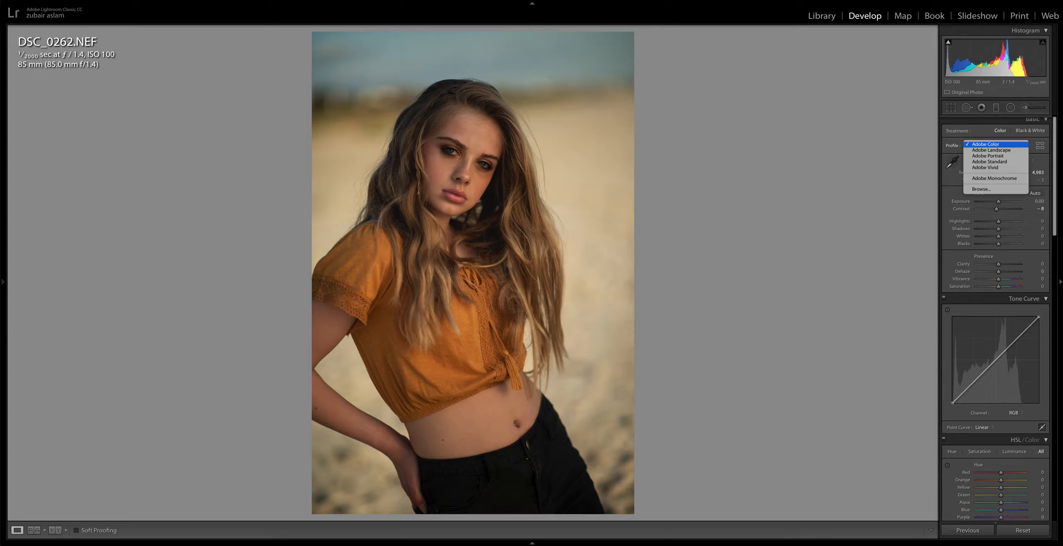
click(987, 155)
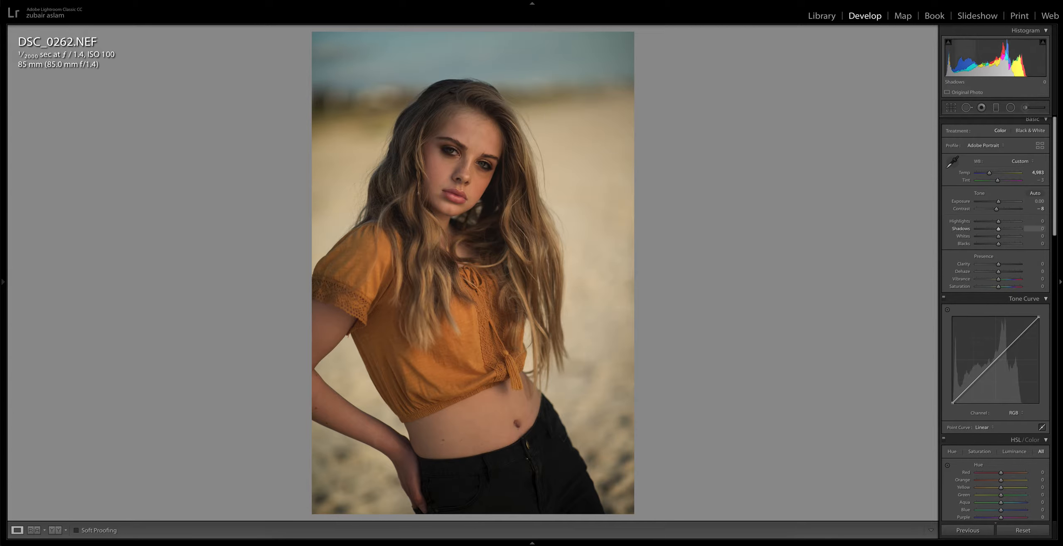
- Pull the Highlights slider down to -24
drag(1016, 220, 985, 220)
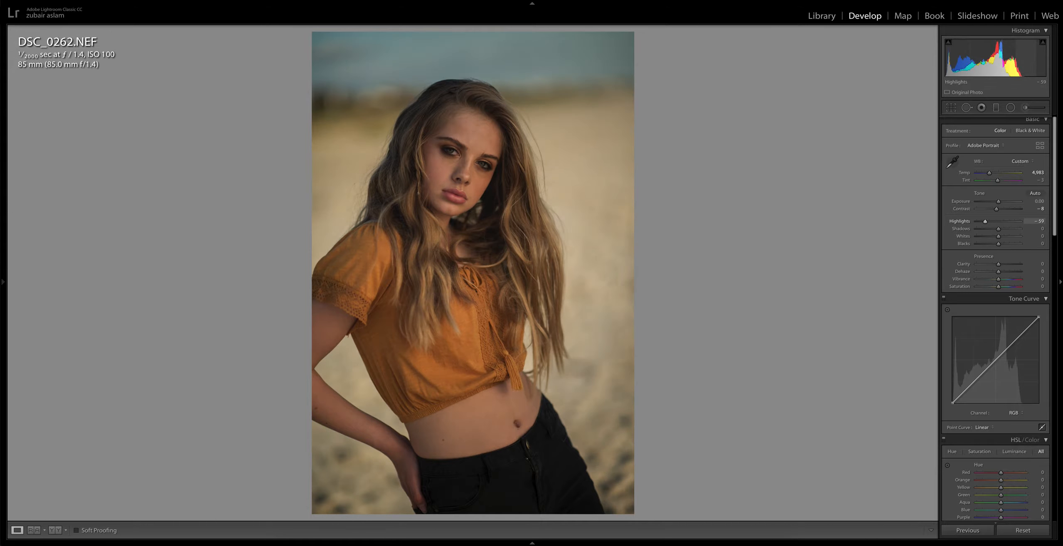
drag(984, 221, 987, 221)
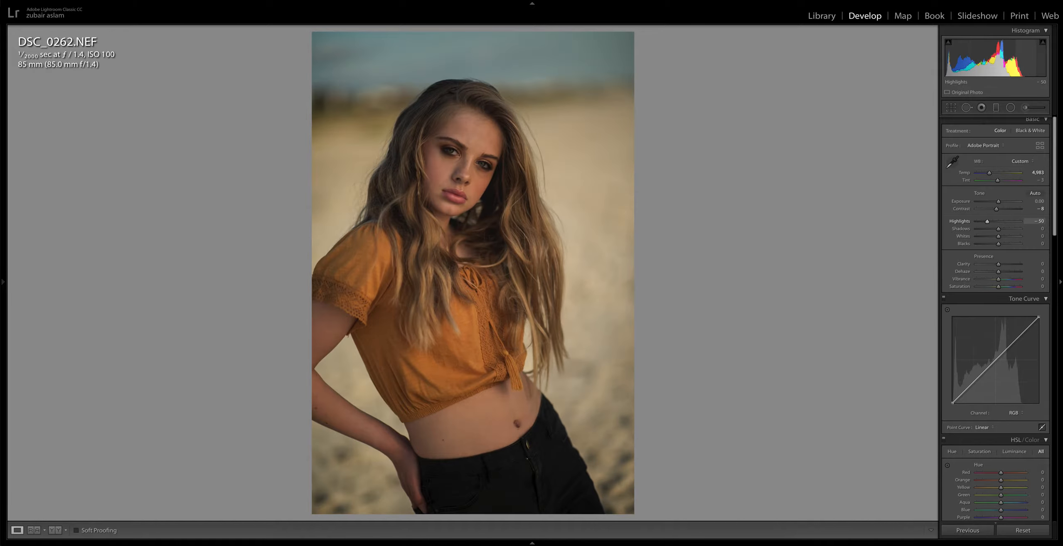
drag(986, 221, 1002, 221)
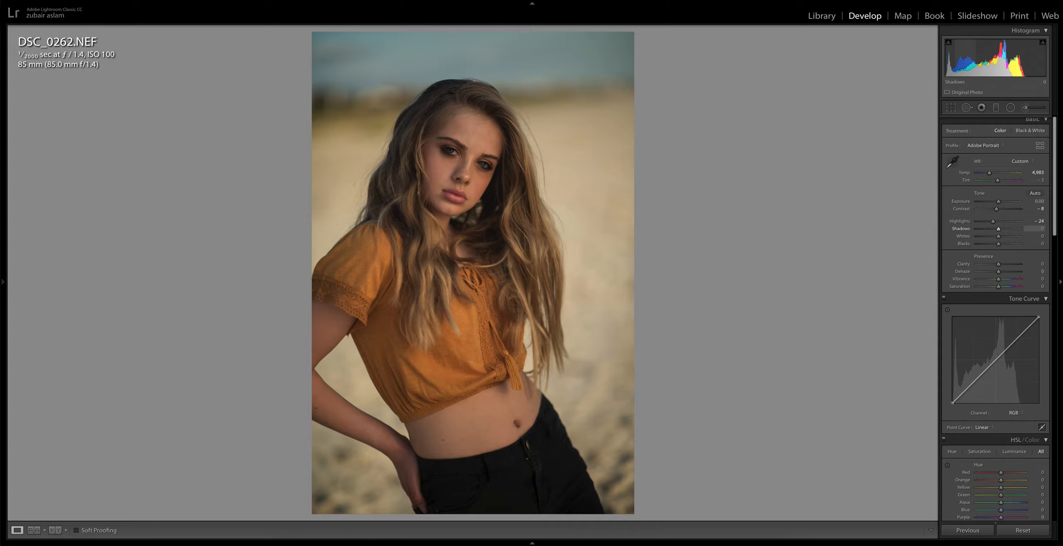
- Lift Shadows to +18 and Blacks to +12, and add a touch of Clarity
drag(999, 229, 1010, 229)
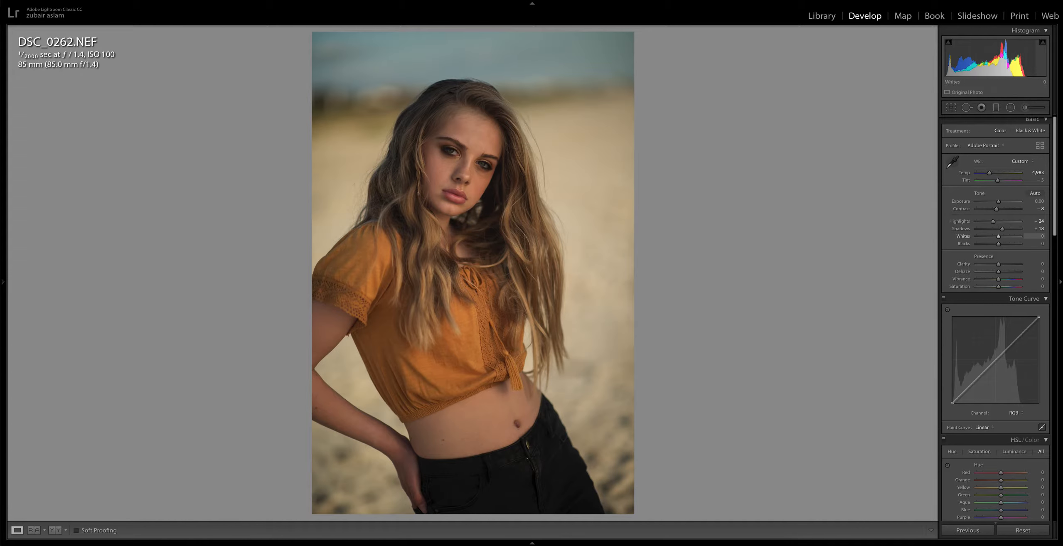
drag(1005, 236, 1010, 236)
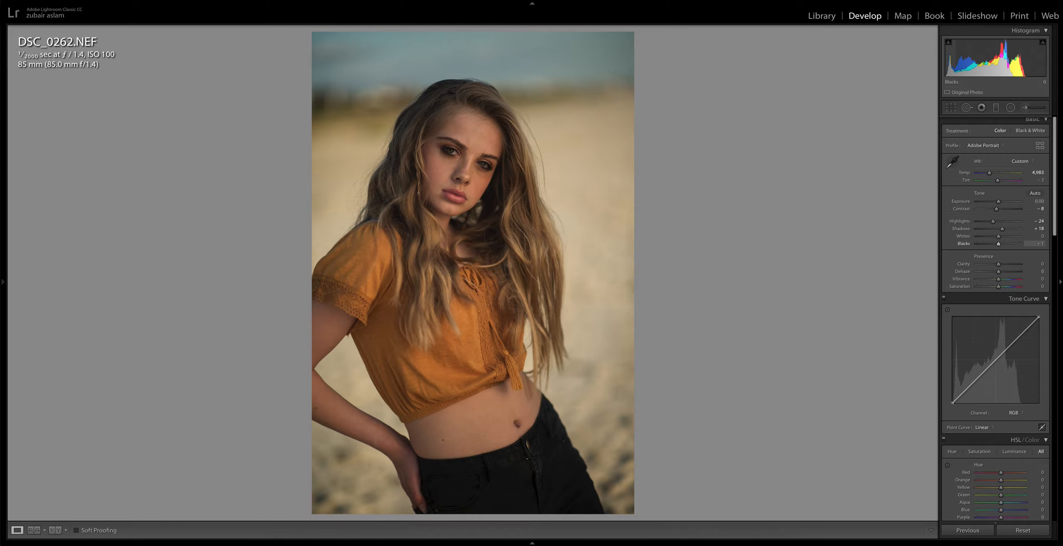
drag(1003, 243, 1023, 242)
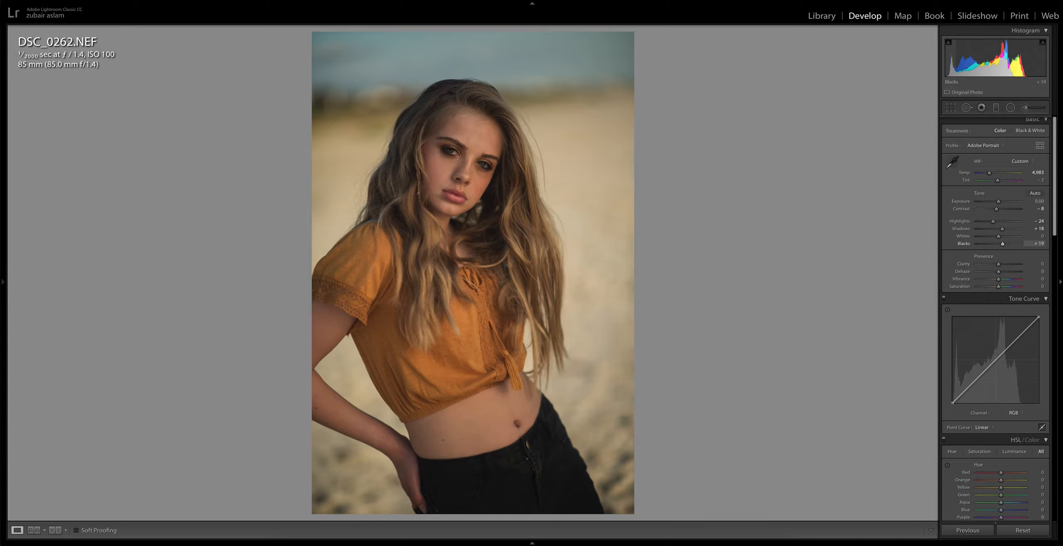
drag(1010, 243, 1002, 244)
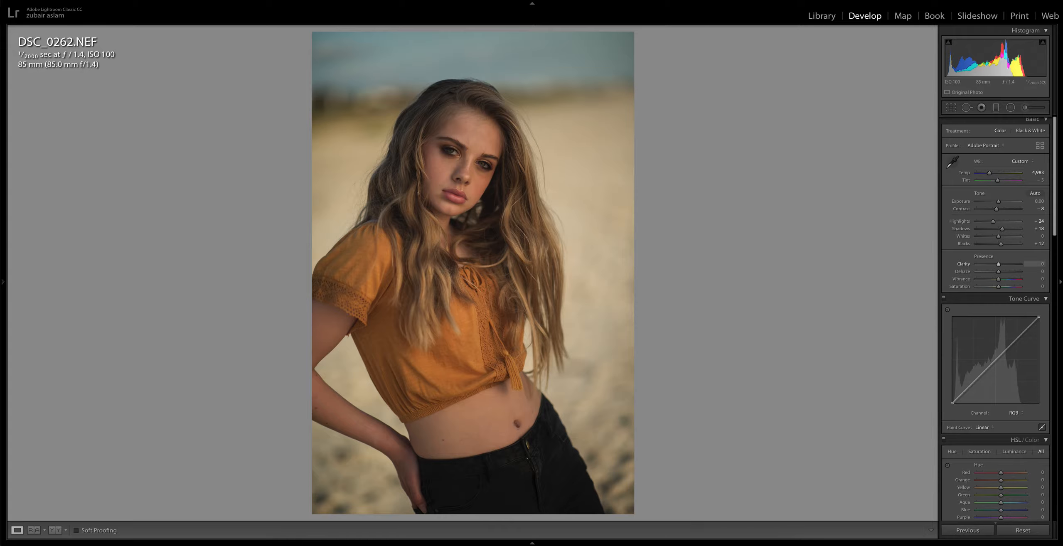
drag(1000, 263, 1010, 263)
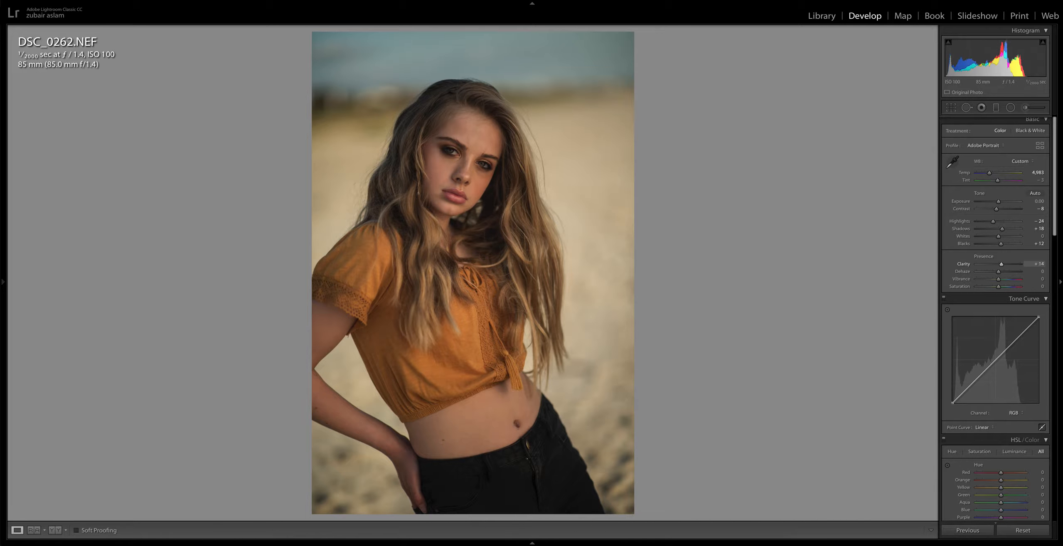
drag(1009, 263, 1003, 263)
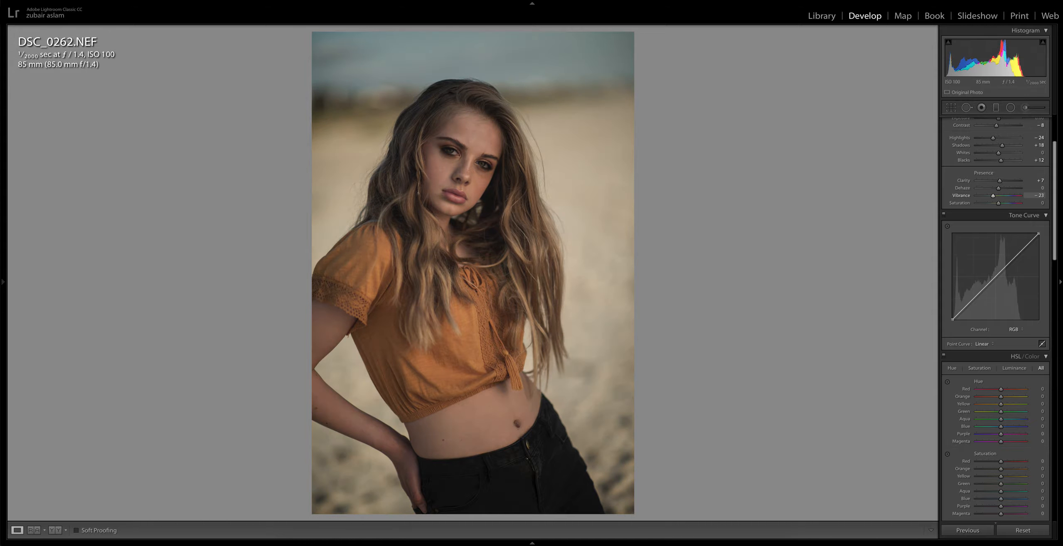
- Lower vibrance slightly and add a vignette with amount -13 and midpoint near 27
drag(1020, 196, 1017, 196)
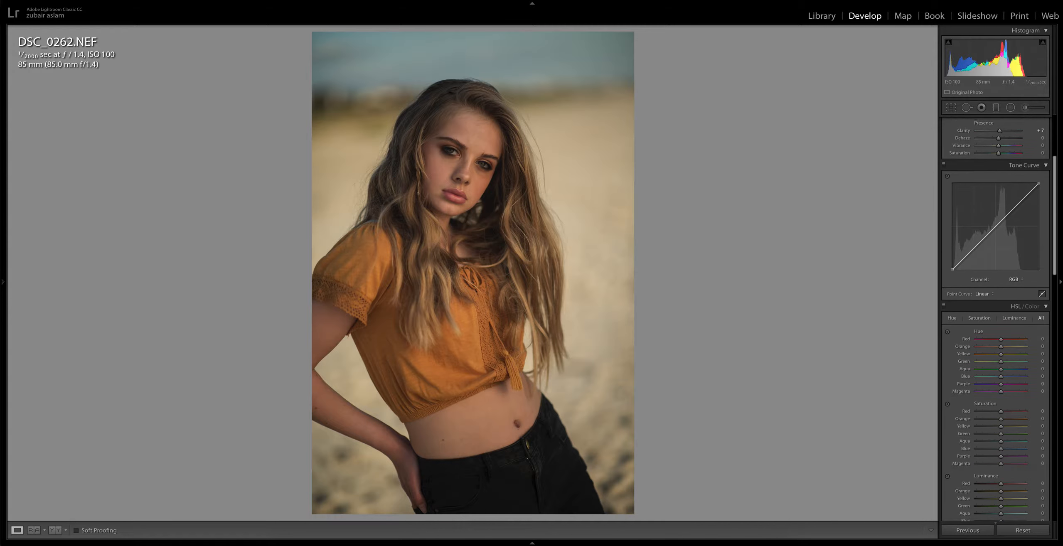
scroll(down, 3)
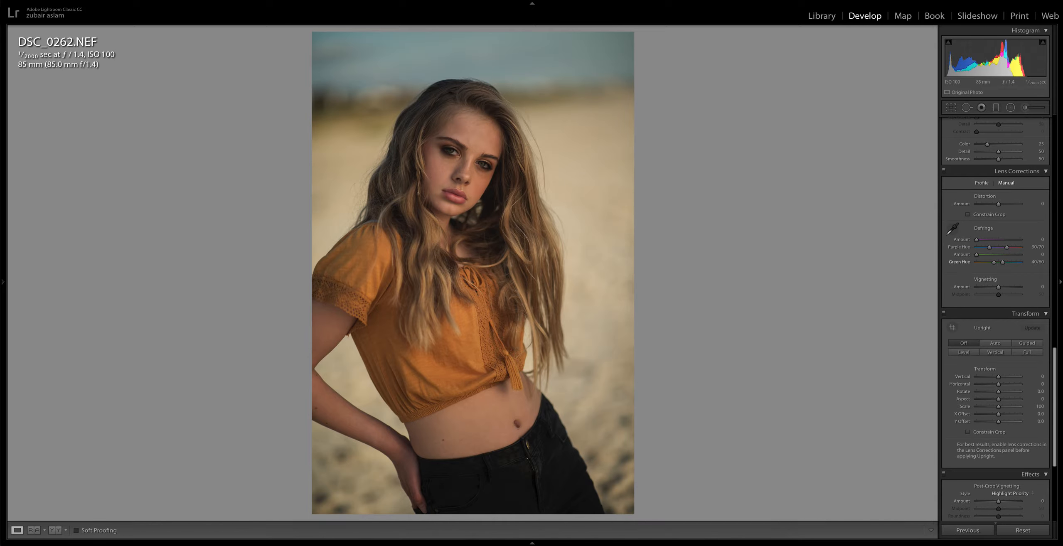
drag(987, 287, 1002, 287)
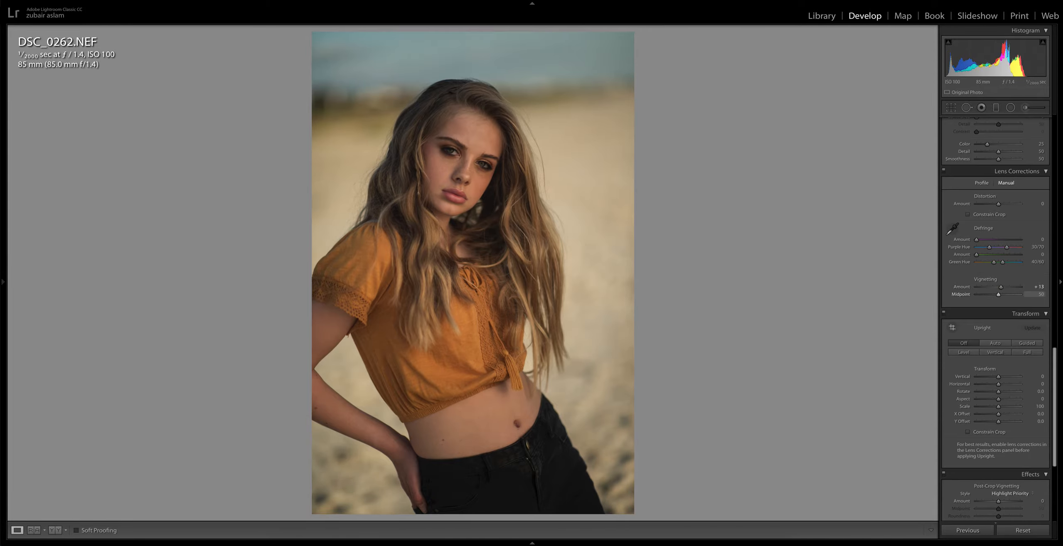
drag(999, 294, 988, 294)
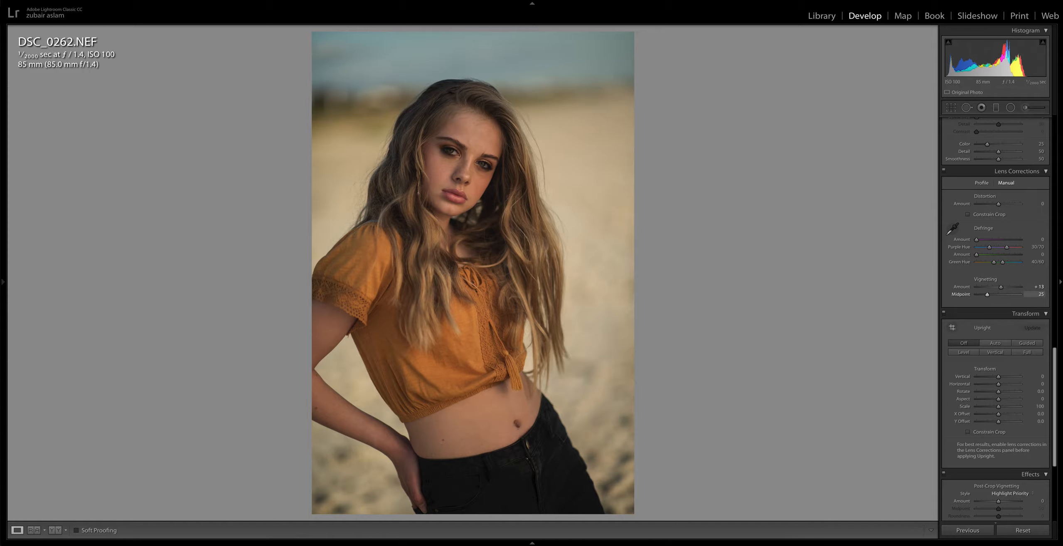
drag(988, 294, 980, 294)
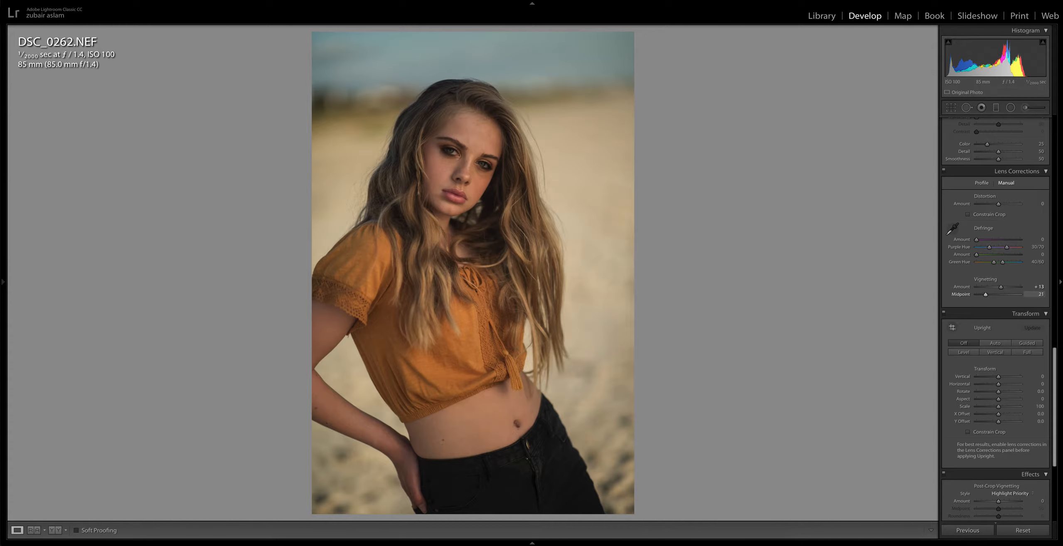
drag(981, 293, 988, 294)
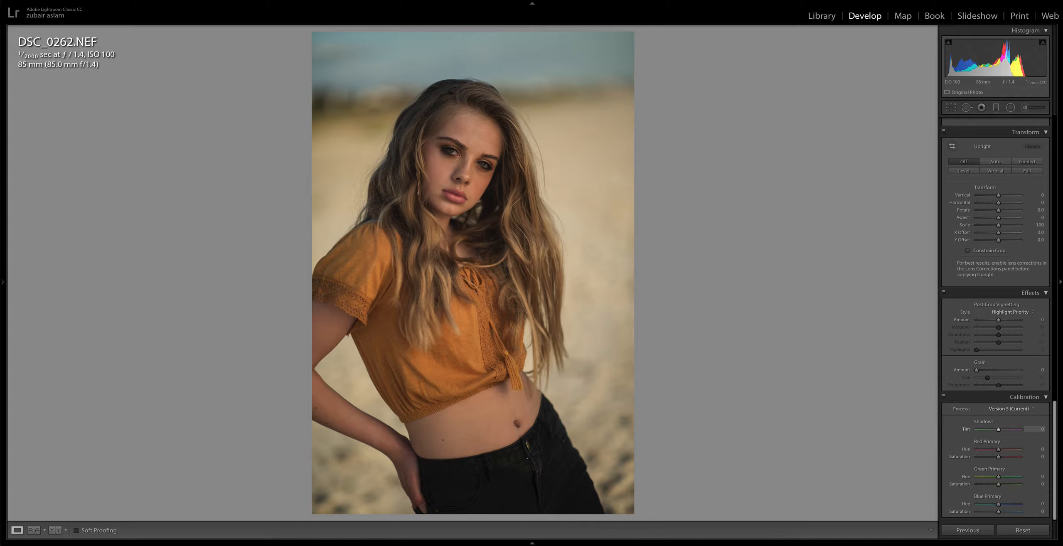
- In HSL, set Blue Luminance to -49 and Blue Saturation to -21
drag(997, 510, 1010, 510)
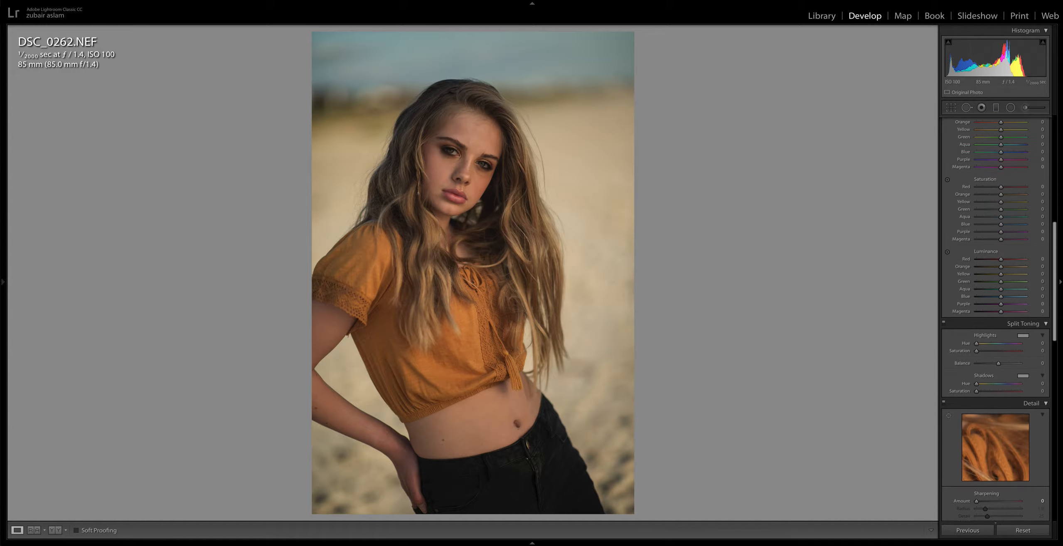
click(1041, 136)
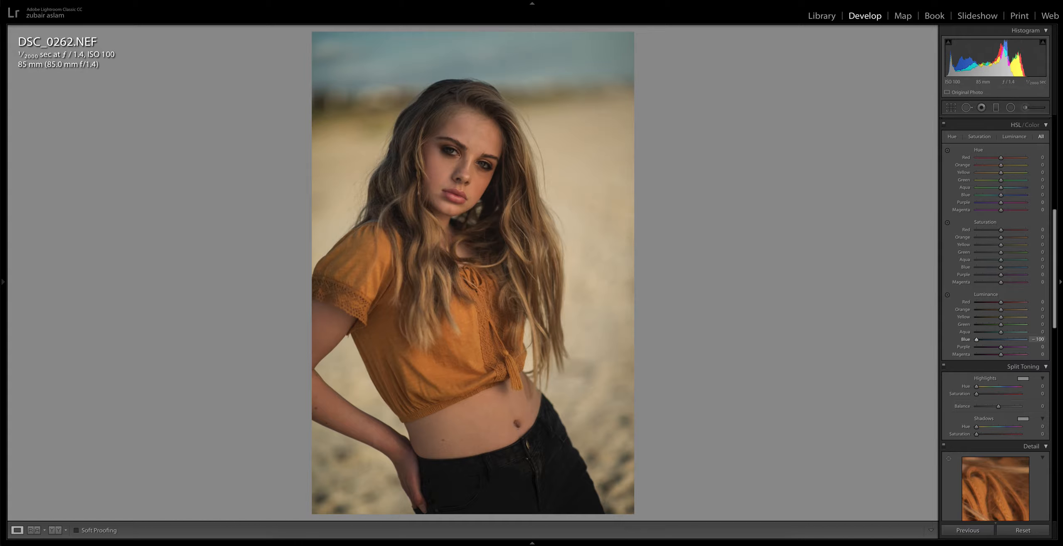
drag(1031, 339, 988, 339)
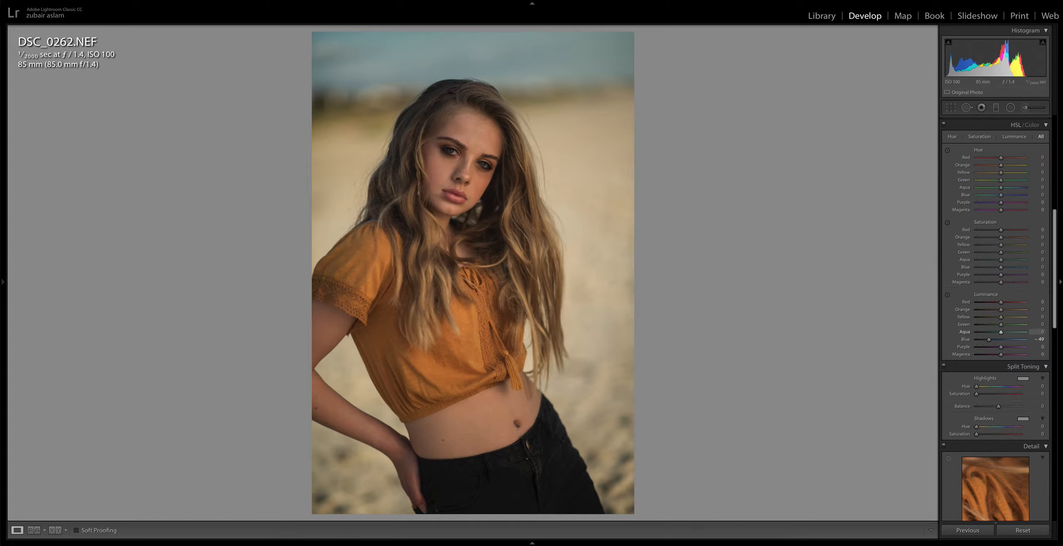
drag(1010, 266, 996, 267)
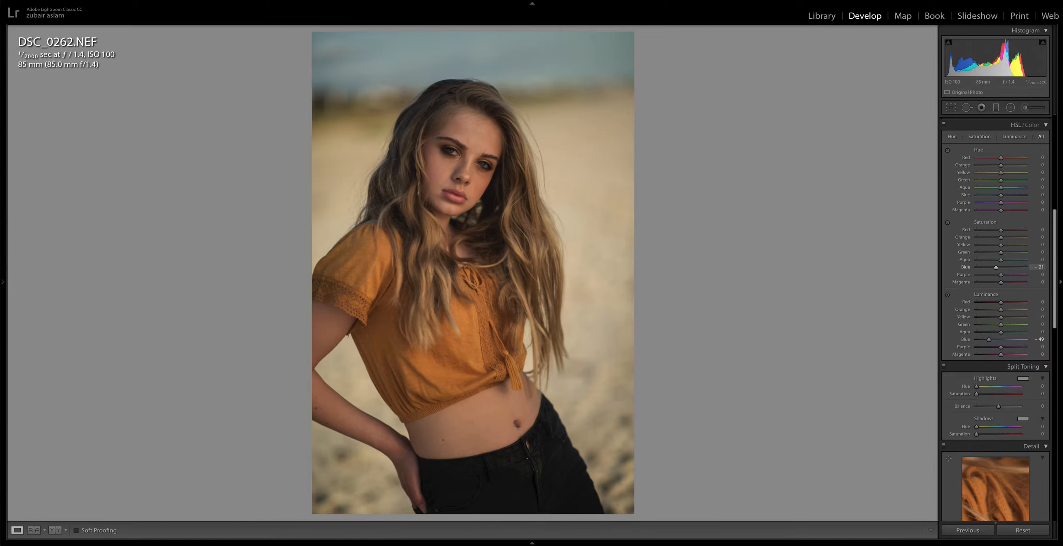
click(1024, 123)
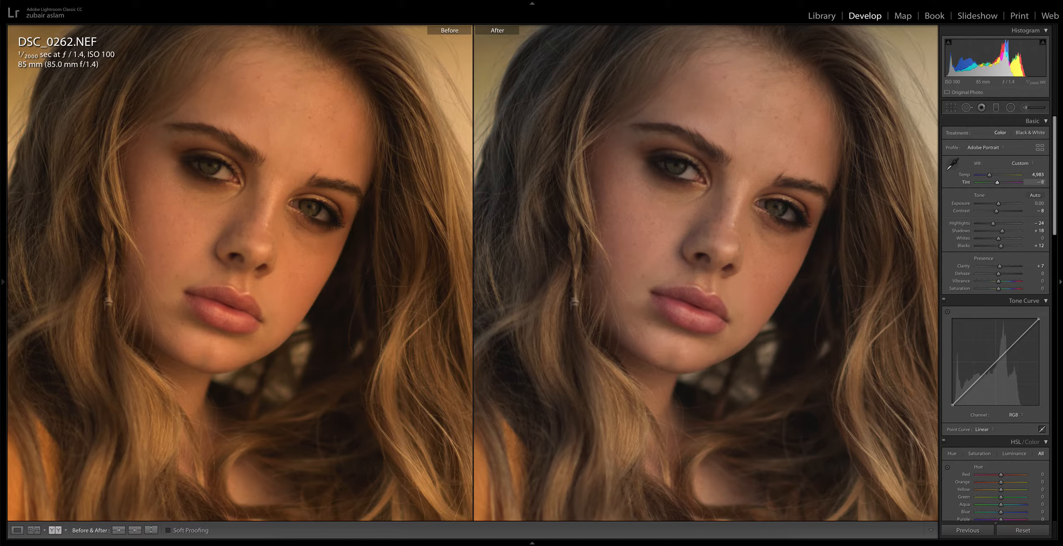
- Warm the white balance to Temp 5,219 with Tint near -1
drag(1009, 181, 998, 182)
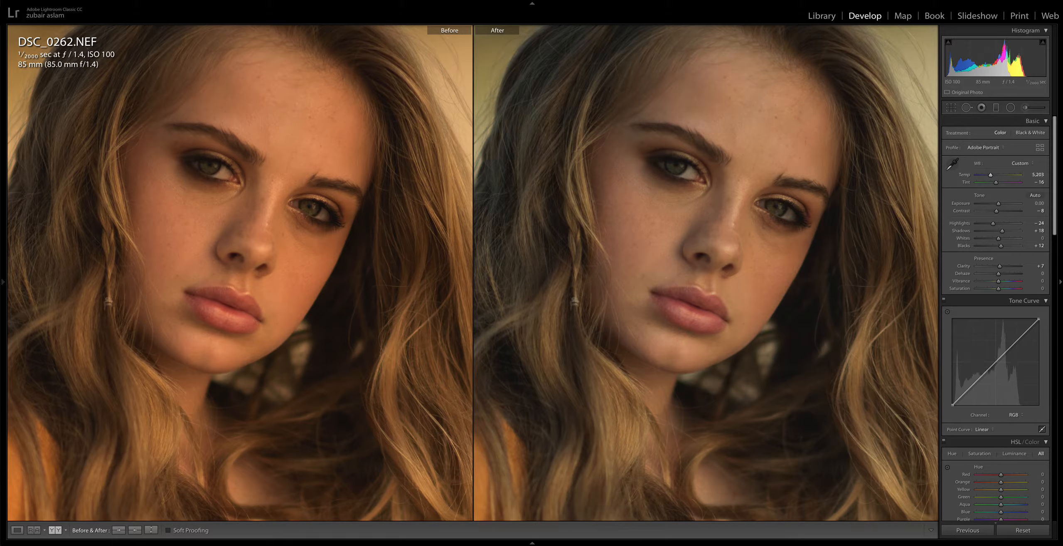
drag(996, 177, 1010, 177)
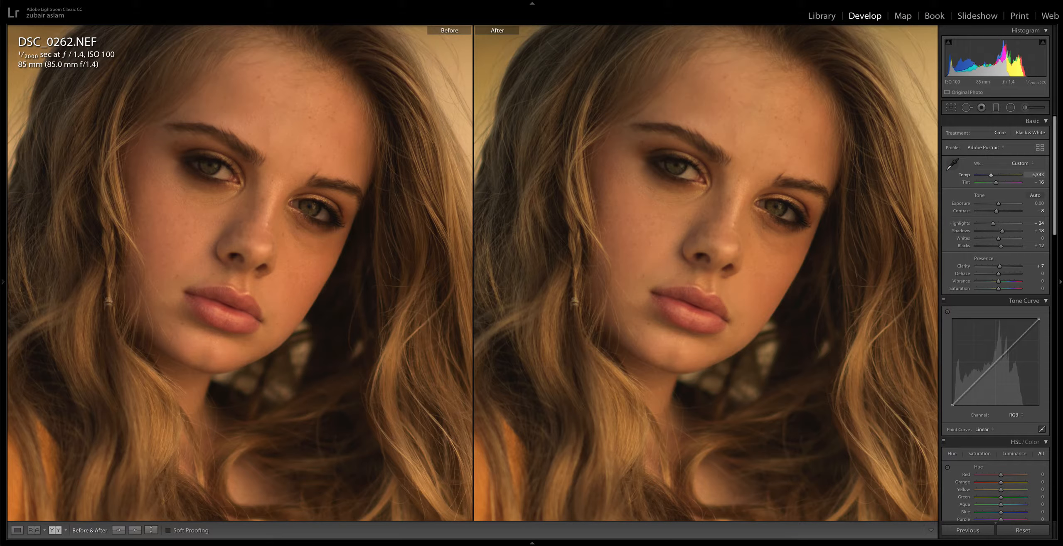
drag(996, 182, 994, 182)
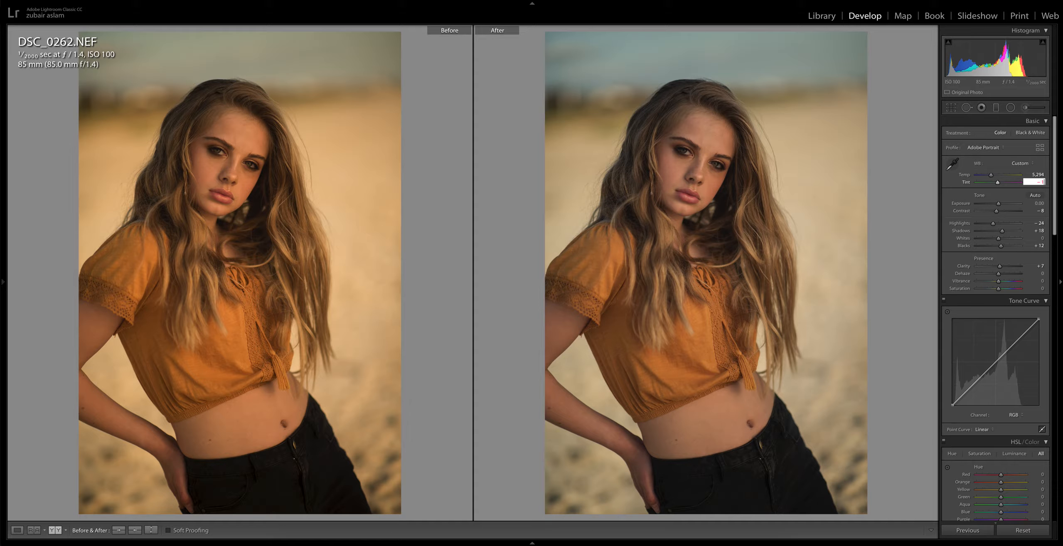
drag(1014, 182, 1006, 182)
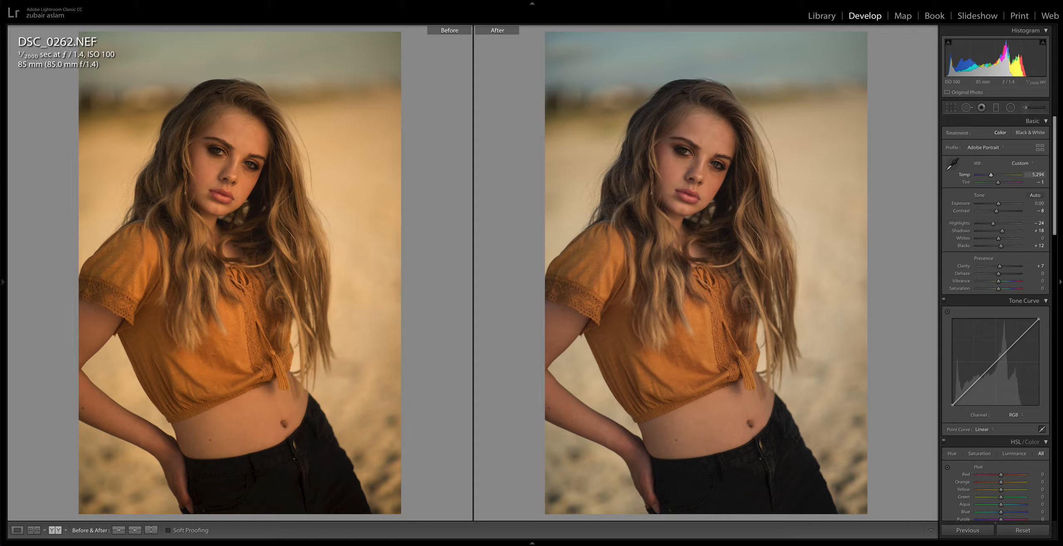
drag(992, 175, 990, 175)
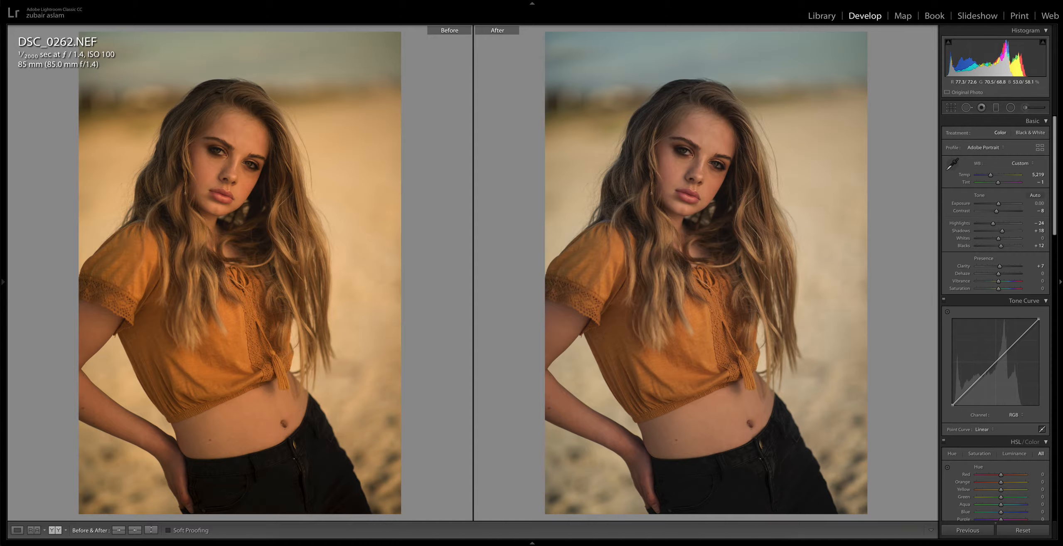
- Send the graded portrait to Photoshop with Edit In > Edit in Adobe Photoshop
click(17, 530)
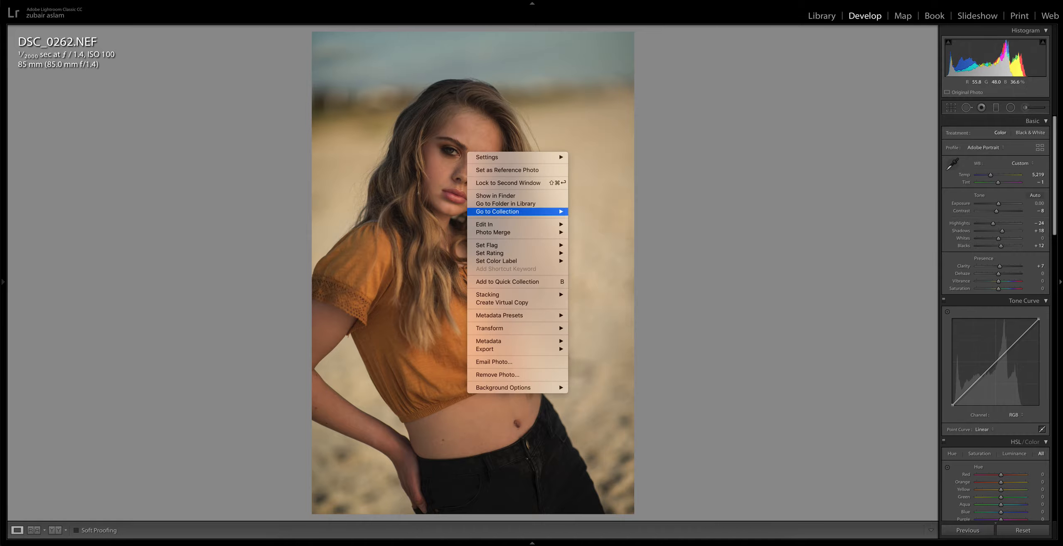
mouse_move(484, 224)
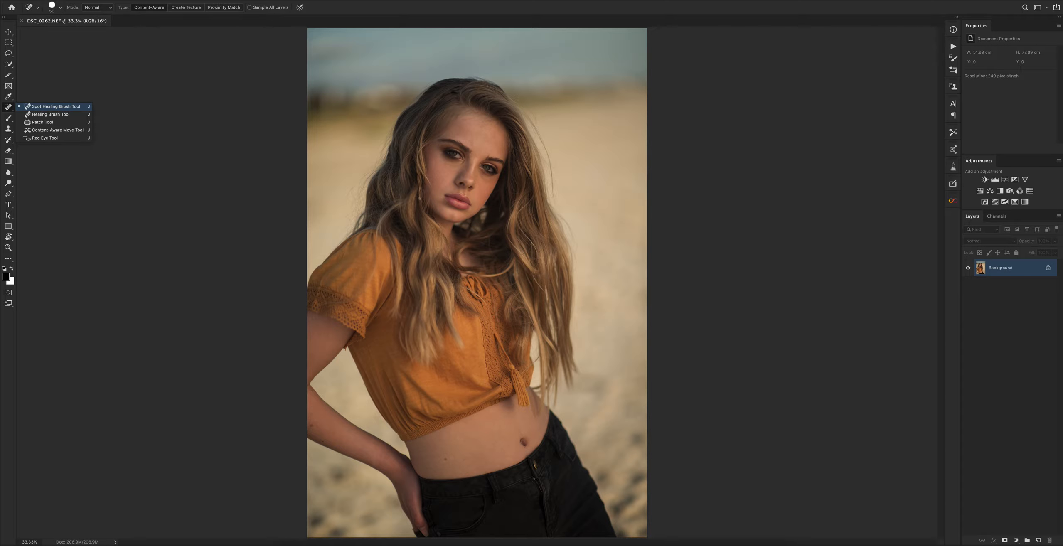
- Switch to the Spot Healing Brush and heal a small blemish on the face
click(54, 106)
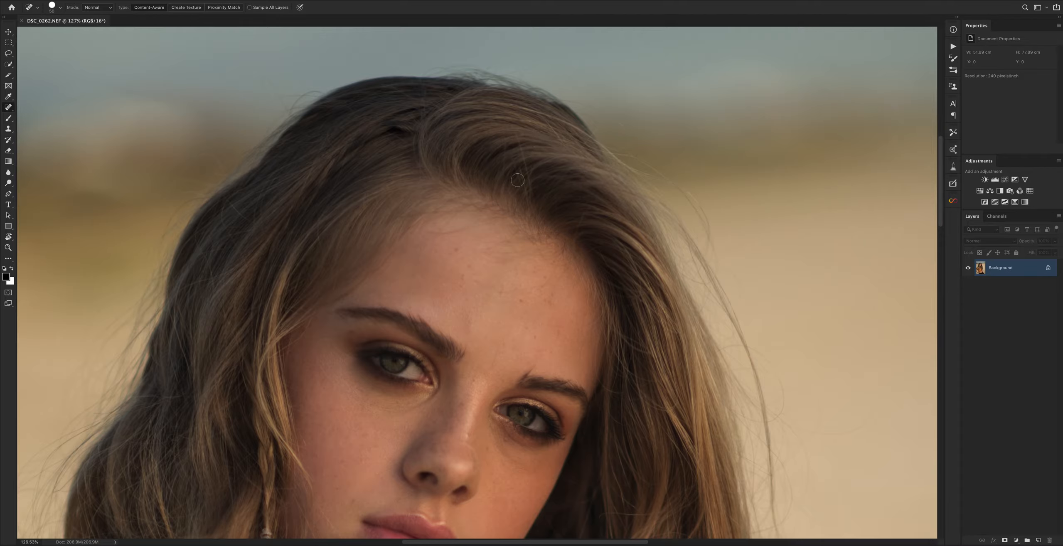
mouse_move(527, 161)
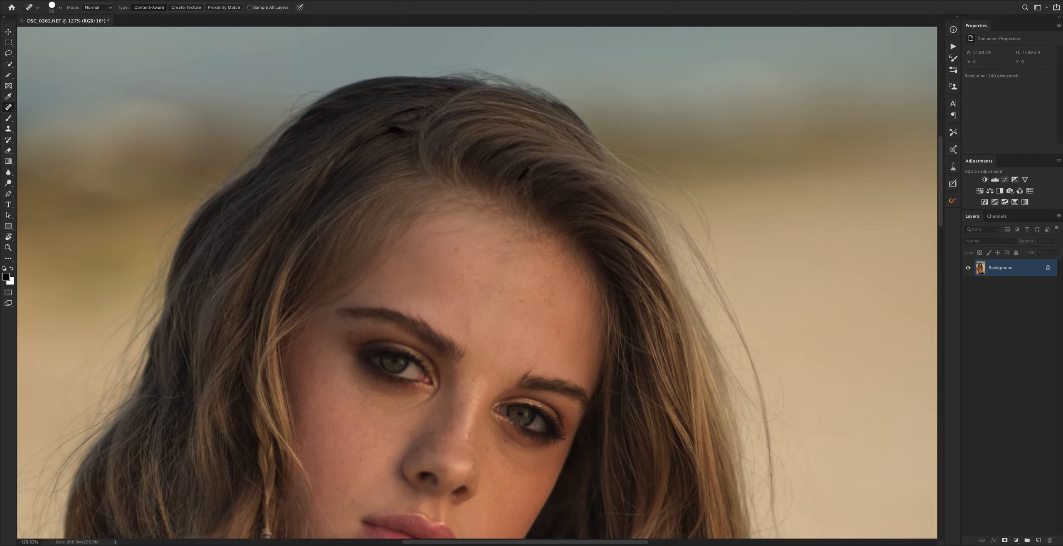
click(535, 197)
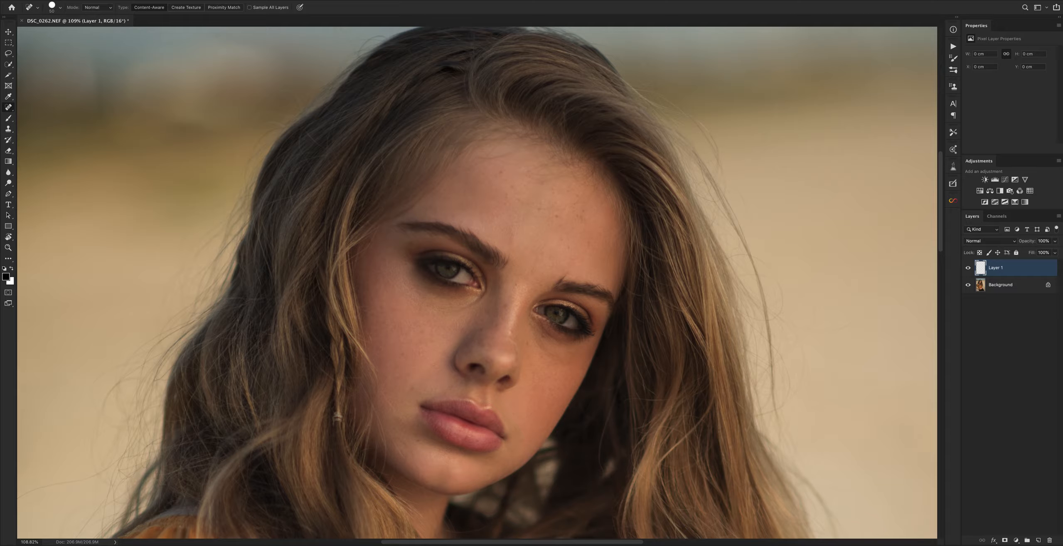
- Heal blemishes on the lower lip, jawline, chin and cheek on Layer 1
click(251, 7)
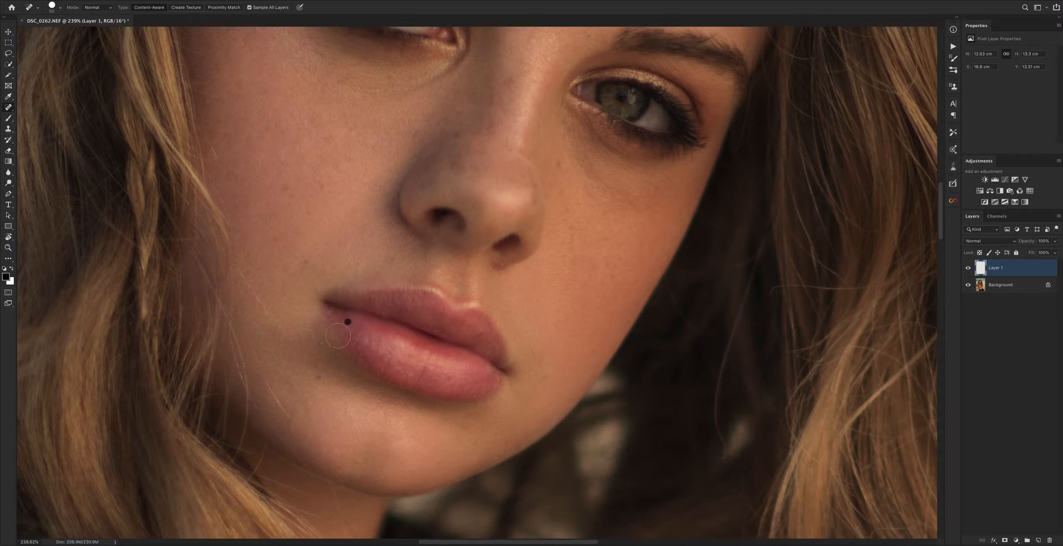
click(348, 320)
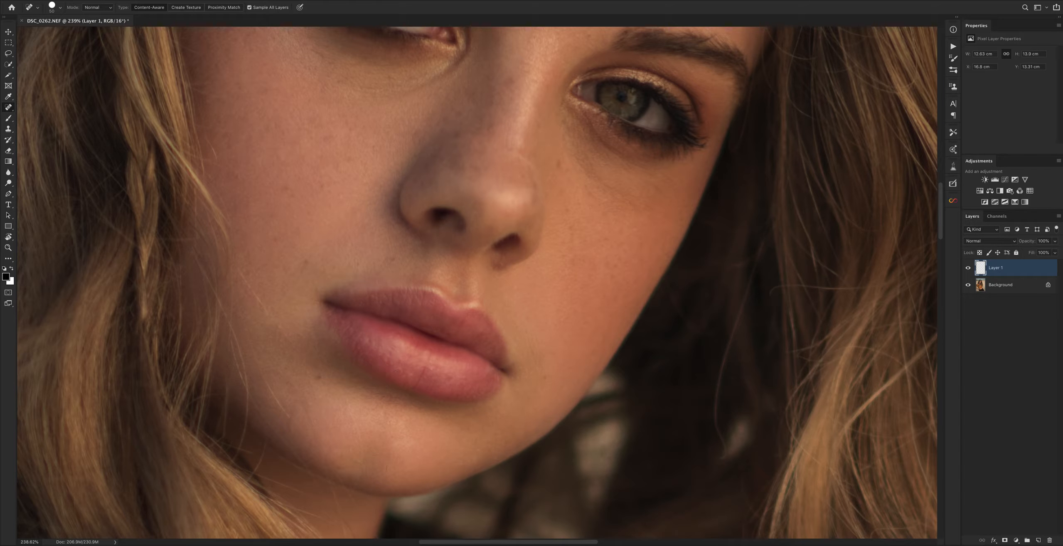
drag(349, 407, 366, 451)
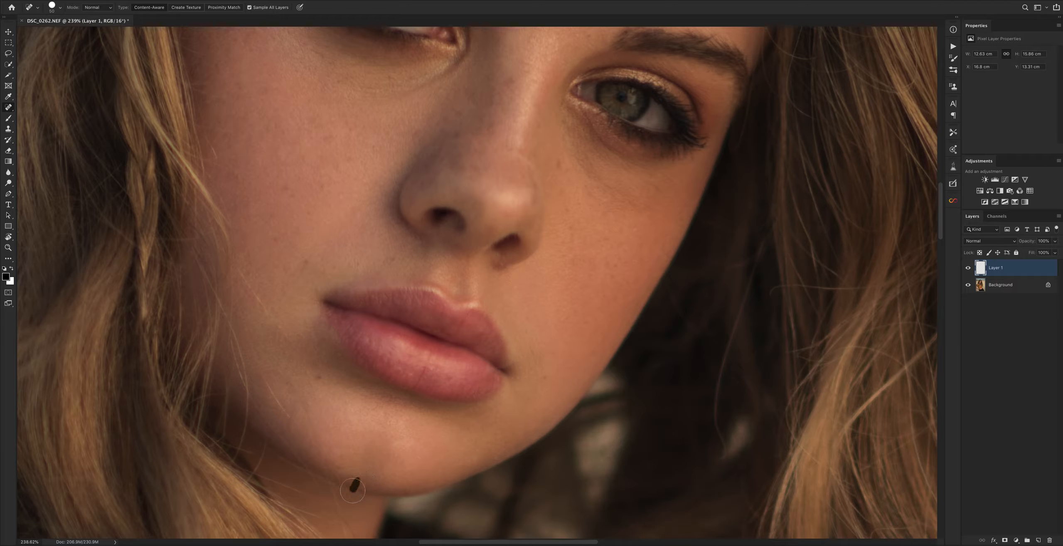
click(353, 490)
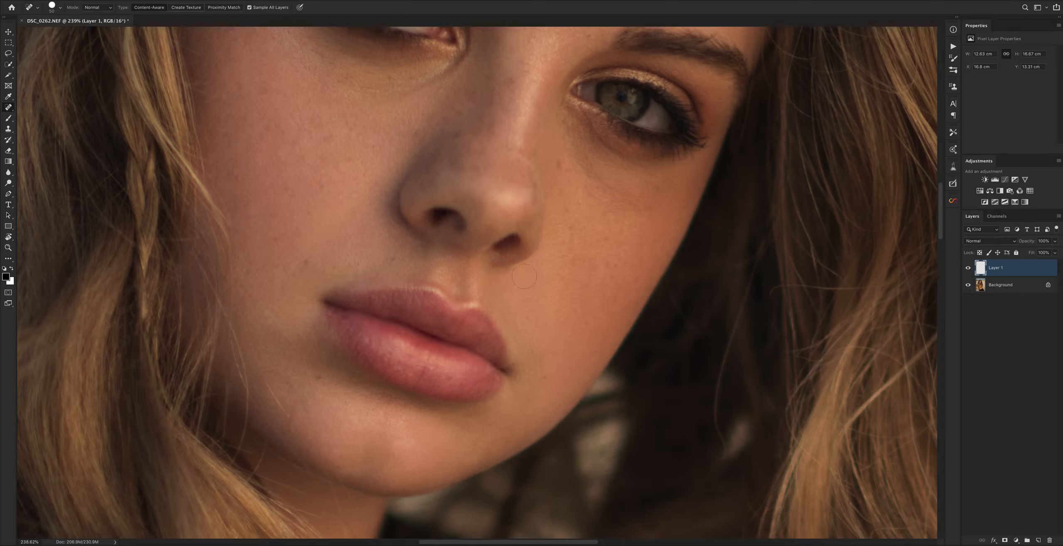
click(50, 3)
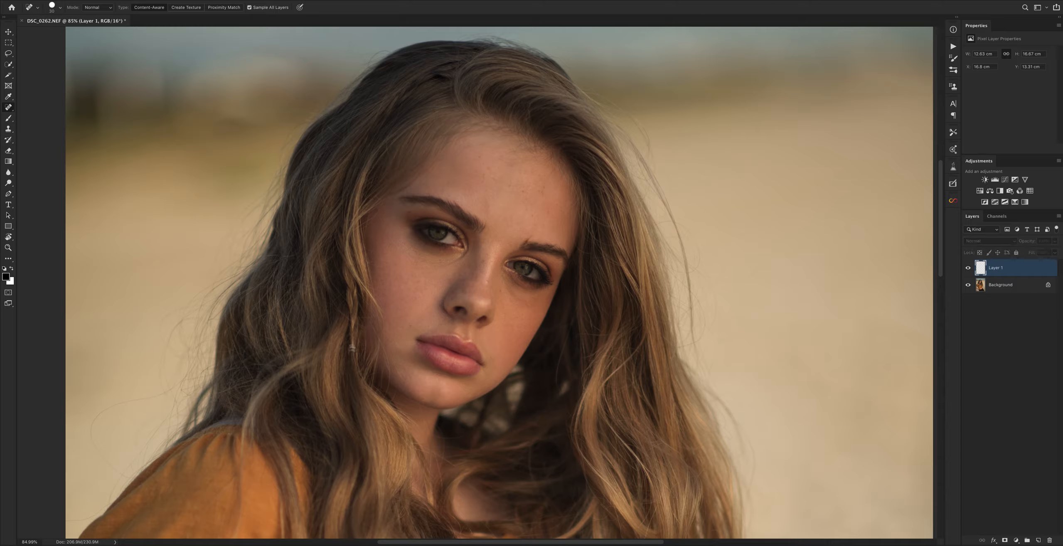
- Zoom in on the face and heal a dark spot on the temple
click(968, 268)
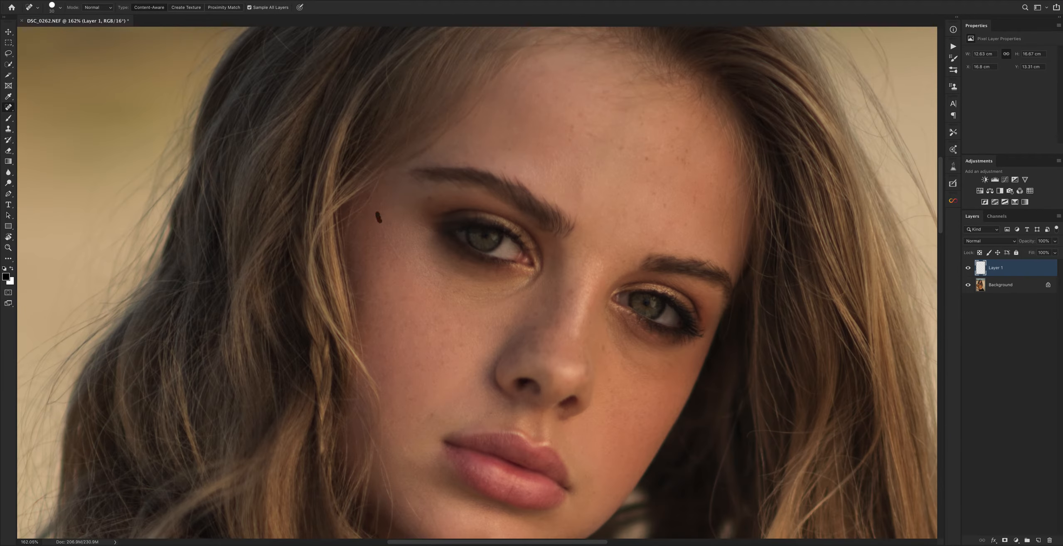
drag(383, 227, 400, 256)
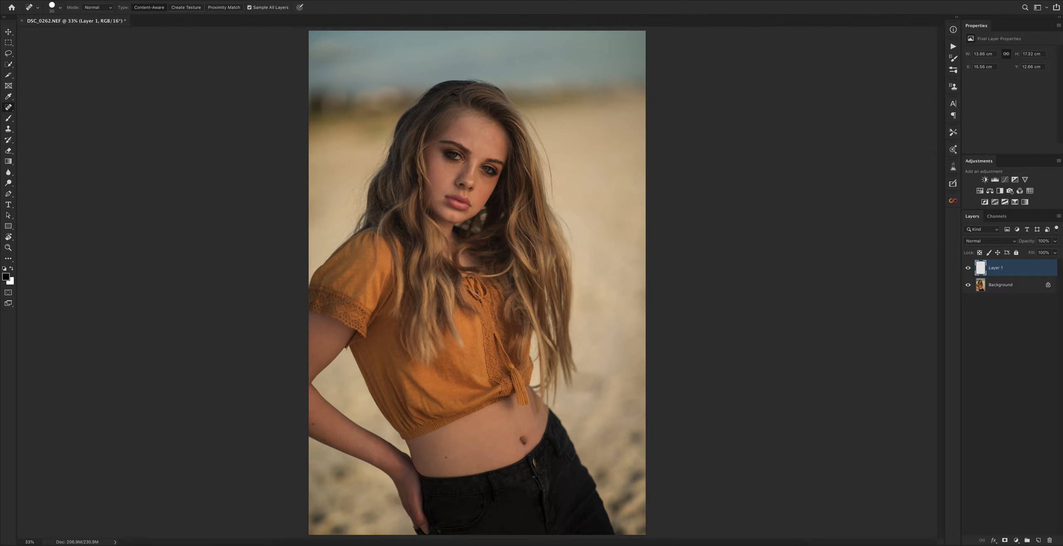
- Rename the retouching layer Layer 1 to 'cleanup'
double_click(995, 267)
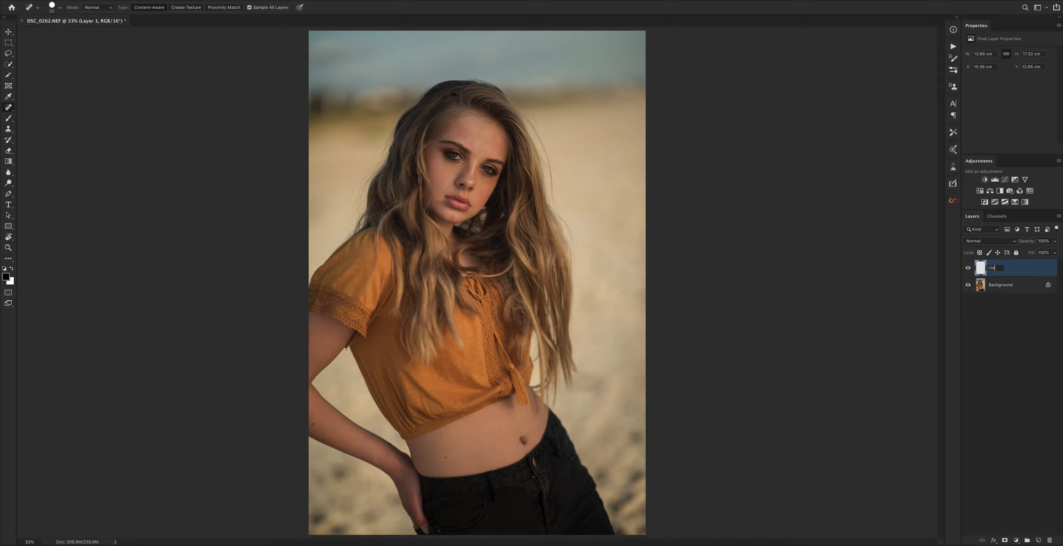
text(cleanup)
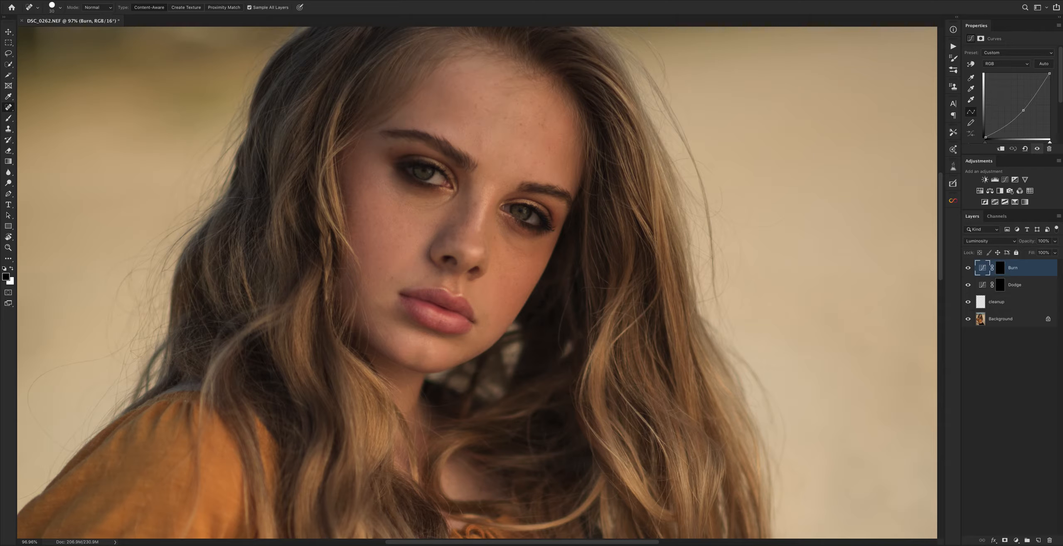
- Select the Dodge layer's mask, then the Burn layer's mask
click(1014, 284)
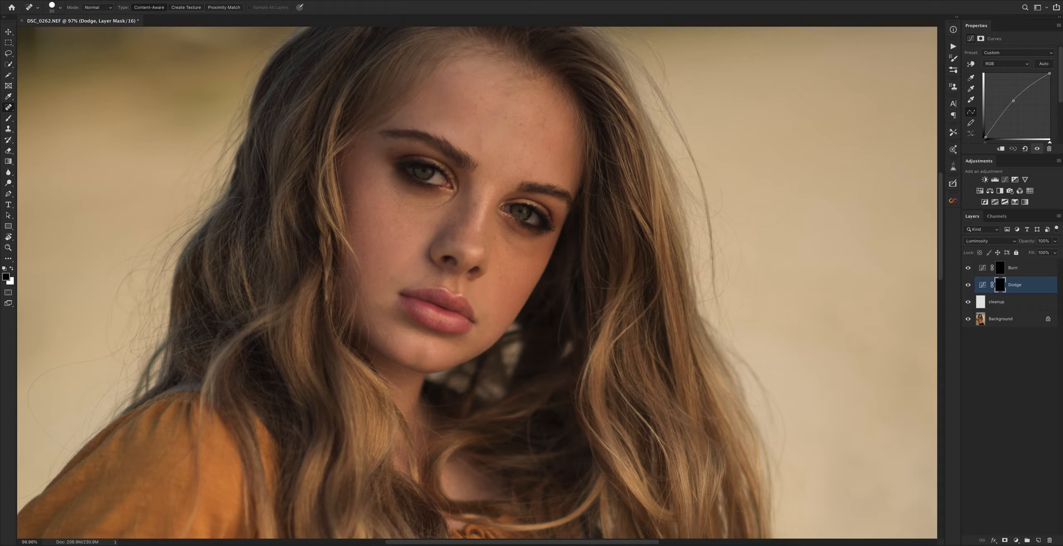
click(1013, 268)
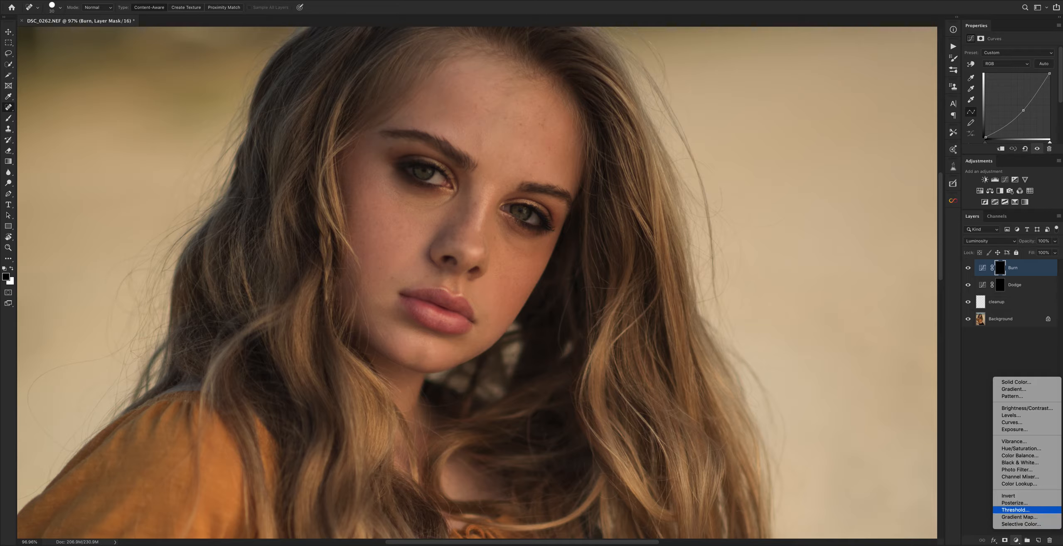
mouse_move(1017, 463)
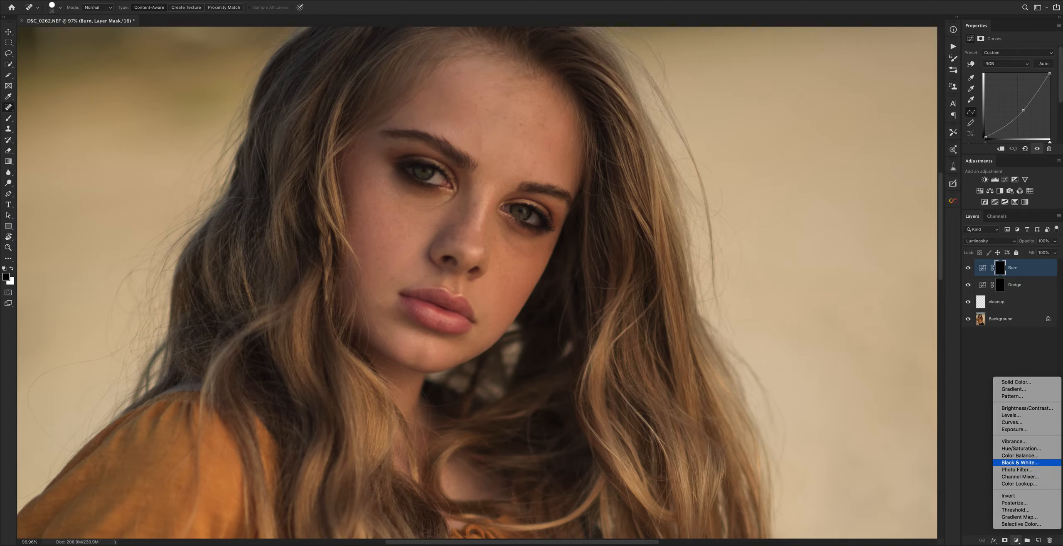
- Add a Black & White layer, try Curves and blend modes, then add a Gradient Map
click(1018, 462)
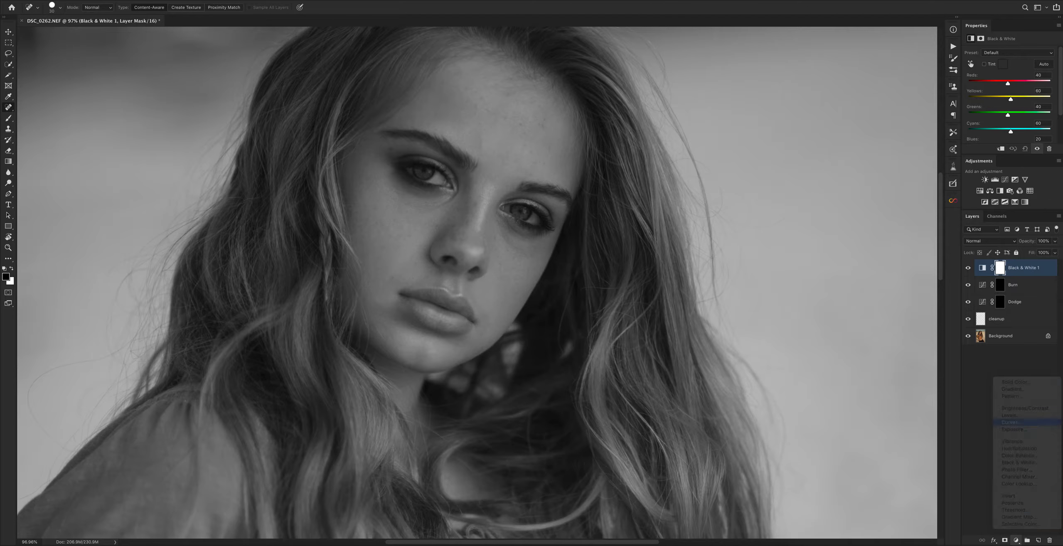
click(1010, 422)
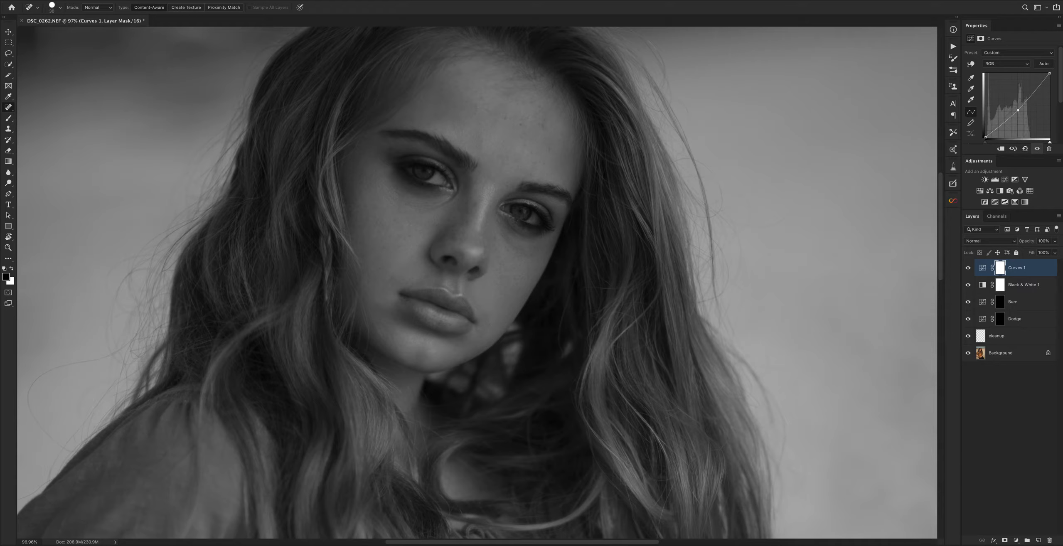
click(1001, 284)
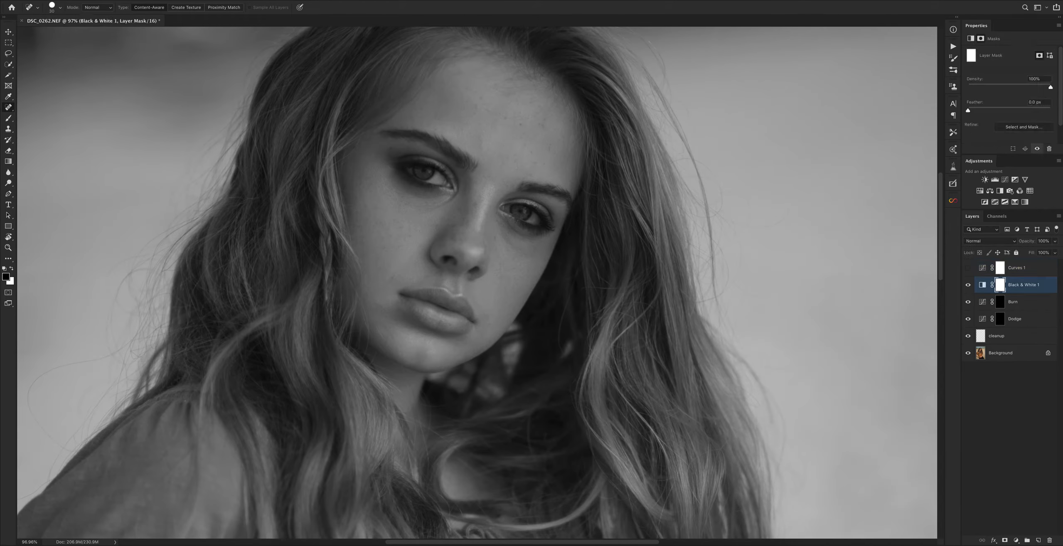
click(988, 241)
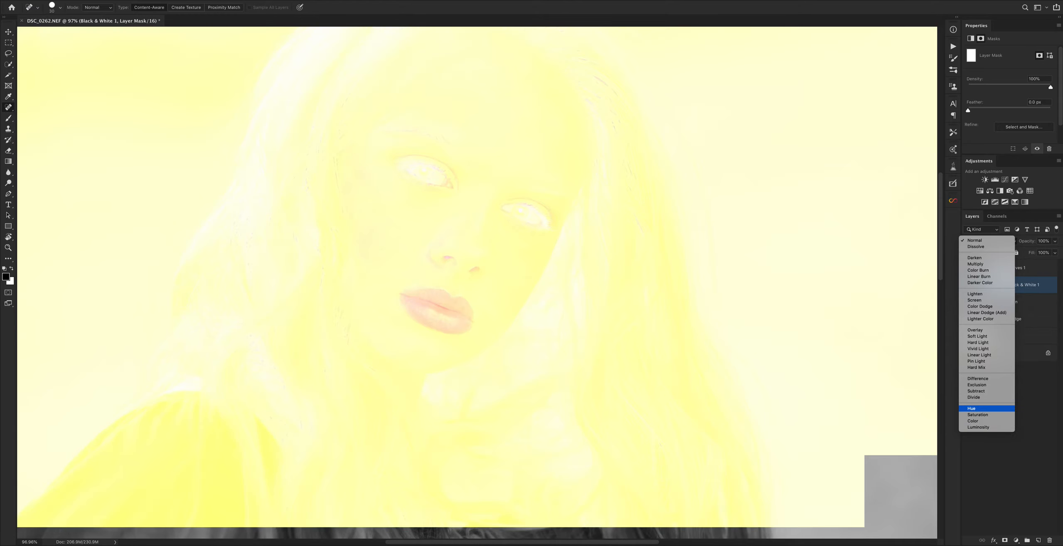
click(972, 422)
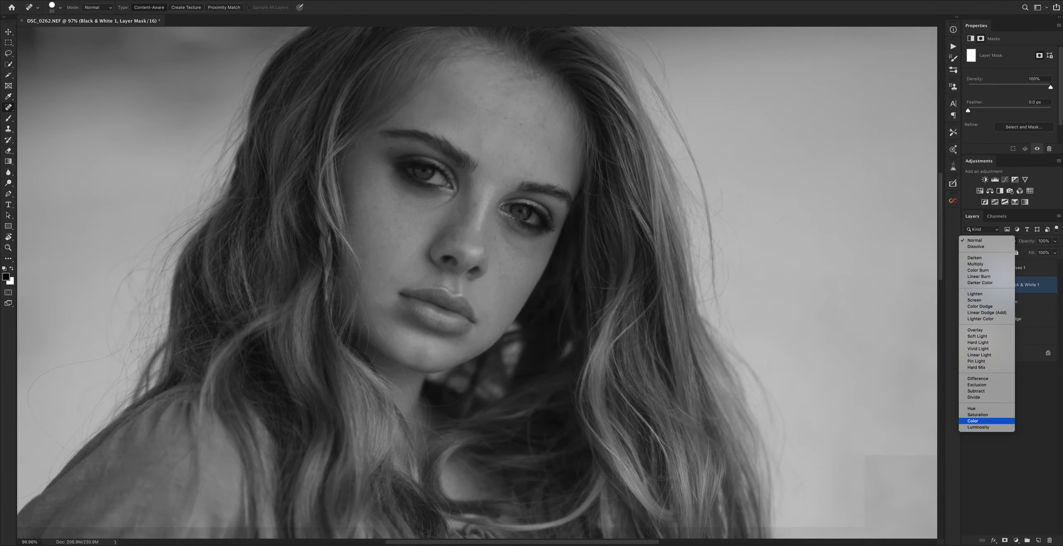
click(974, 330)
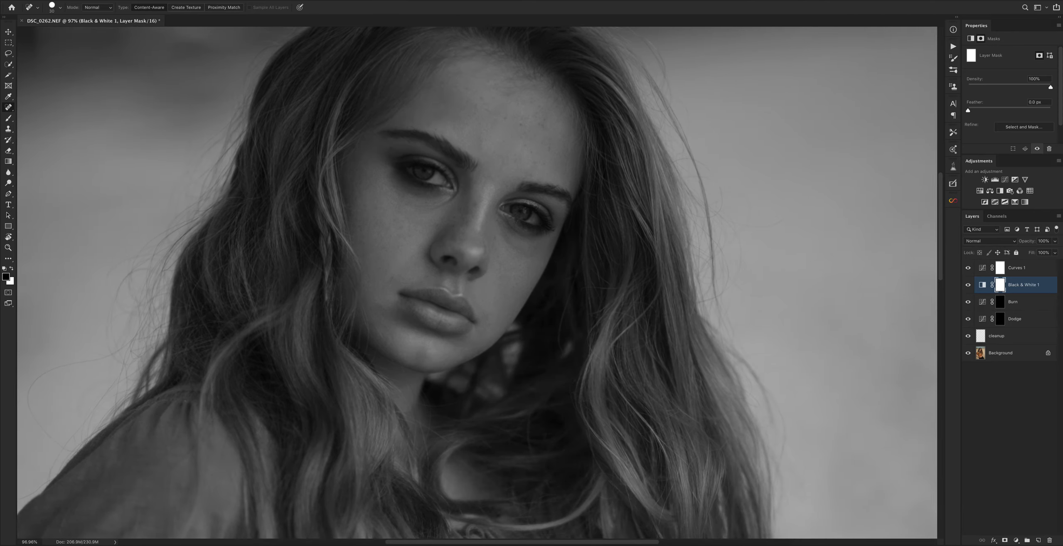
click(1015, 268)
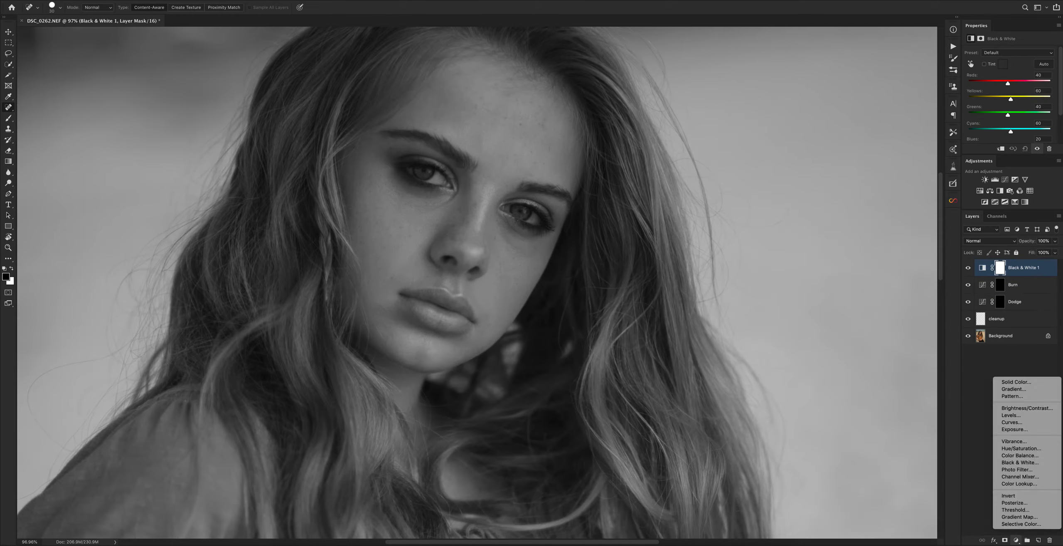
click(1016, 517)
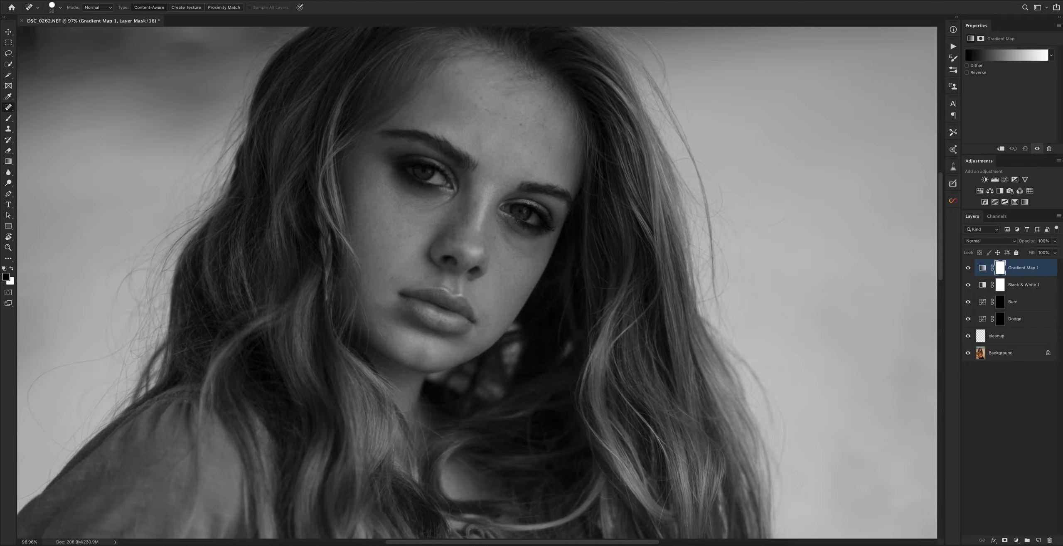
- Lighten a dark forehead patch on the Dodge mask, then select the Burn mask
click(999, 319)
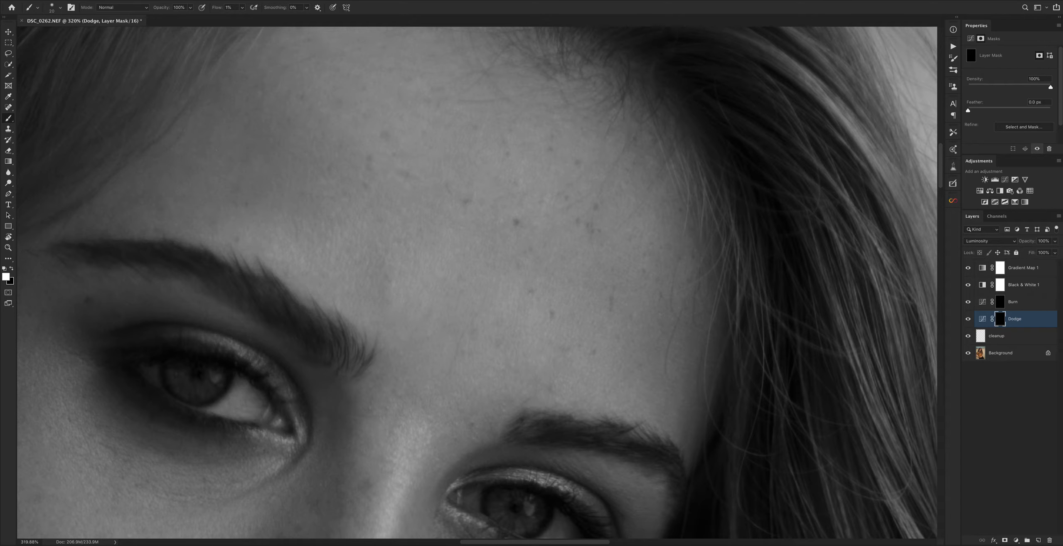
click(1012, 302)
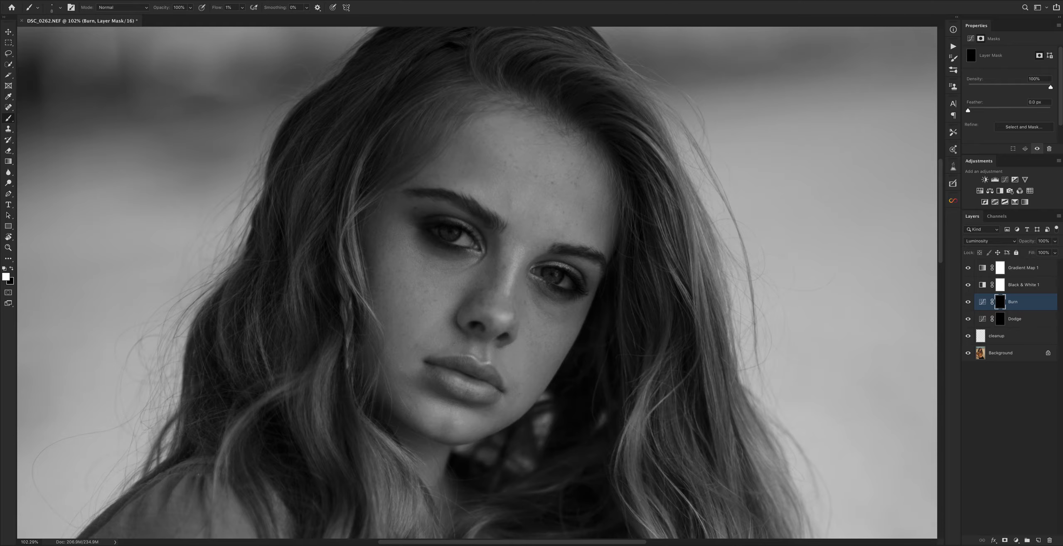
click(1015, 319)
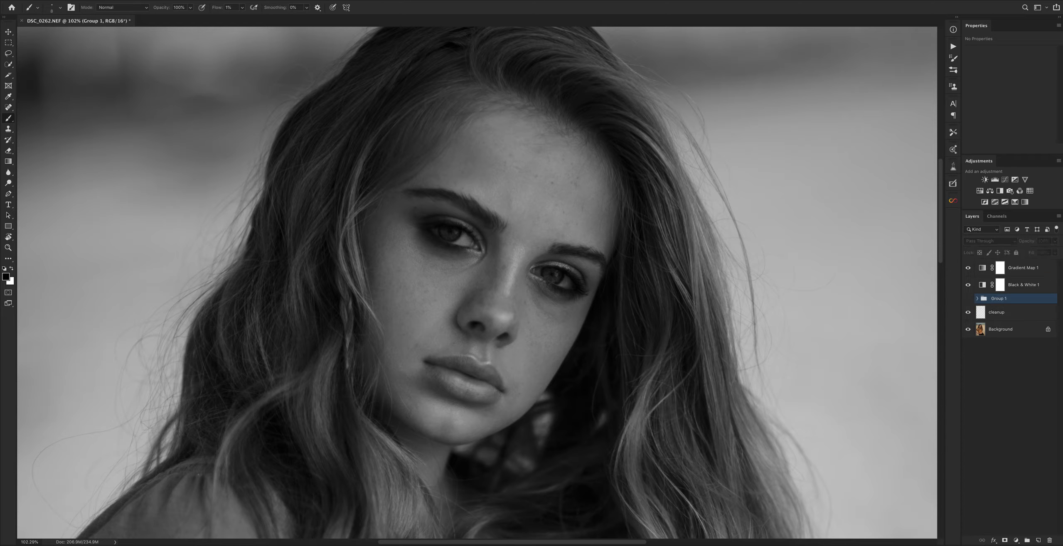
- Expand Group 1 and burn in shadows around the eyes on the Burn mask
click(999, 299)
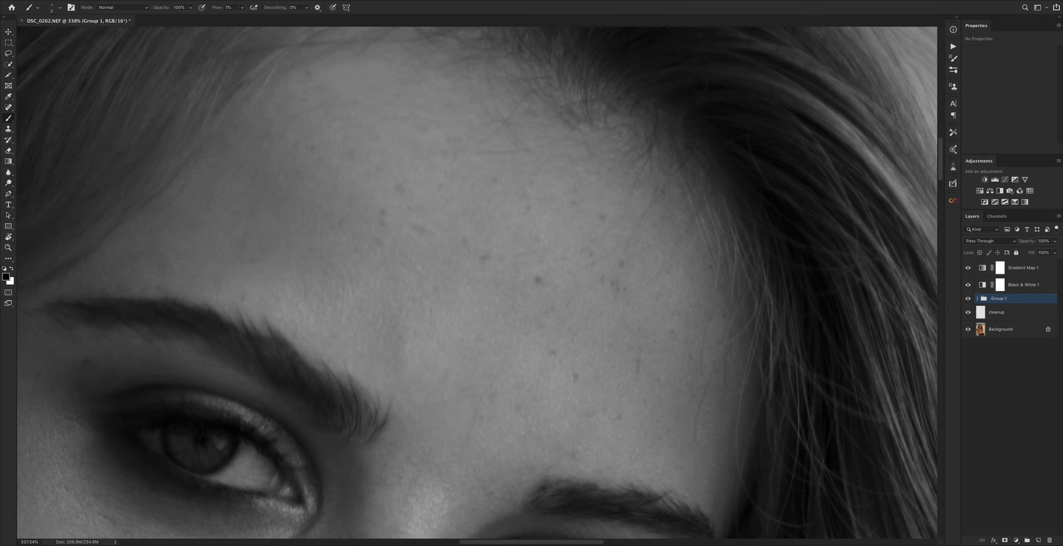
click(977, 298)
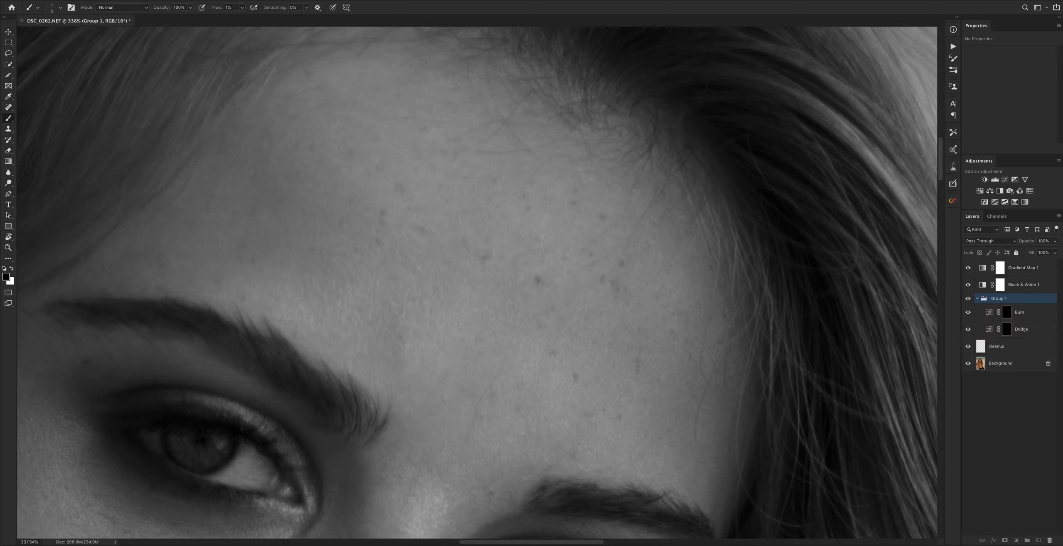
click(1006, 329)
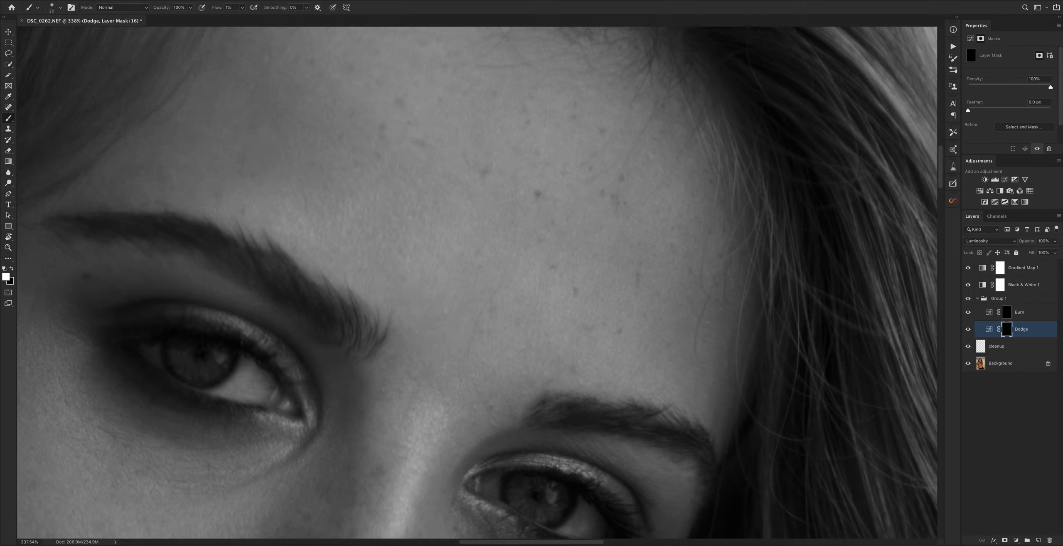
click(1020, 312)
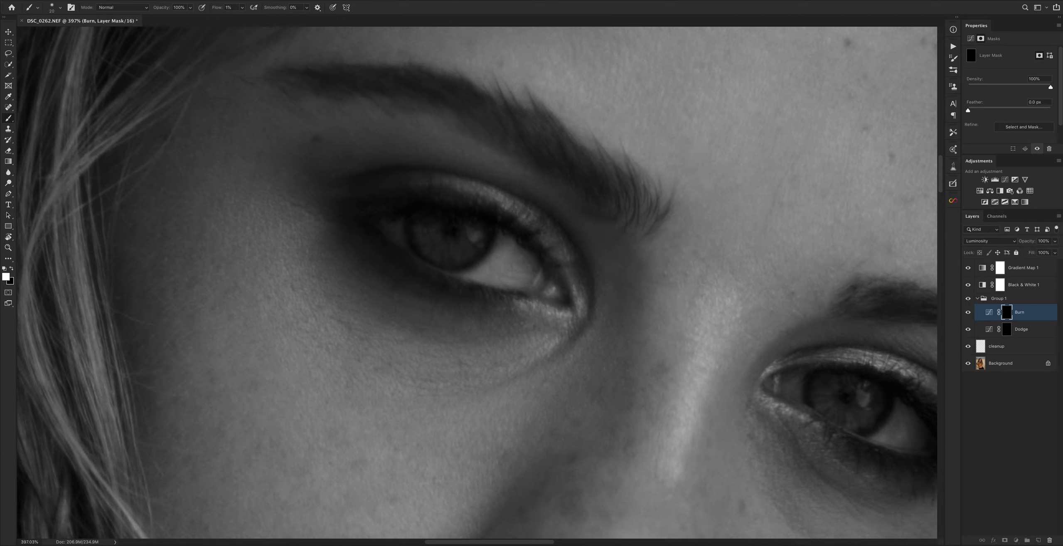
- Paint eye highlights on the Dodge mask, then eye shadows on the Burn mask
click(1021, 329)
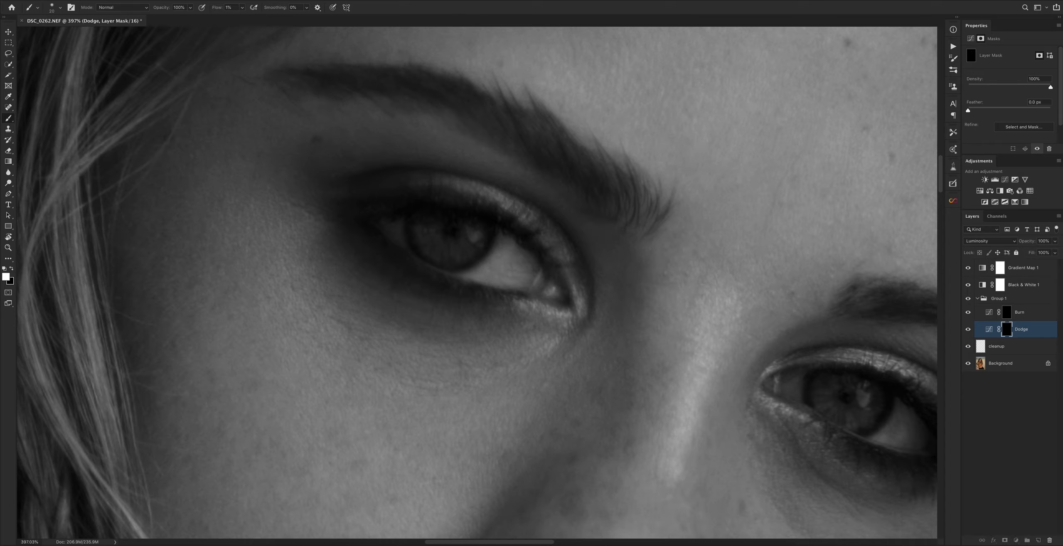
click(1019, 312)
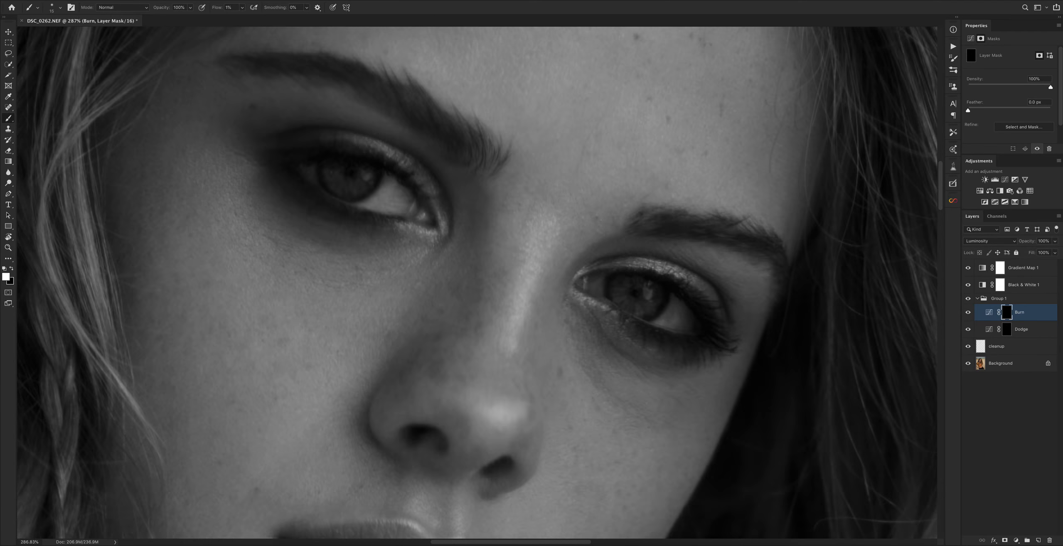
- Alternate Dodge and Burn masks to sculpt highlights and shadows on nose, lips and cheeks
click(1020, 329)
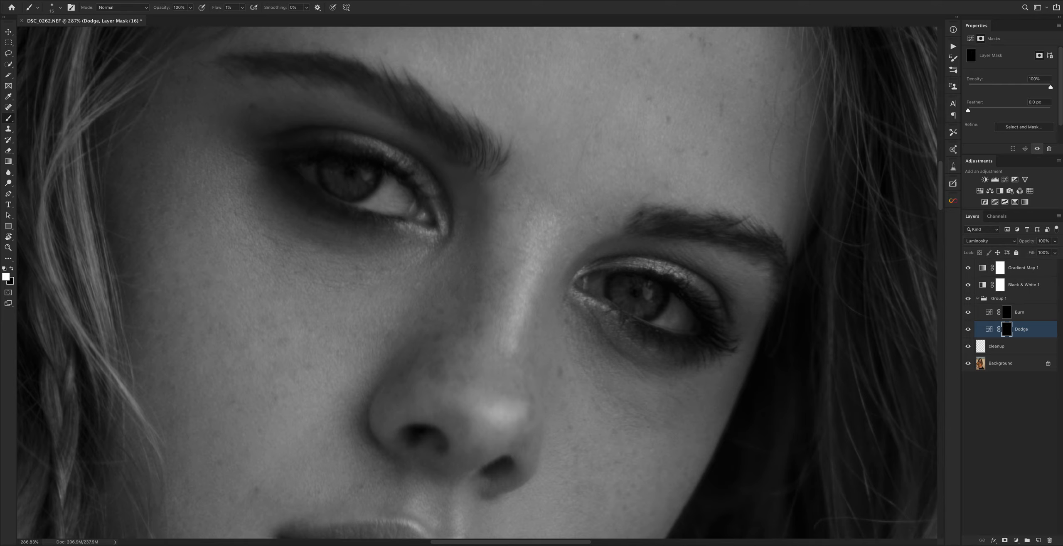
click(1018, 312)
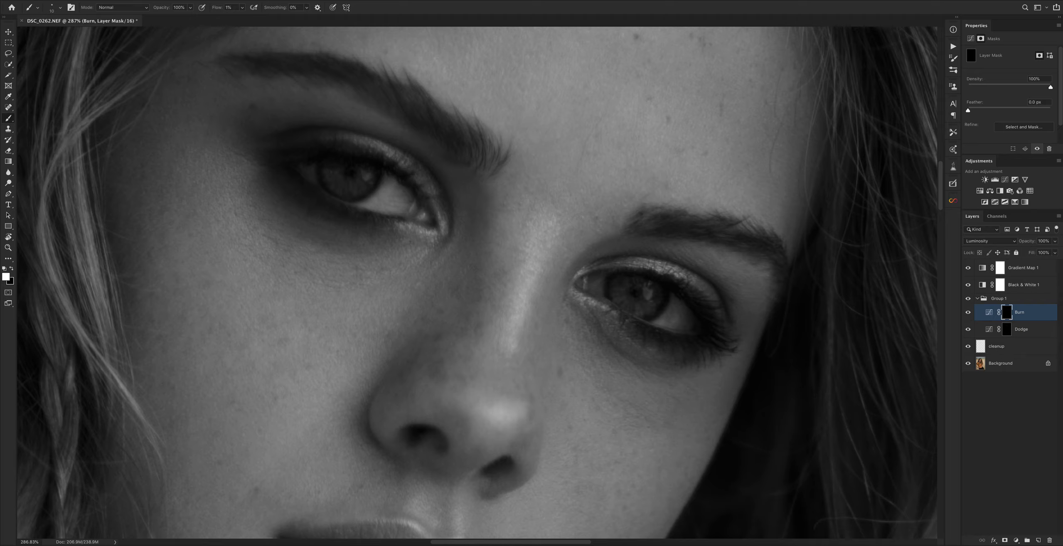
click(1020, 329)
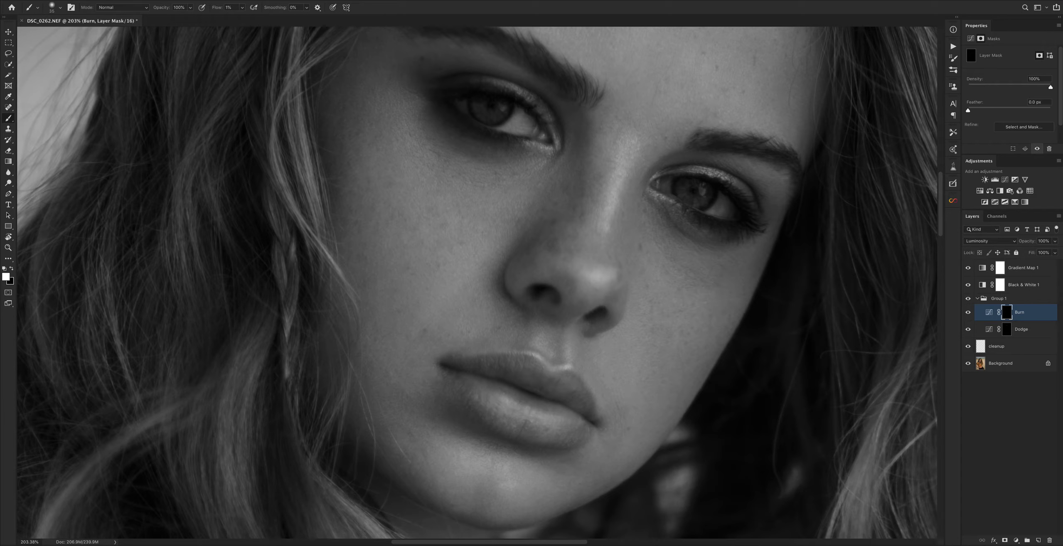
click(1021, 329)
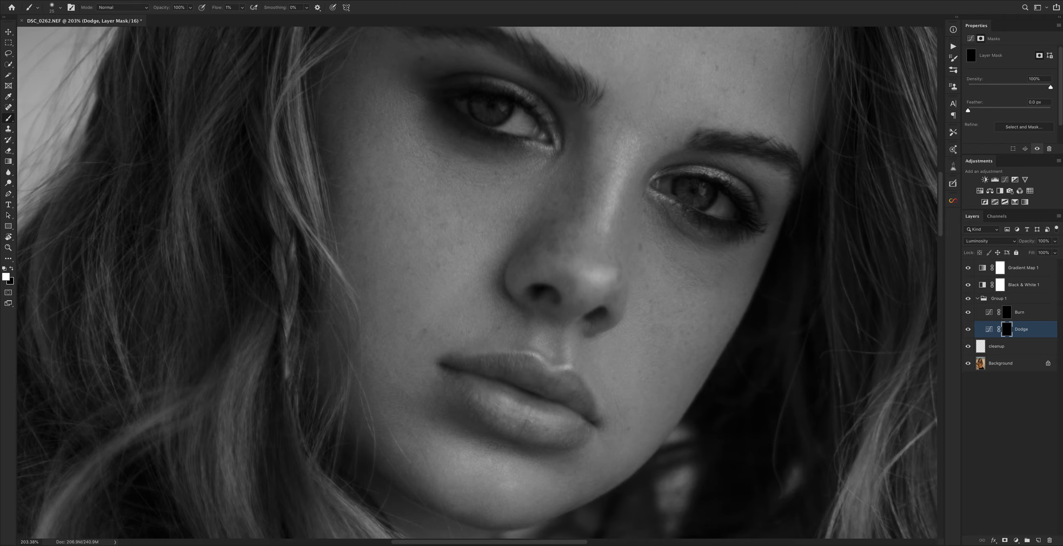
click(1019, 312)
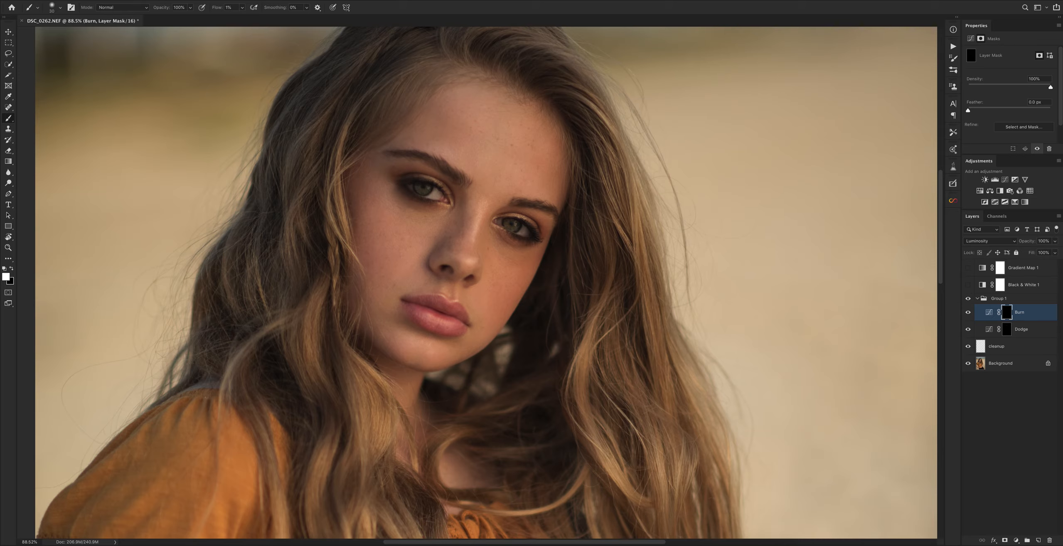
- Paint small highlight corrections on the Dodge mask, then collapse Group 1
click(1021, 329)
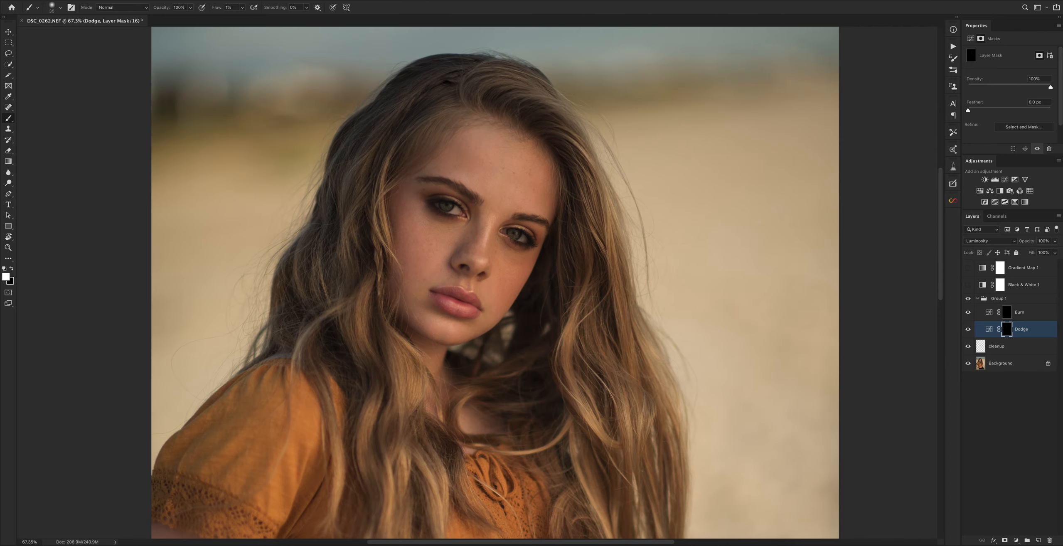
click(977, 298)
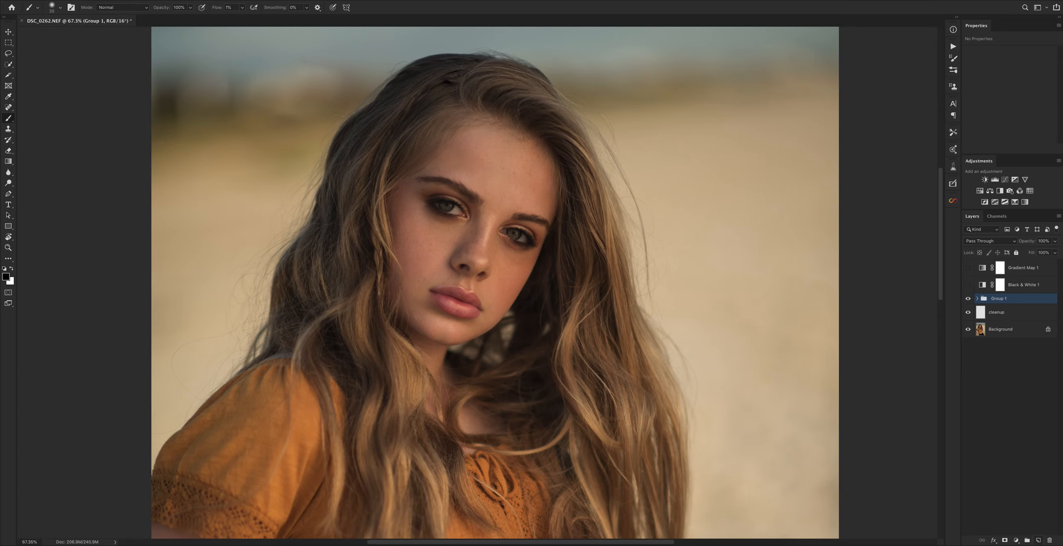
- Add an empty Layer 1 above Group 1 using Overlay blend mode
click(989, 241)
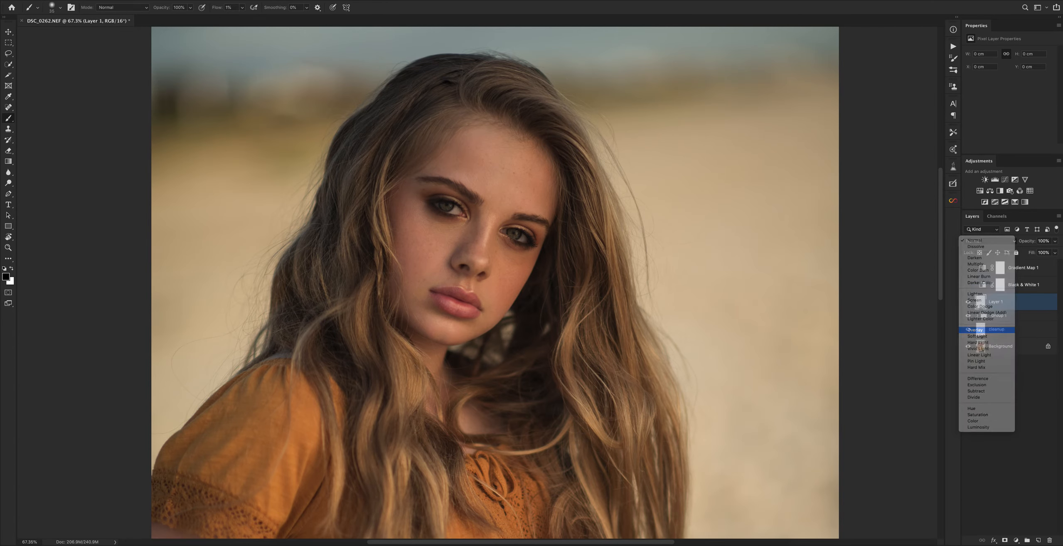
click(974, 329)
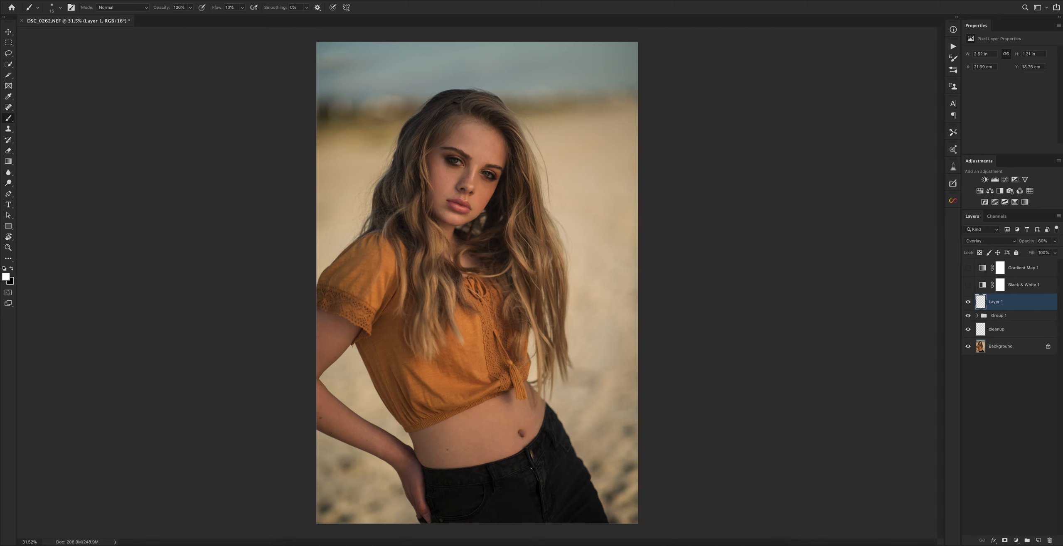
- Delete the hidden Gradient Map 1 and Black & White 1 layers; rename Layer 1 'Eyes'
click(968, 316)
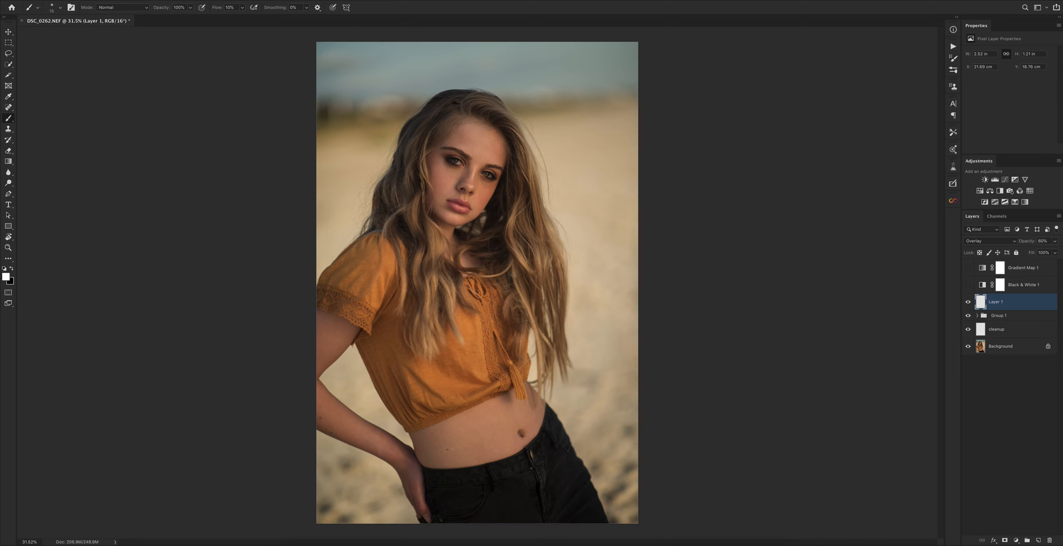
click(1023, 268)
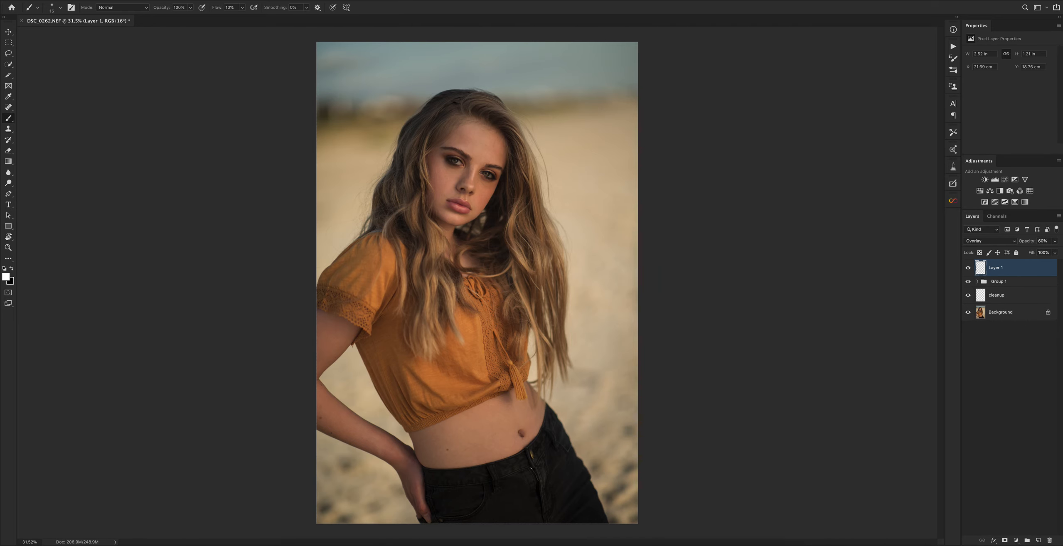
double_click(995, 267)
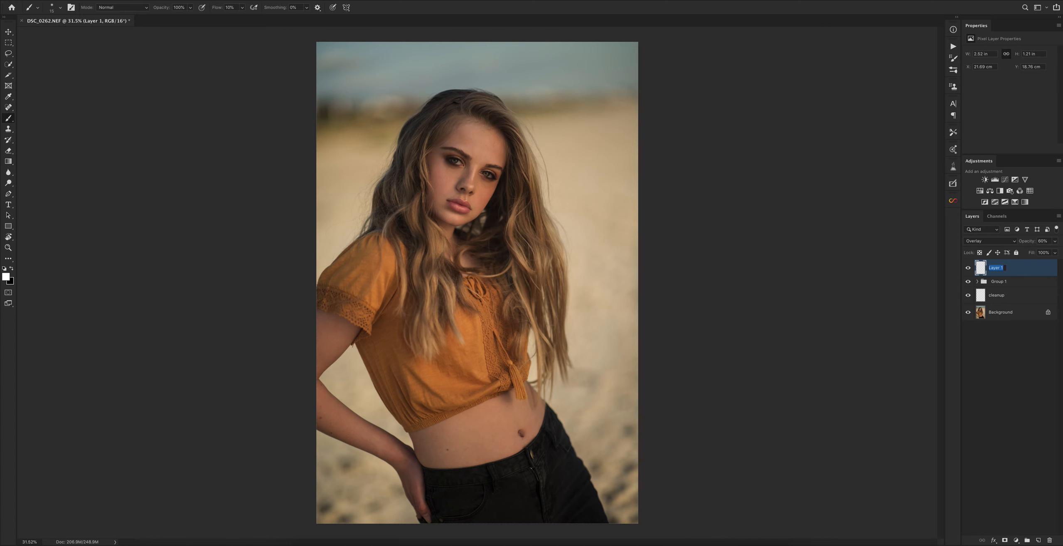
text(Eyes)
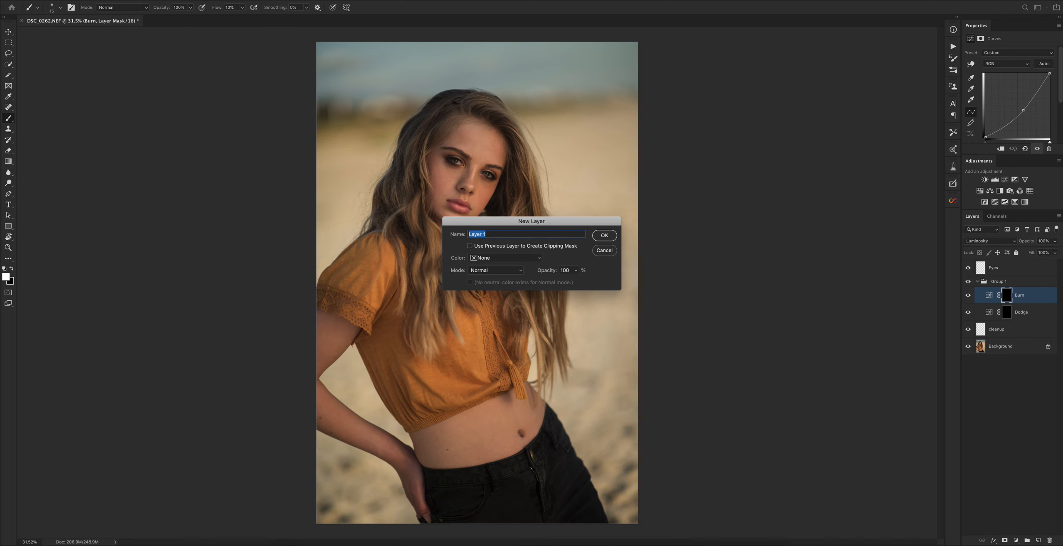
- Add a 50% gray-filled Soft Light layer named 'DnB Global' above Burn in Group 1
click(496, 270)
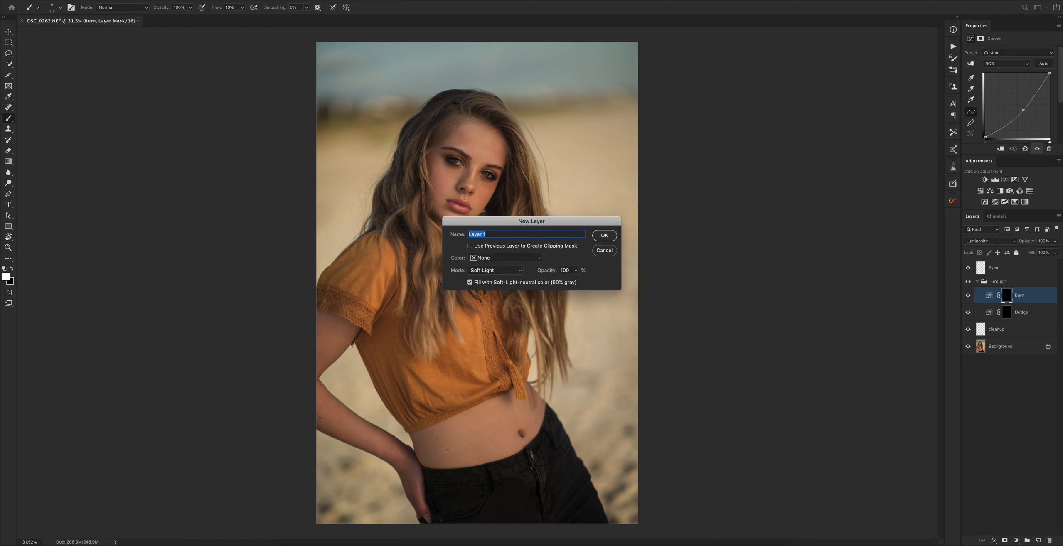
text(Cu)
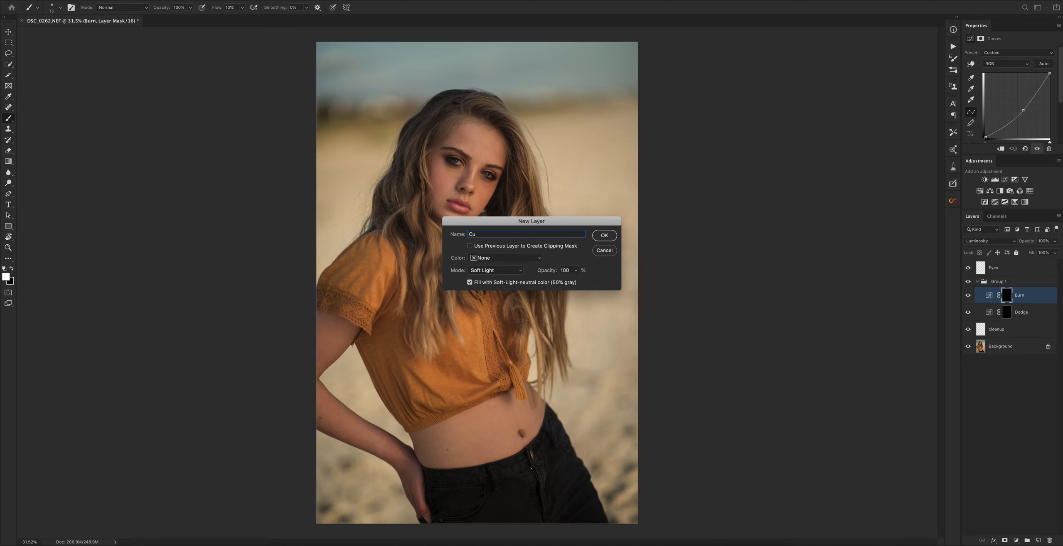
text(D)
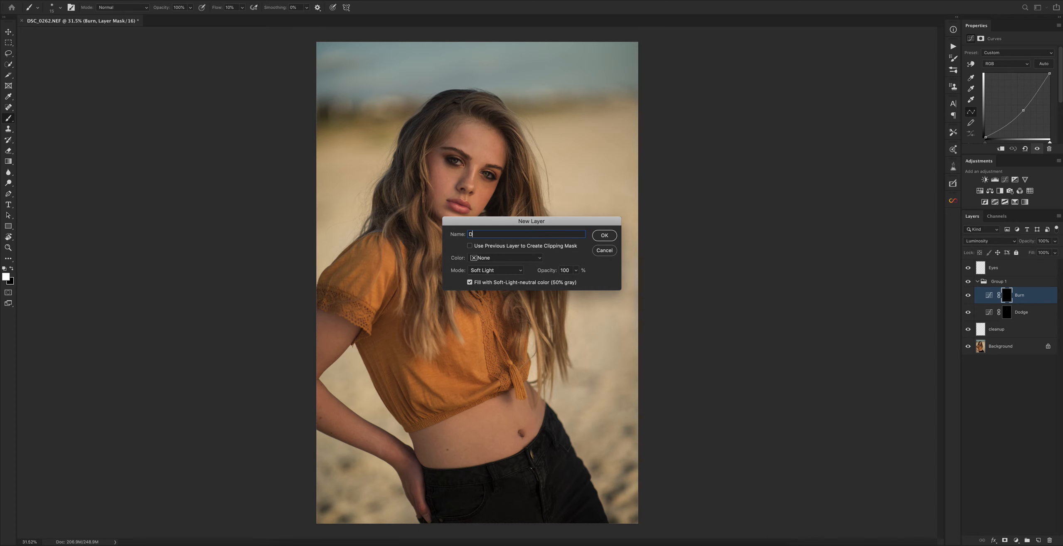
text(nB G)
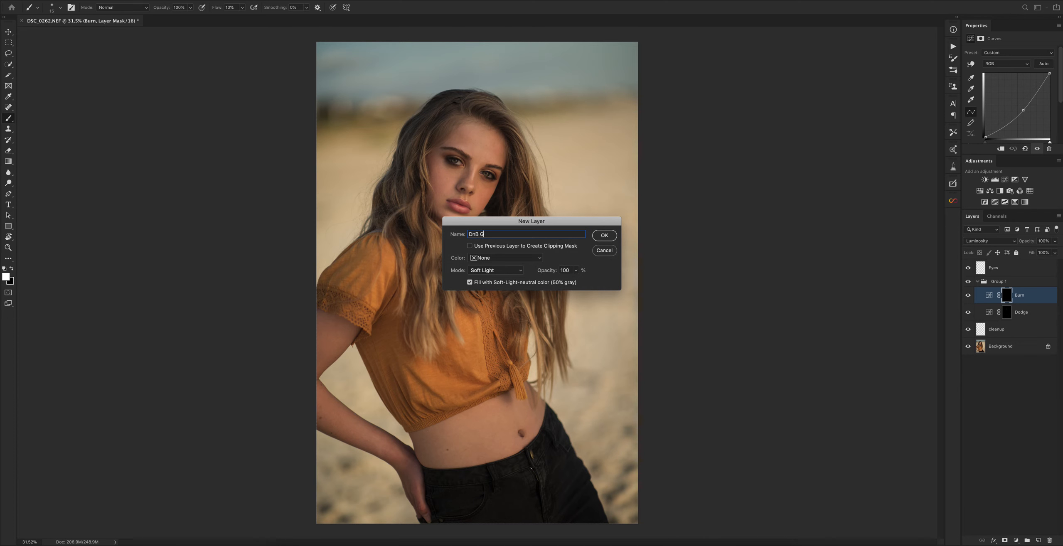
click(604, 236)
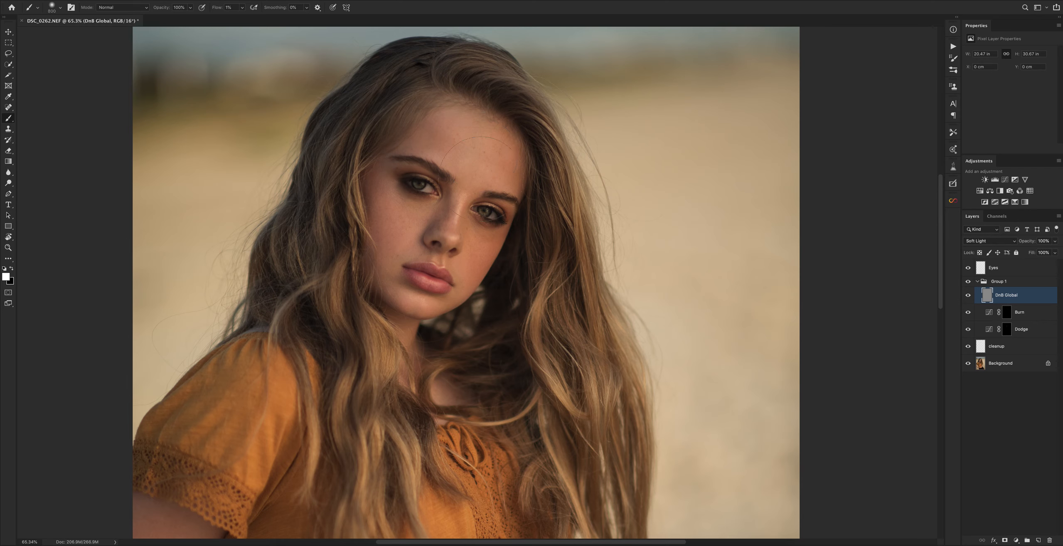
mouse_move(475, 155)
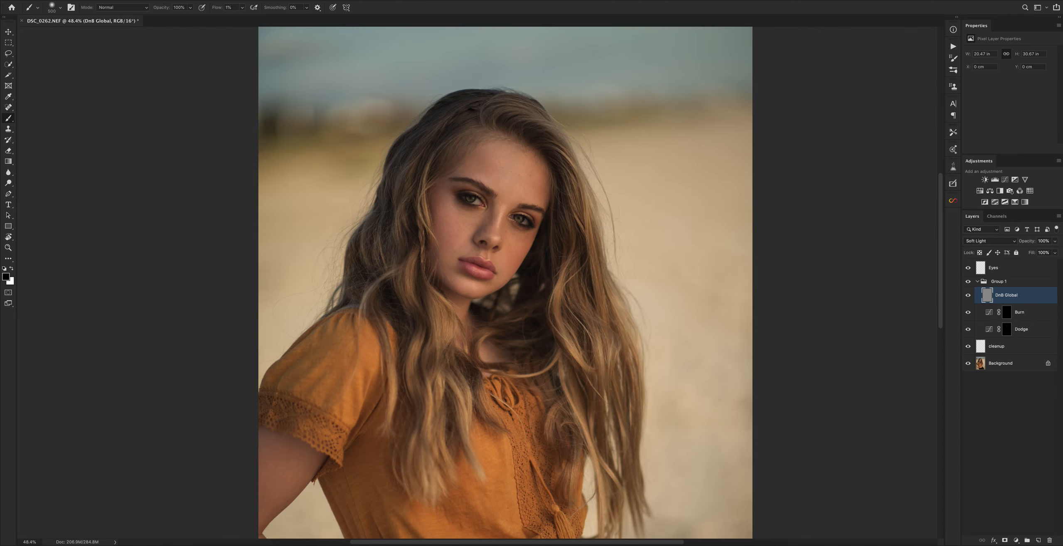
- Toggle a layer's visibility off and back on in the Layers panel
click(967, 295)
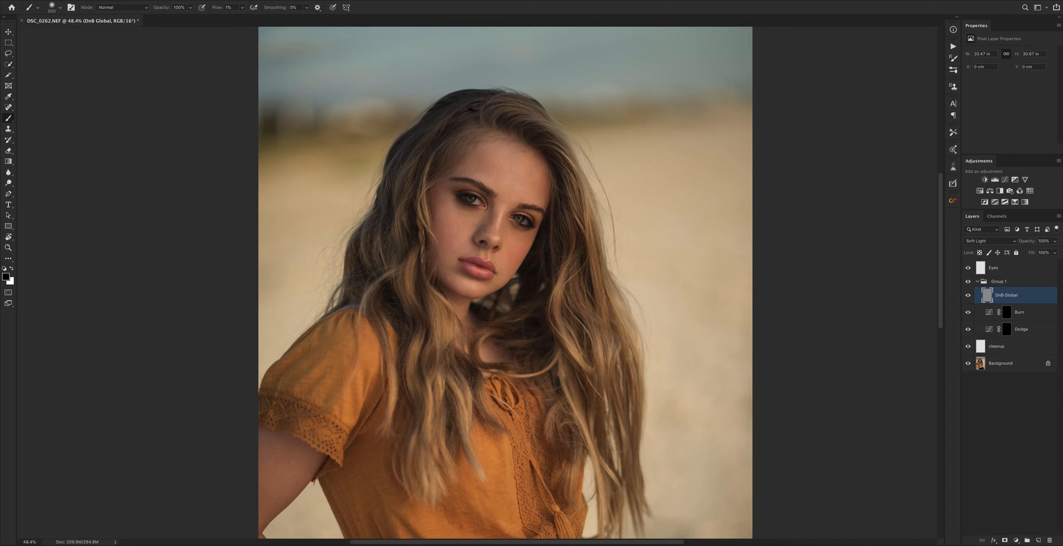
click(967, 295)
text(skin)
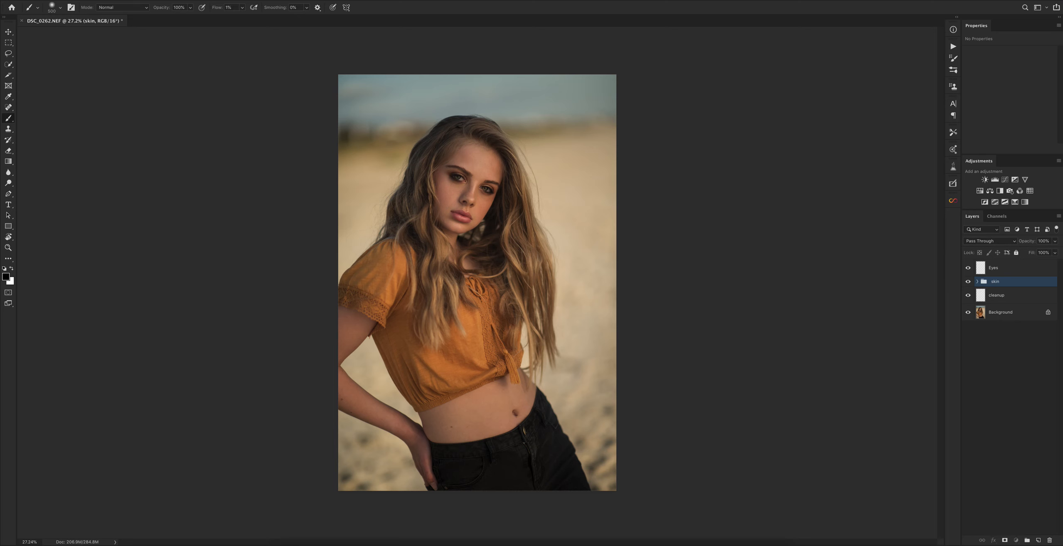
click(993, 268)
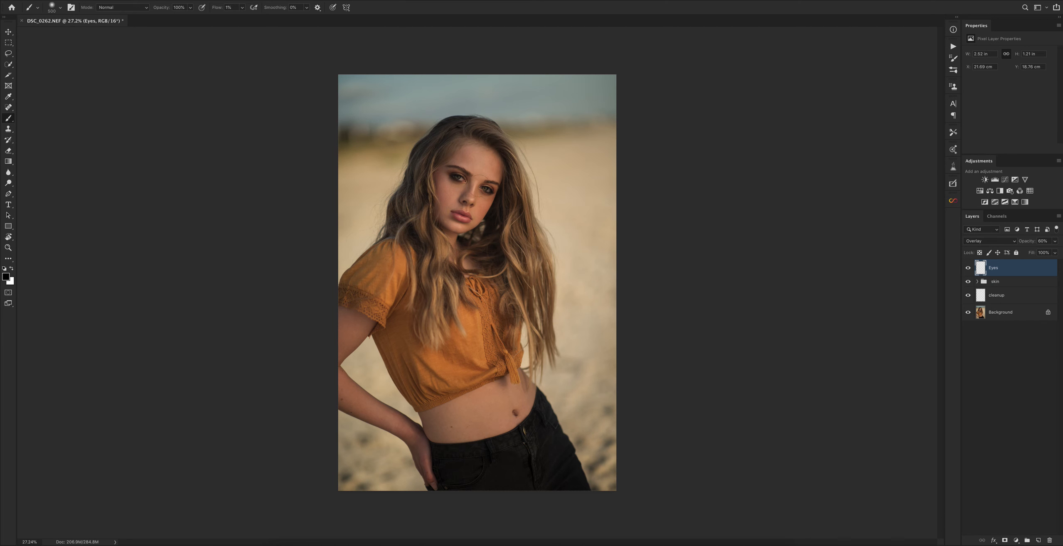
mouse_move(517, 185)
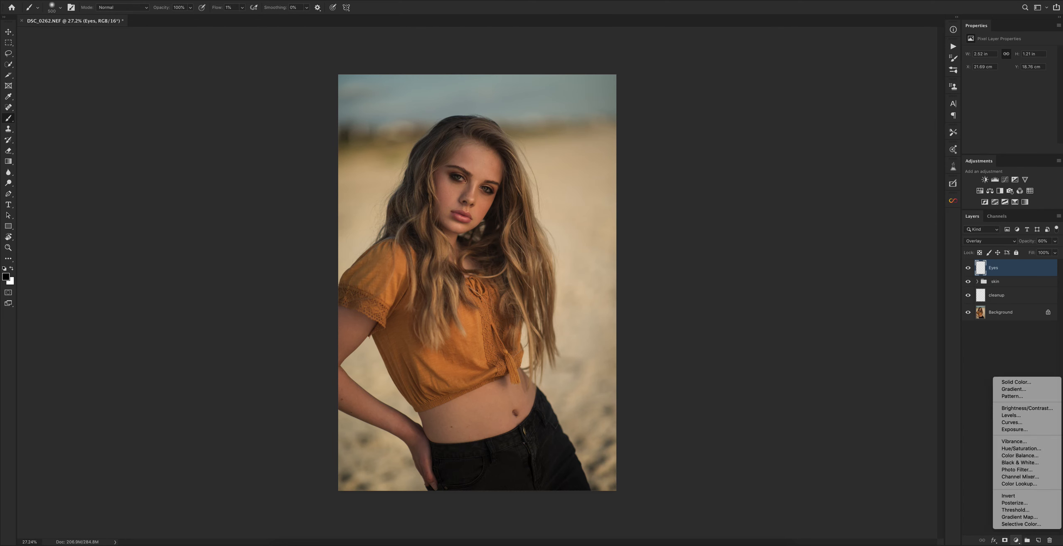
mouse_move(1018, 484)
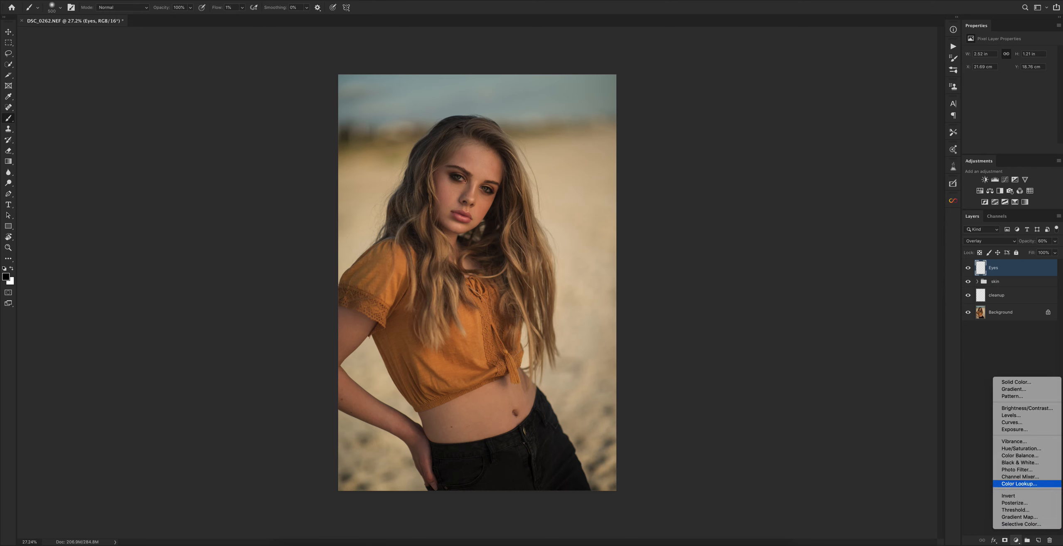
mouse_move(1021, 449)
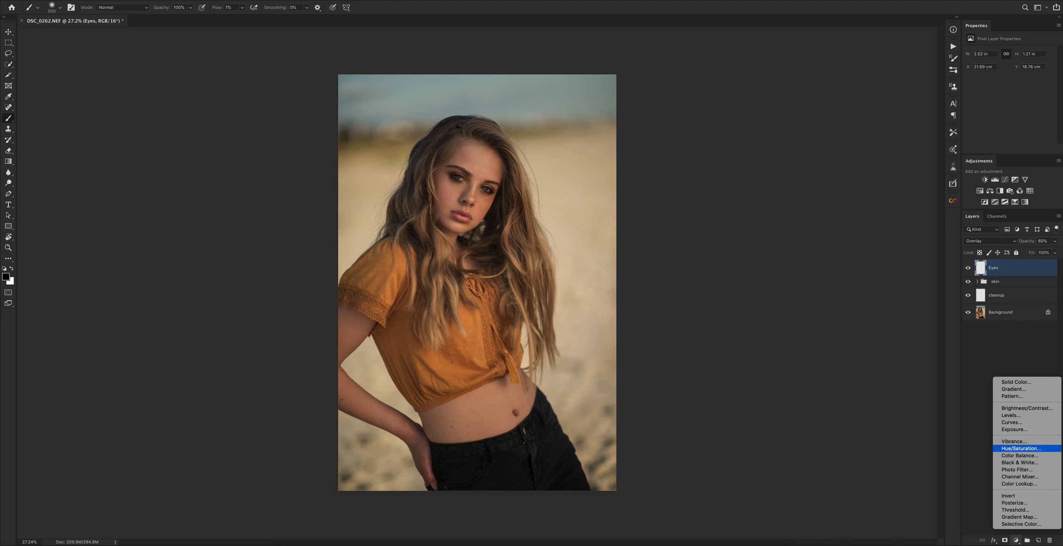
mouse_move(1016, 470)
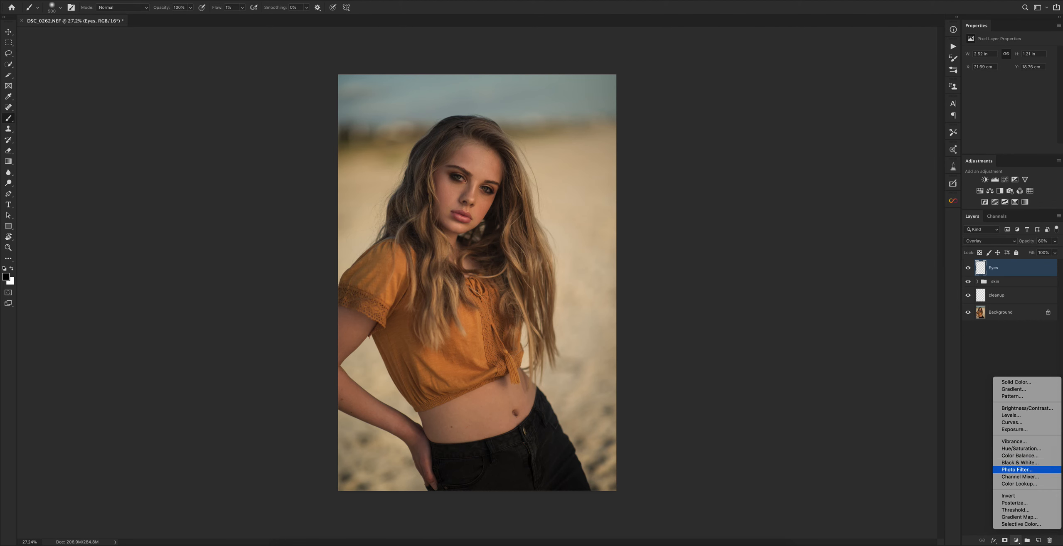
mouse_move(1020, 477)
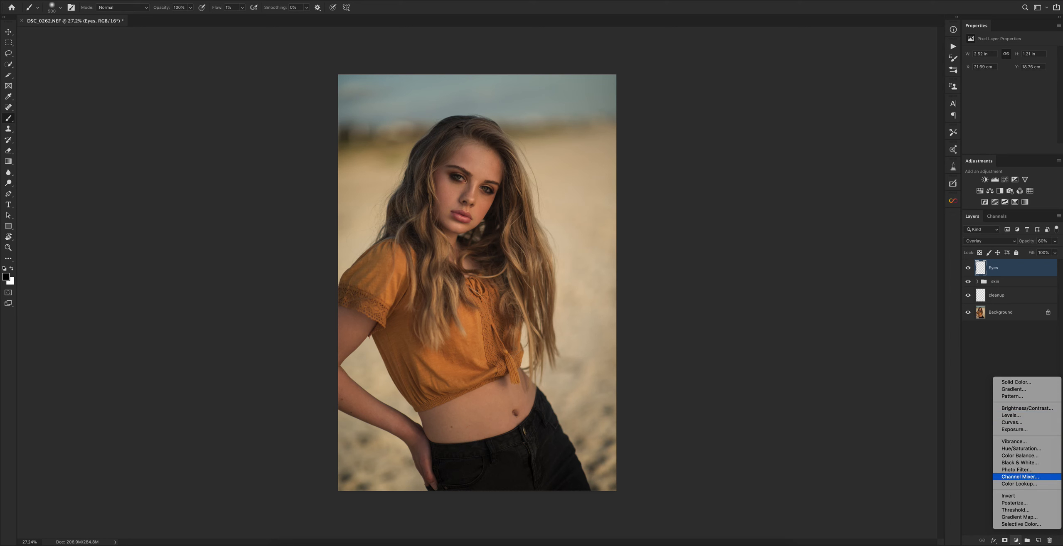
mouse_move(1017, 470)
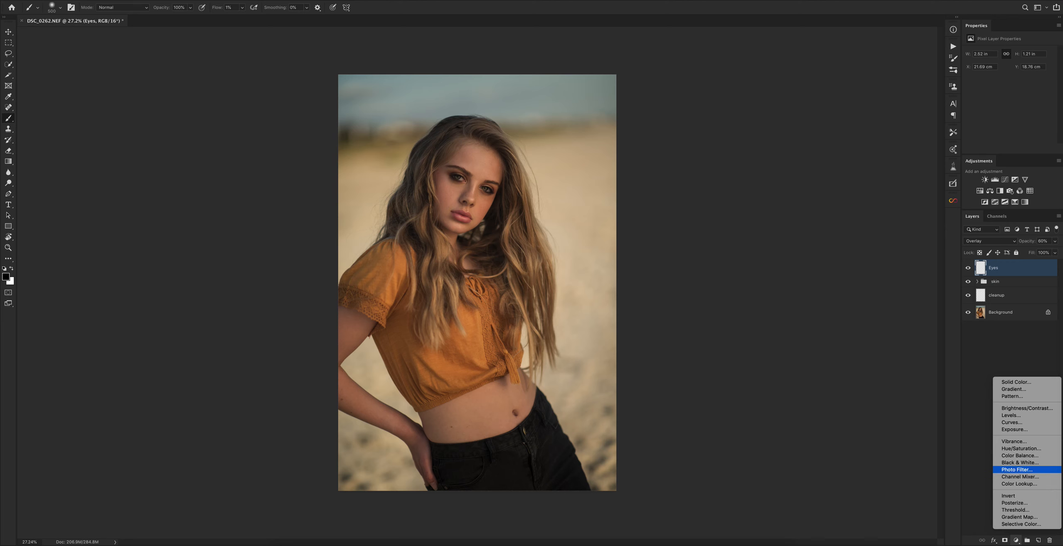
- Add a Hue/Saturation layer with Master and Reds saturation lowered slightly
click(1015, 448)
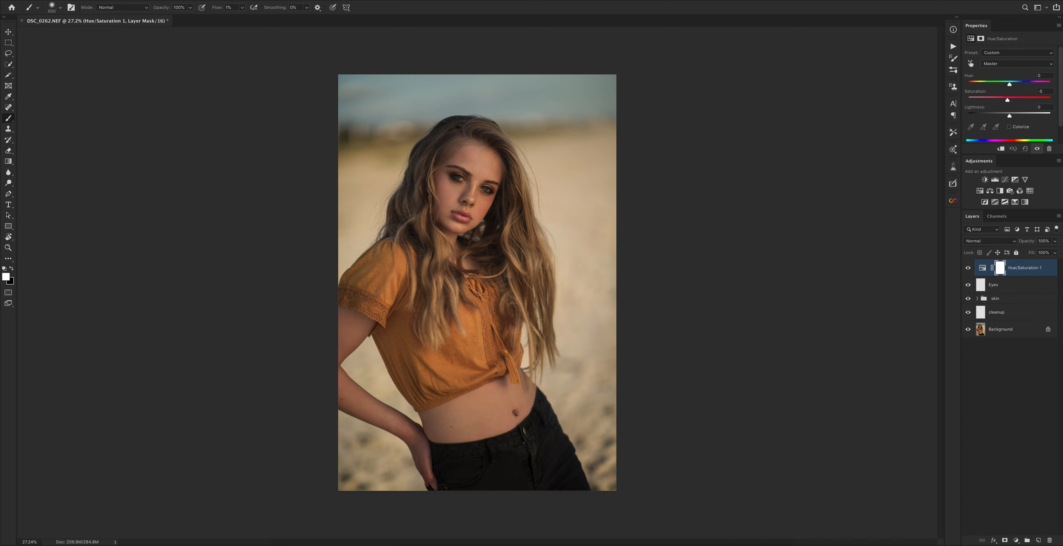
drag(1007, 99, 1008, 100)
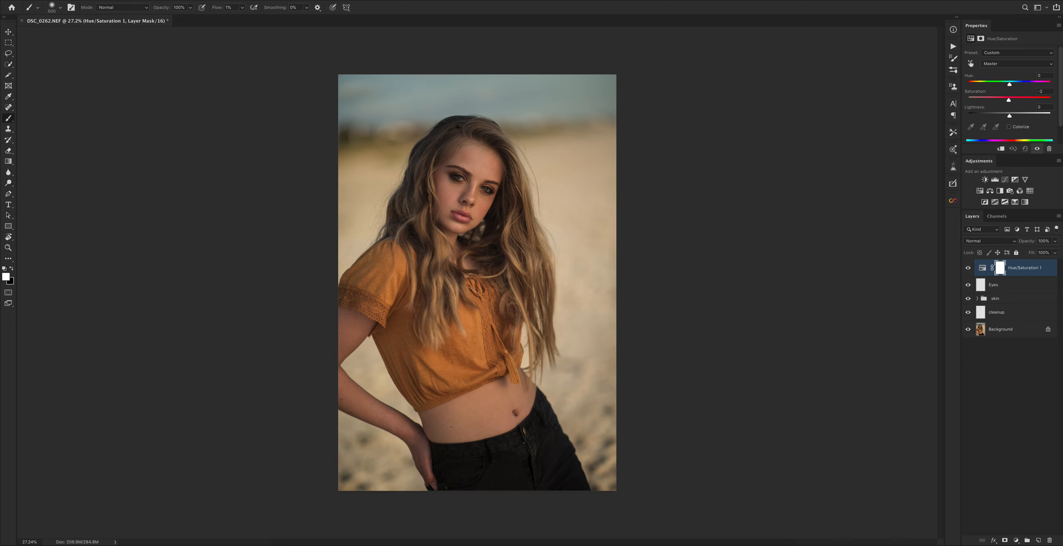
drag(1008, 100, 1007, 100)
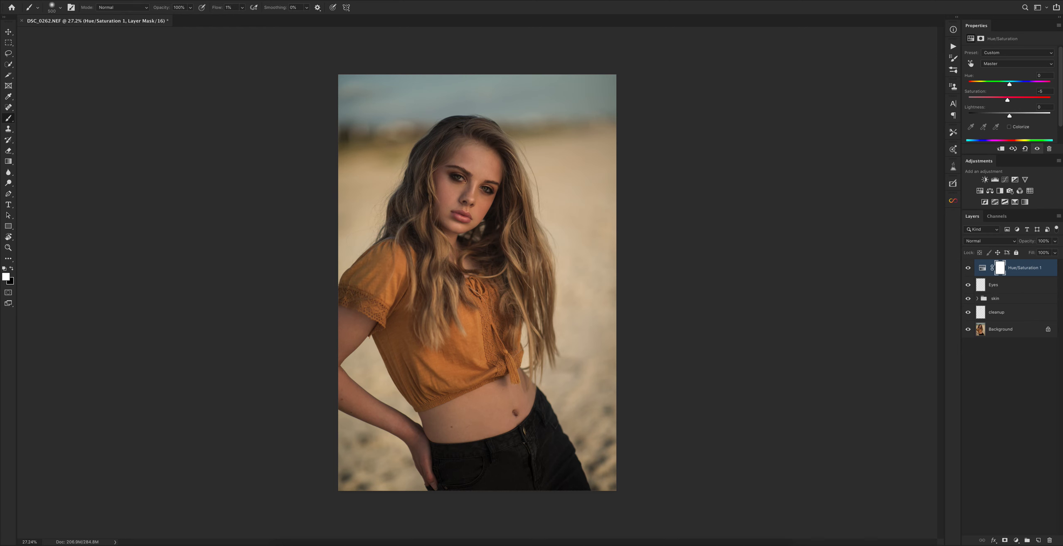
click(1017, 63)
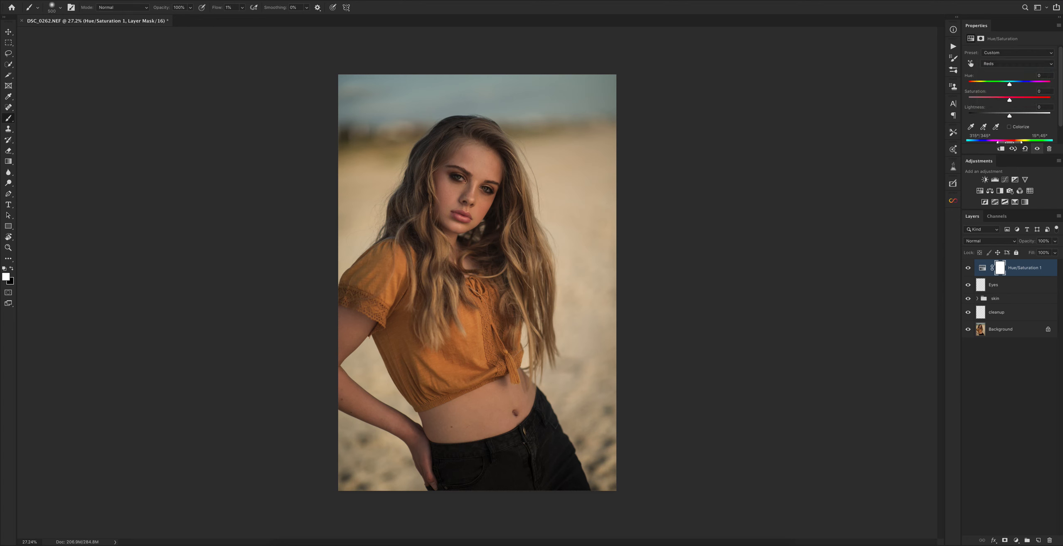
drag(1008, 98, 967, 99)
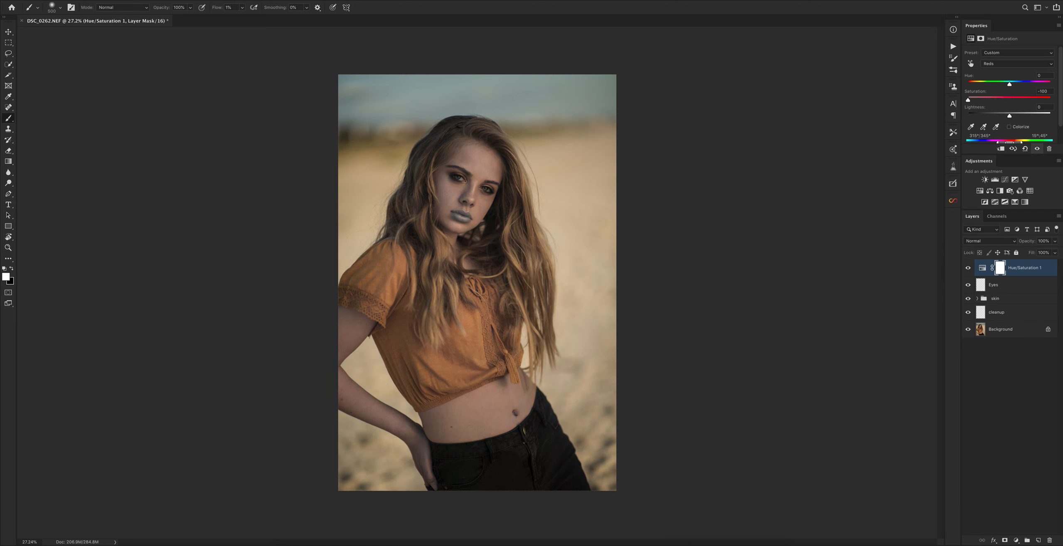
drag(968, 100, 1007, 99)
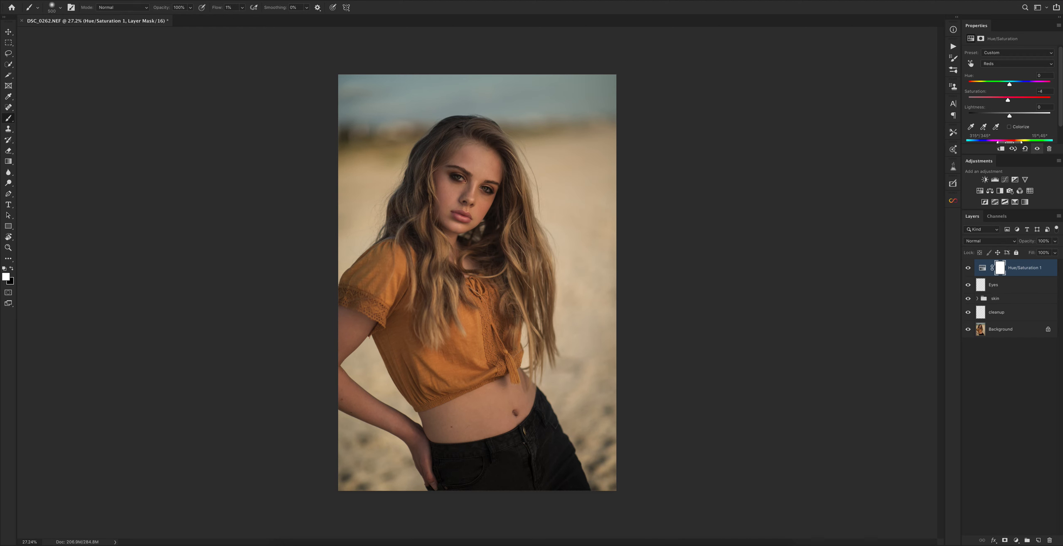
- Lower Yellows saturation slightly, compare before/after, and set the blend mode to Color
click(1017, 64)
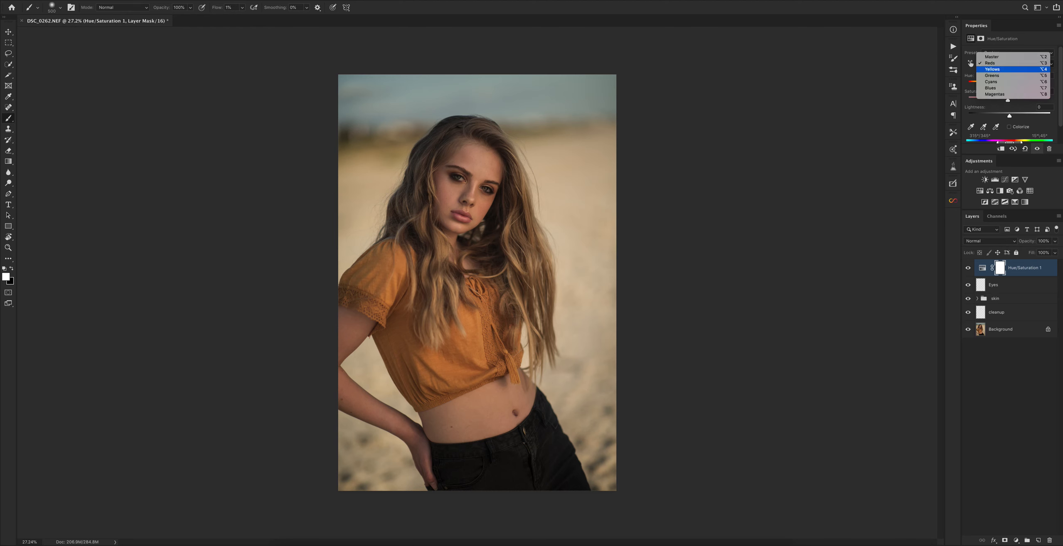
click(992, 69)
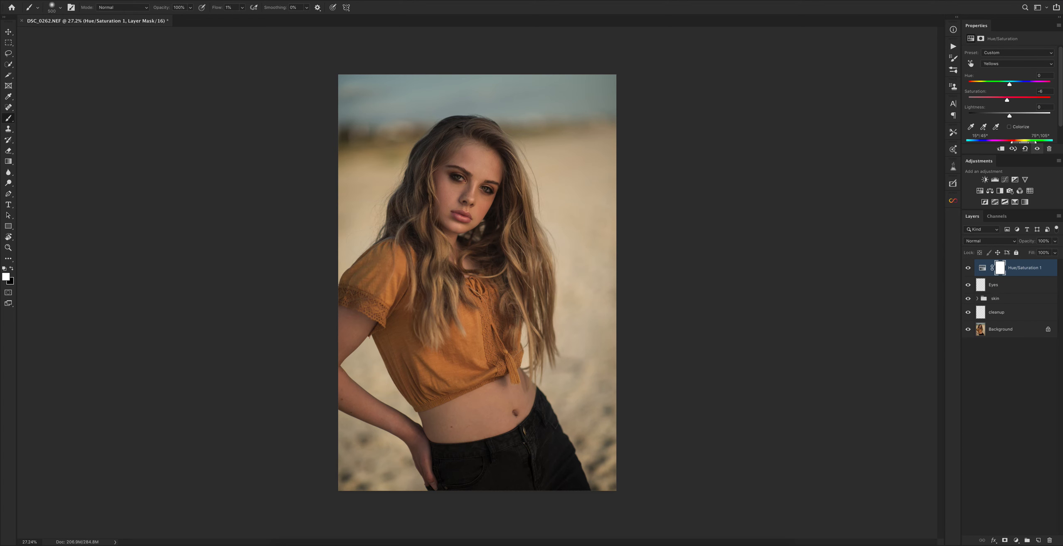
drag(1008, 99, 992, 99)
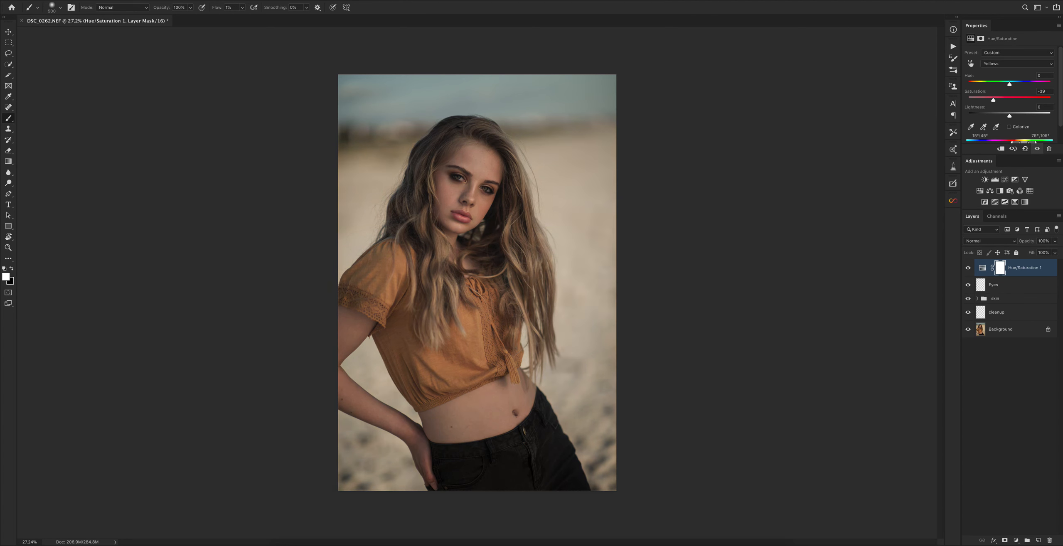
drag(993, 100, 1006, 99)
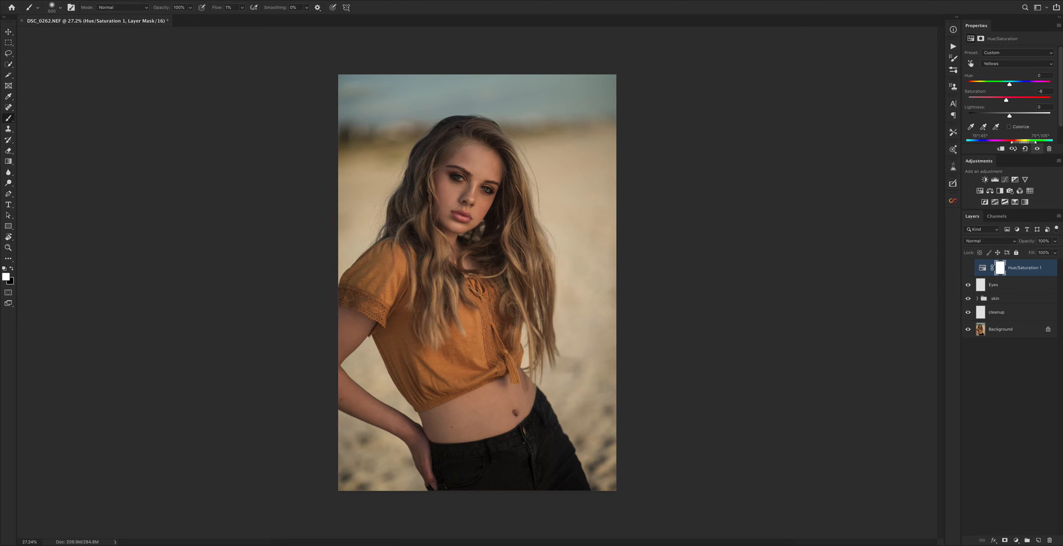
click(990, 241)
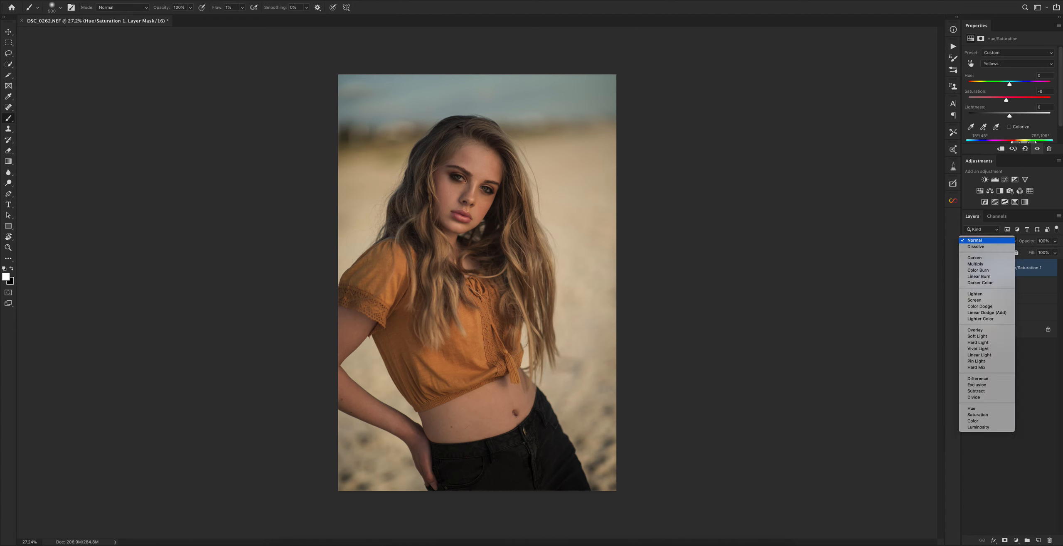
click(972, 421)
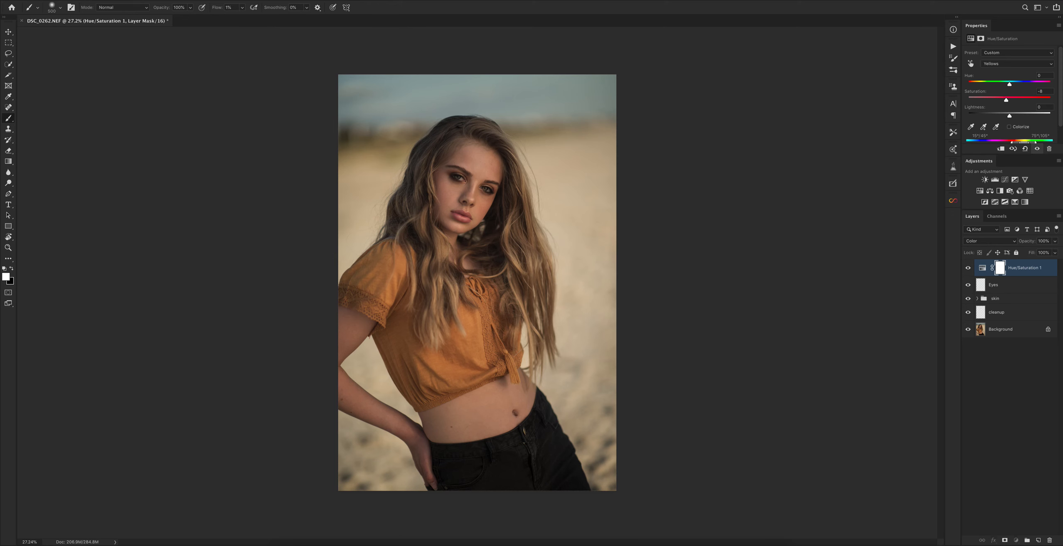
click(1009, 191)
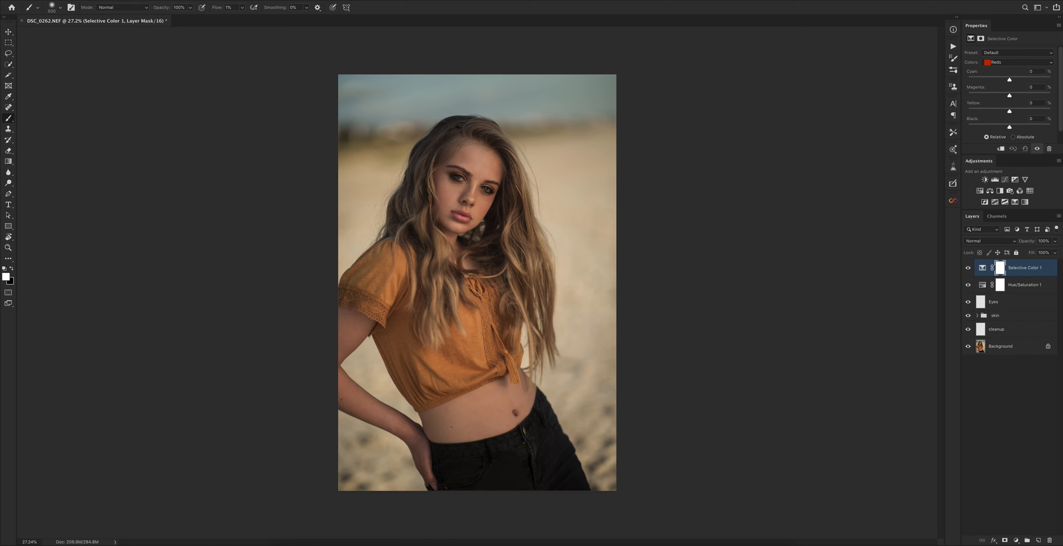
mouse_move(914, 169)
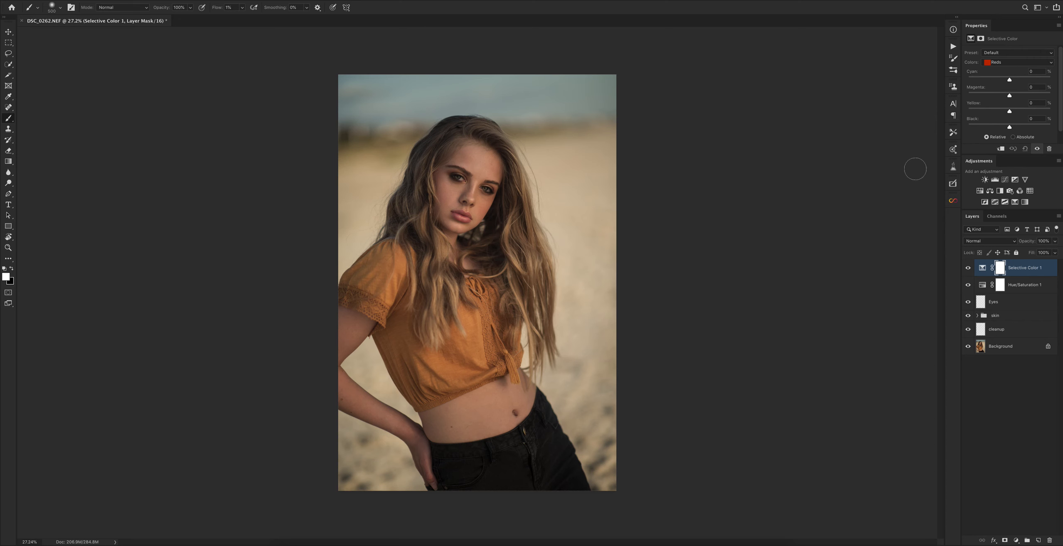
mouse_move(917, 151)
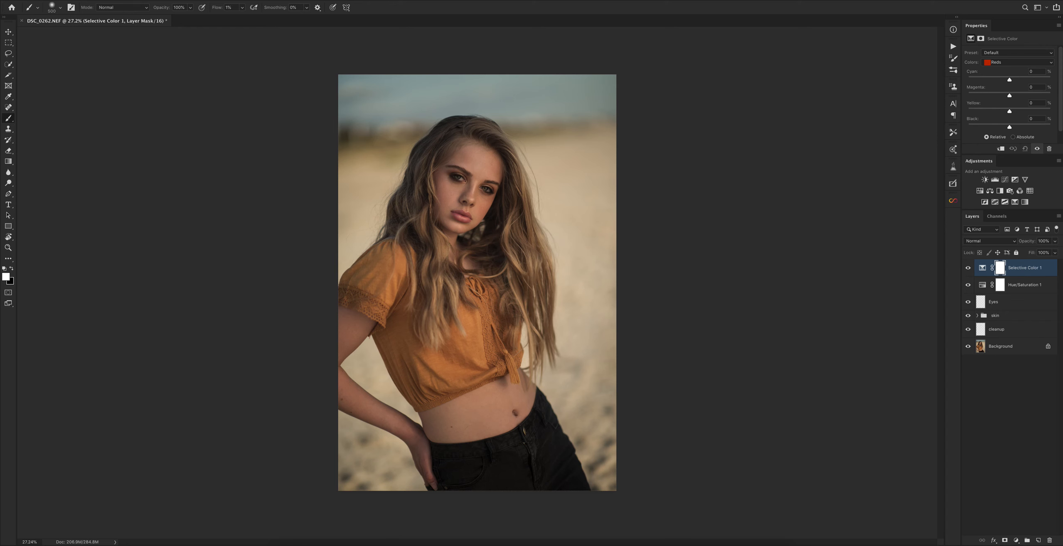
- Set the Selective Color Reds to about -4 cyan and +11 yellow
drag(1008, 79, 1003, 79)
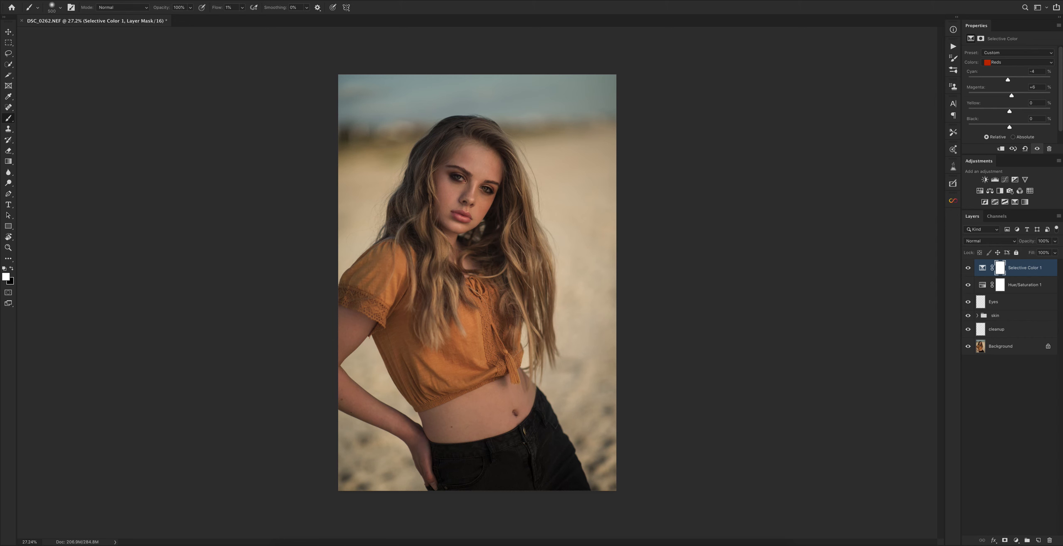
click(1033, 87)
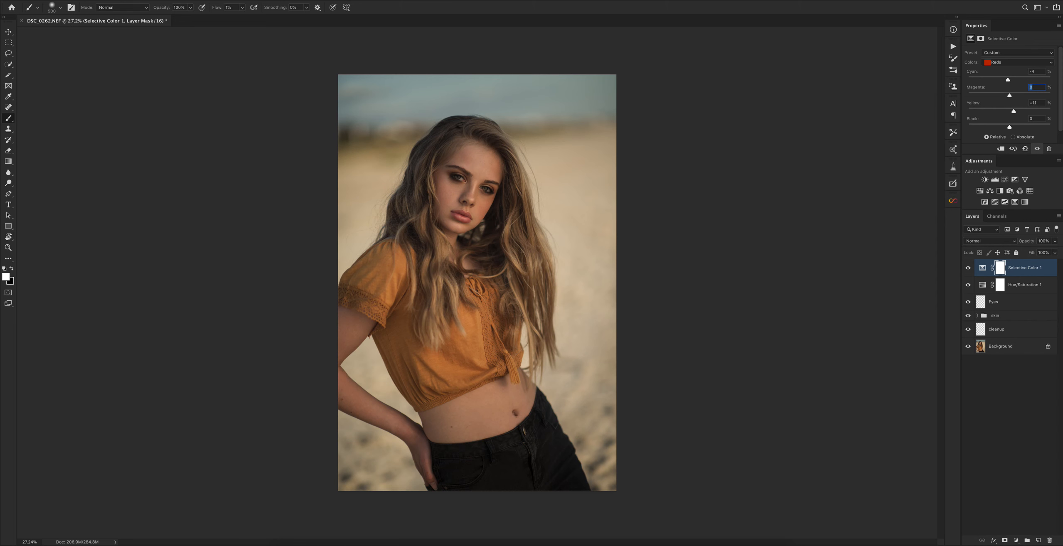
click(1016, 62)
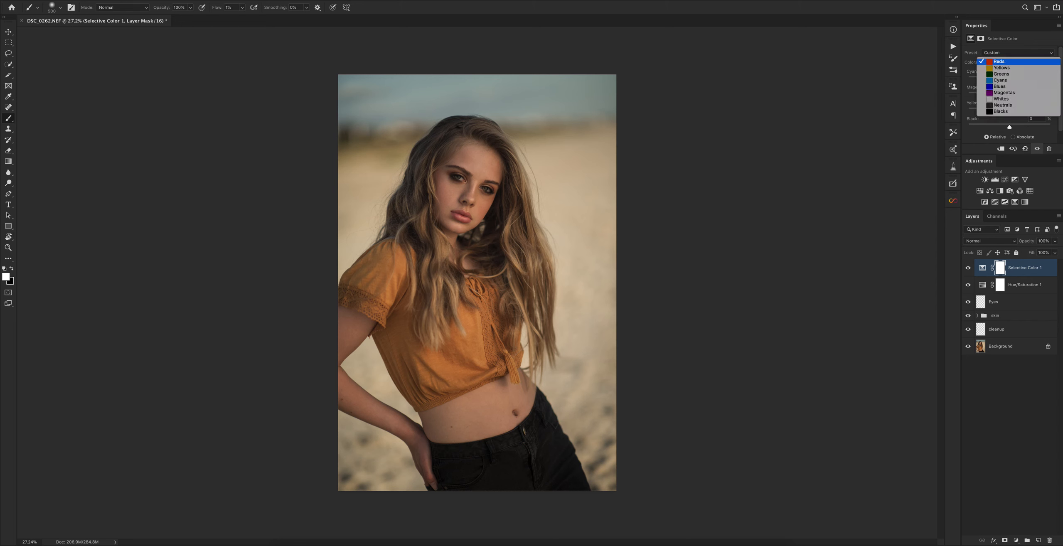
- Give Yellows about -5 cyan and +3 yellow, and Greens -8 yellow
click(1002, 68)
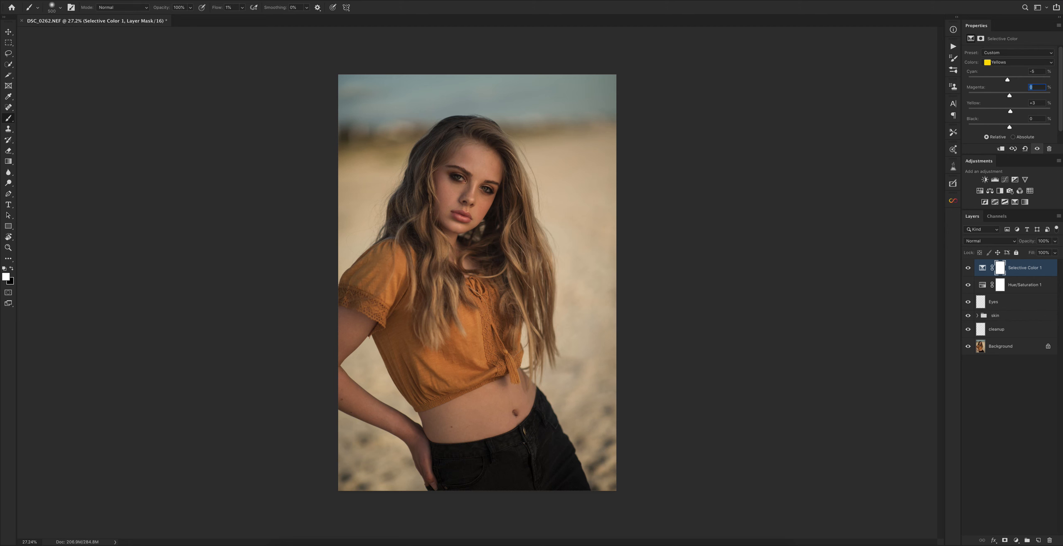
click(1029, 62)
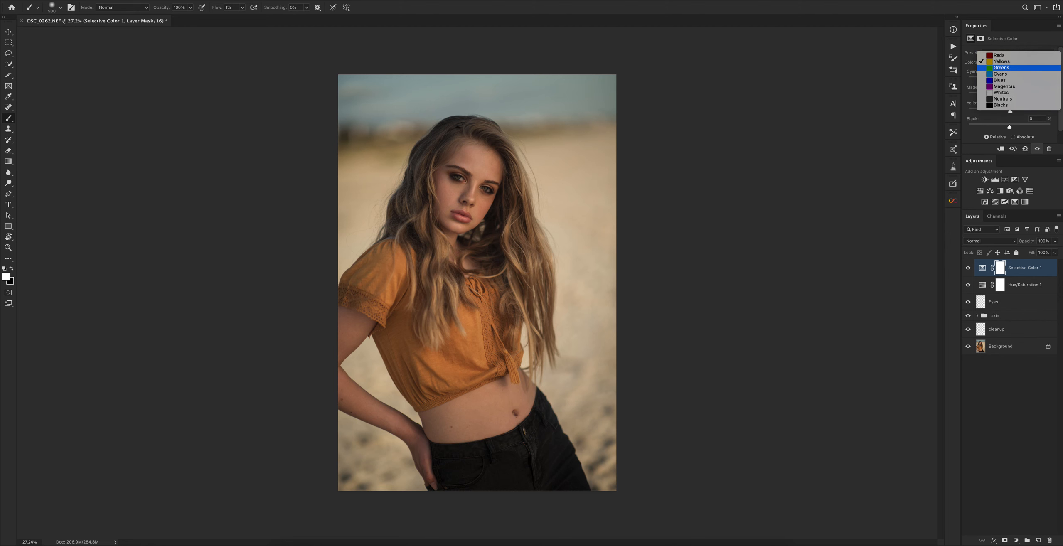
click(1001, 67)
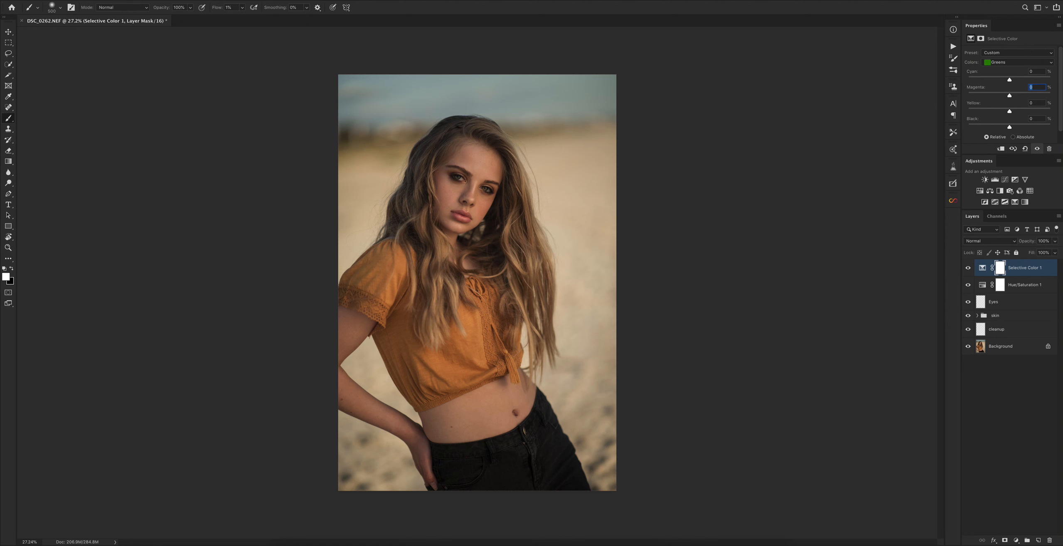
drag(1009, 111, 1033, 110)
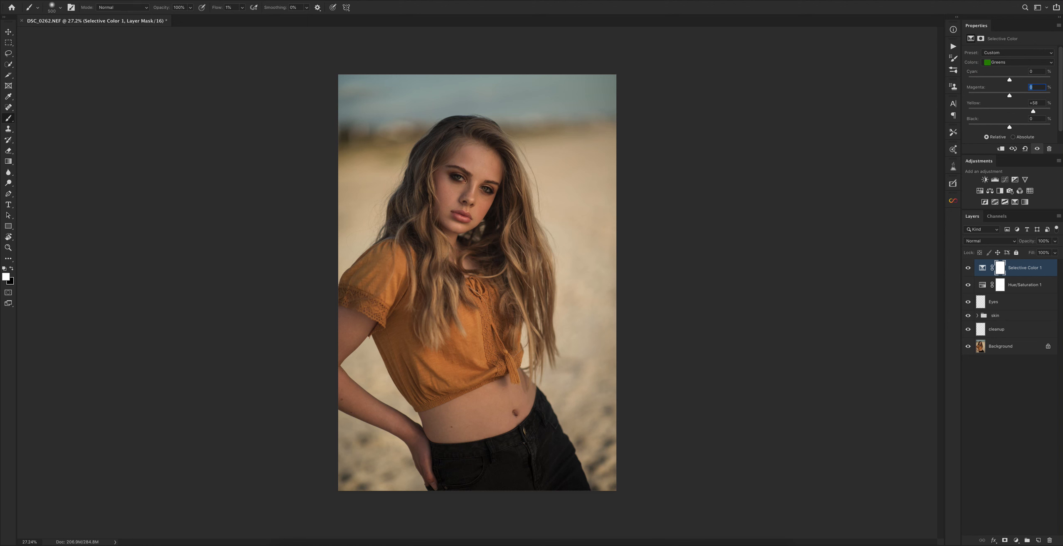
drag(1032, 111, 1012, 111)
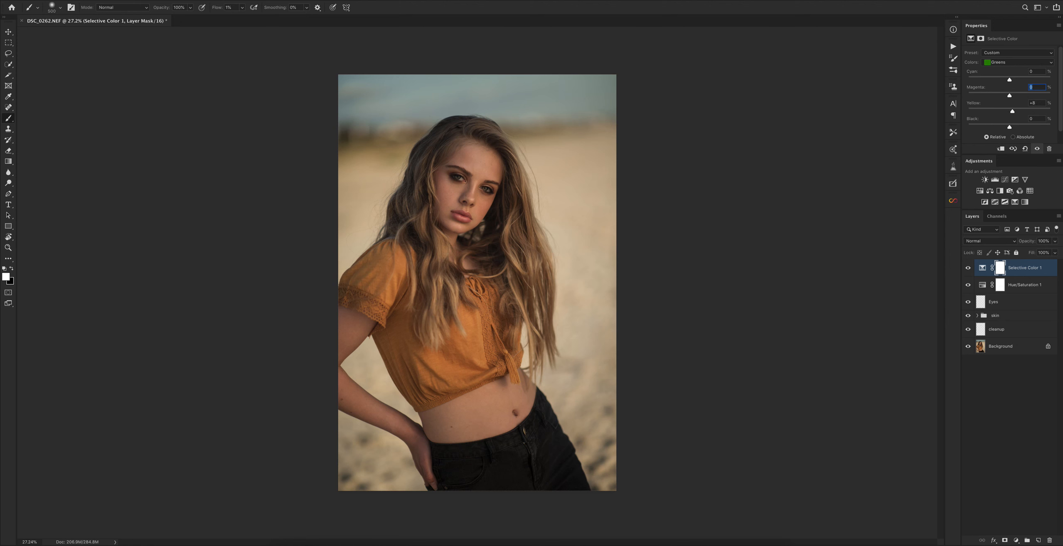
click(1013, 62)
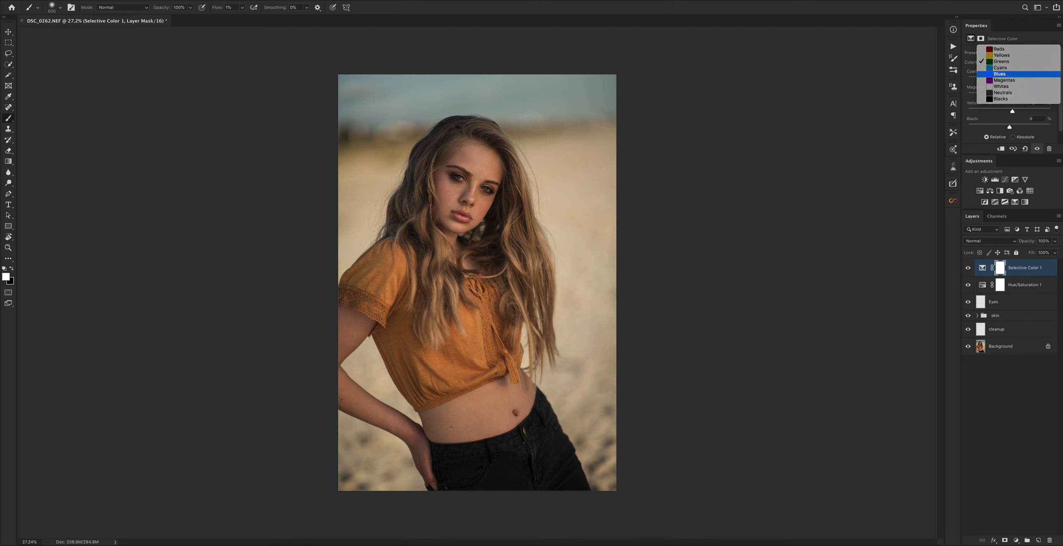
- Reset the cyan and black sliders for Blues to zero in Selective Color
click(1000, 73)
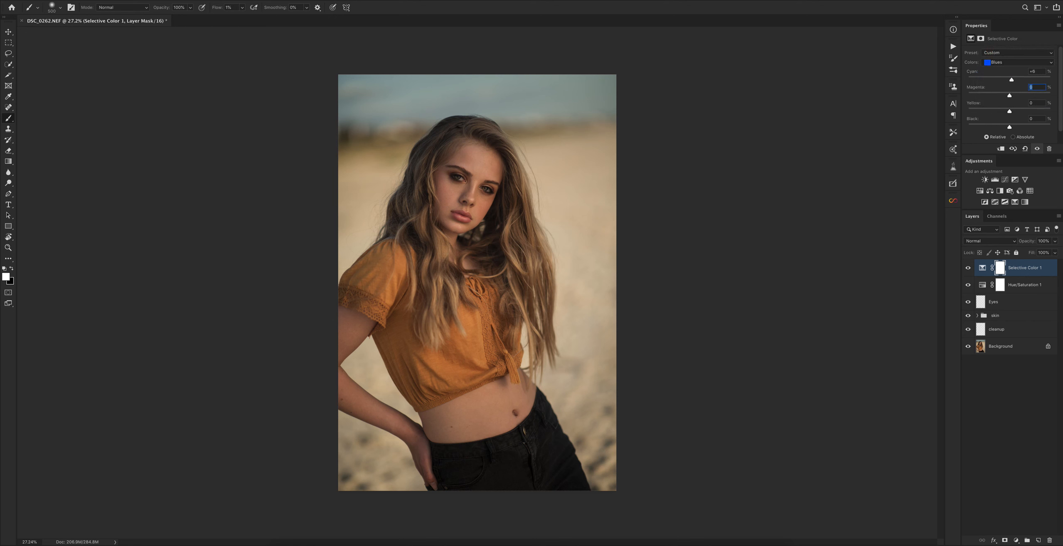
drag(1010, 79, 967, 79)
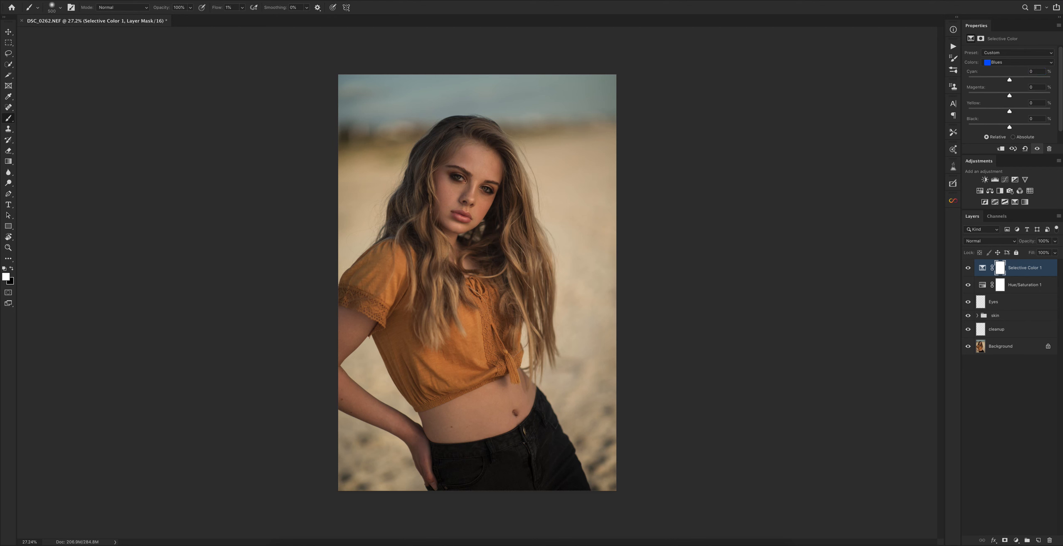
drag(1008, 126, 968, 127)
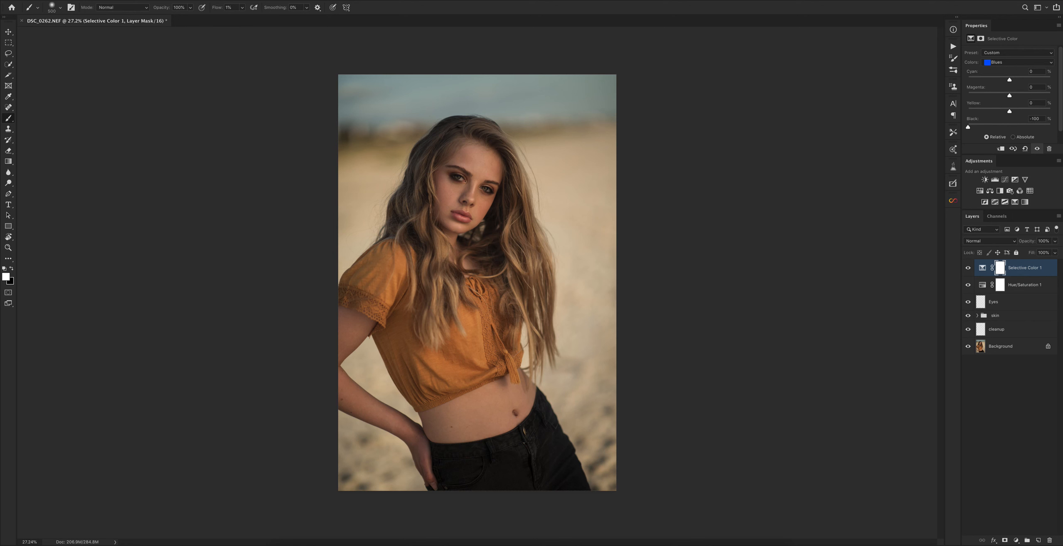
drag(967, 127, 1009, 127)
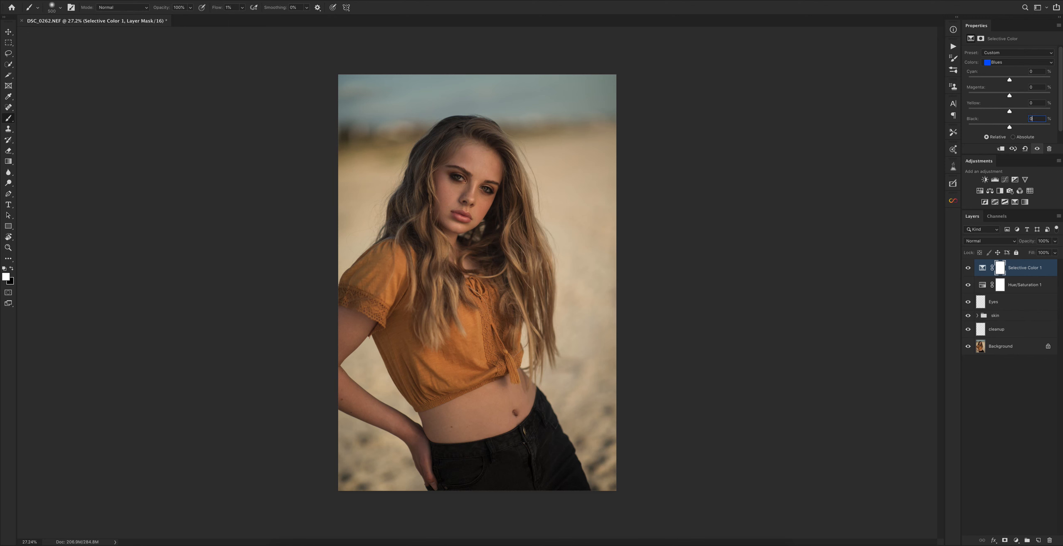
- Give Cyans +27 cyan and +100 black, then add a Color Balance layer
click(1017, 61)
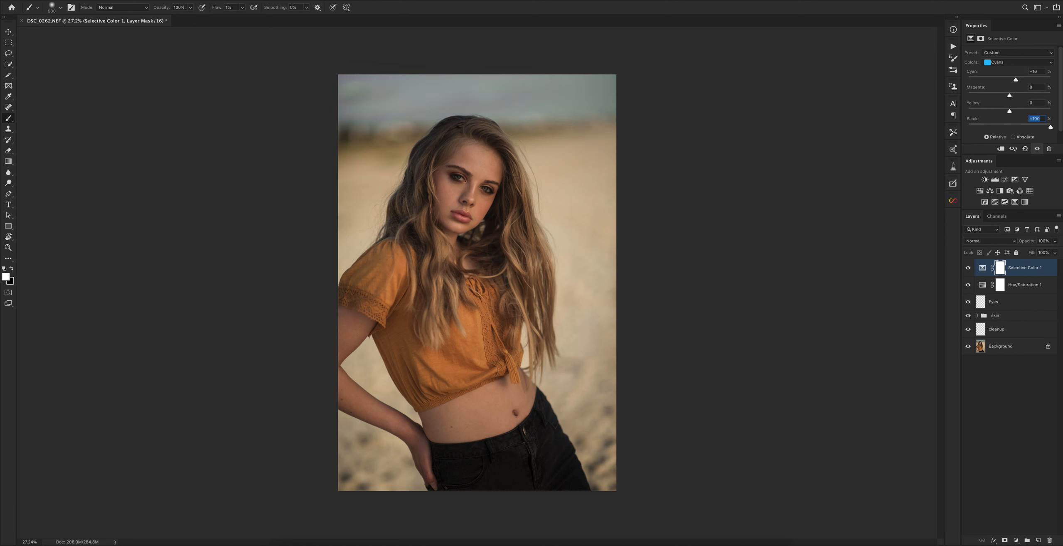
drag(1019, 80, 1021, 79)
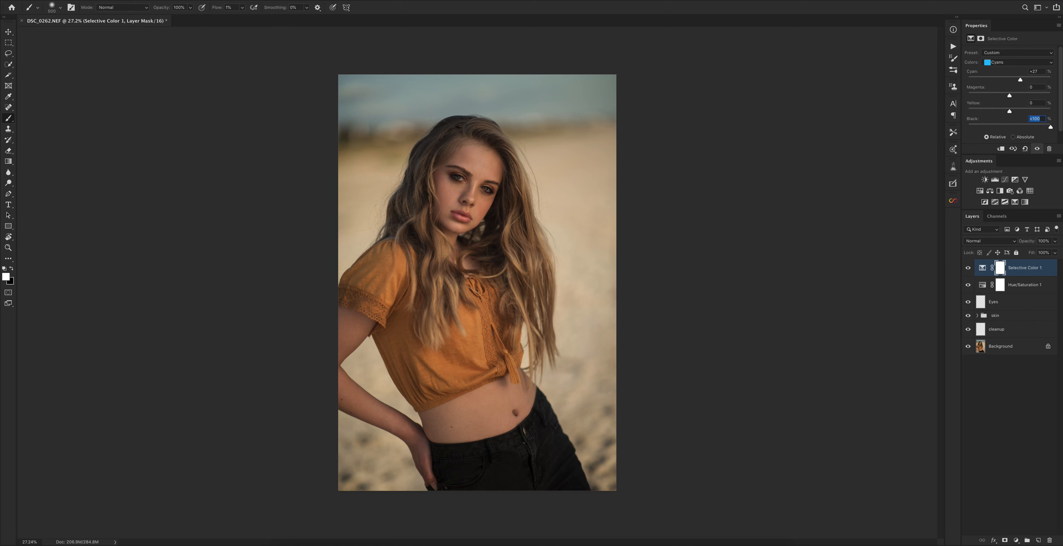
click(968, 268)
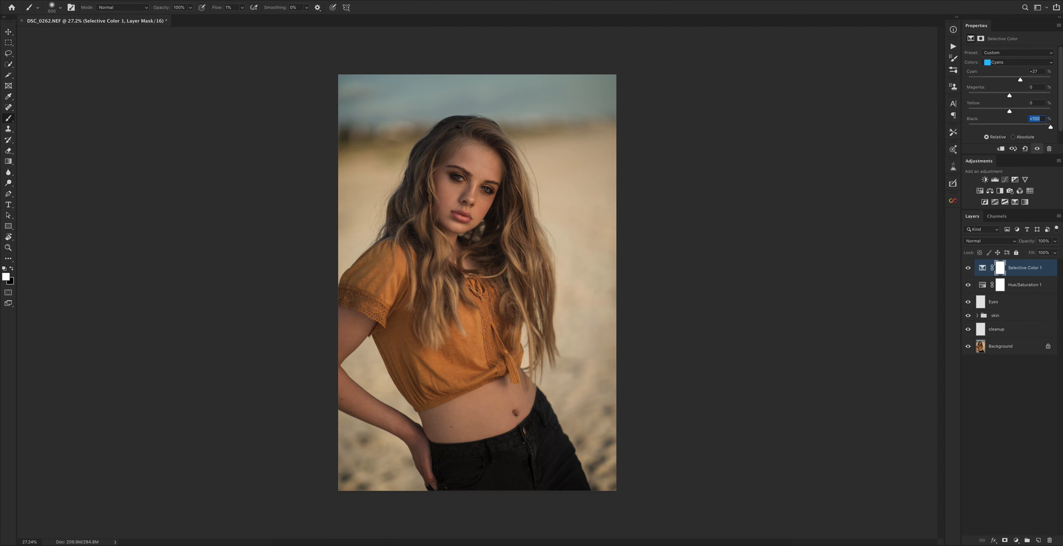
mouse_move(916, 344)
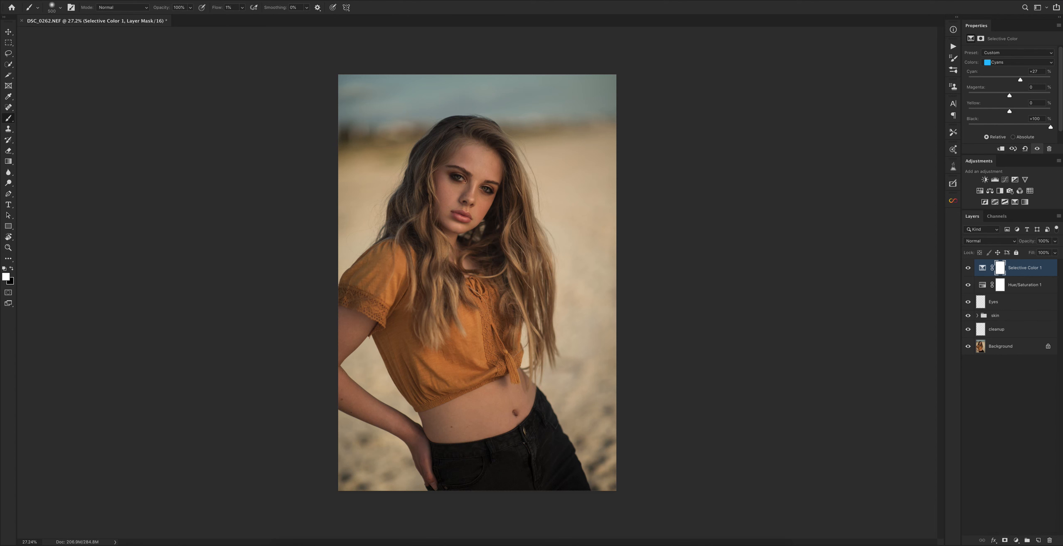
click(989, 191)
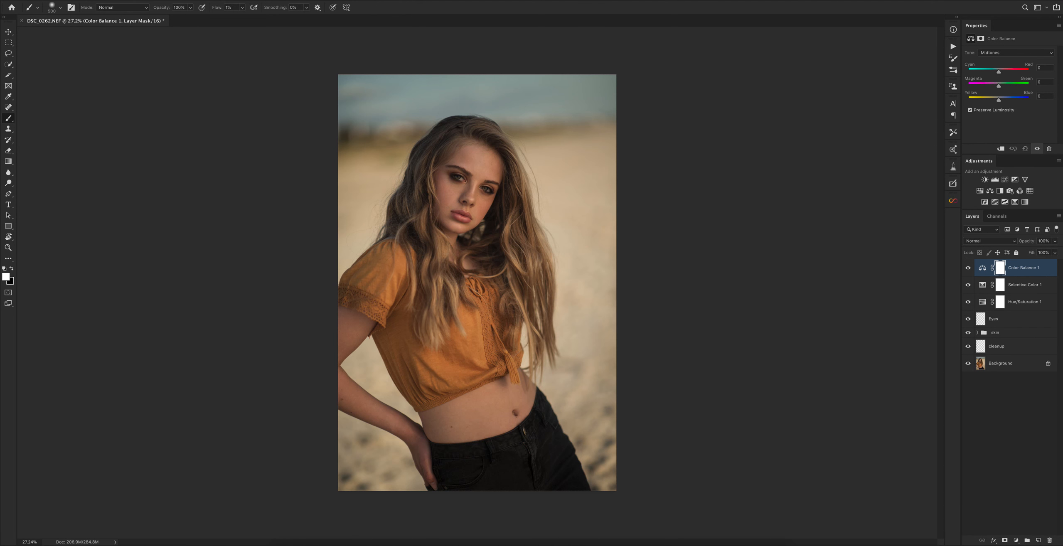
- Set Color Balance 1 highlights to Red +5 and Blue -3, and adjust the shadows
click(1012, 52)
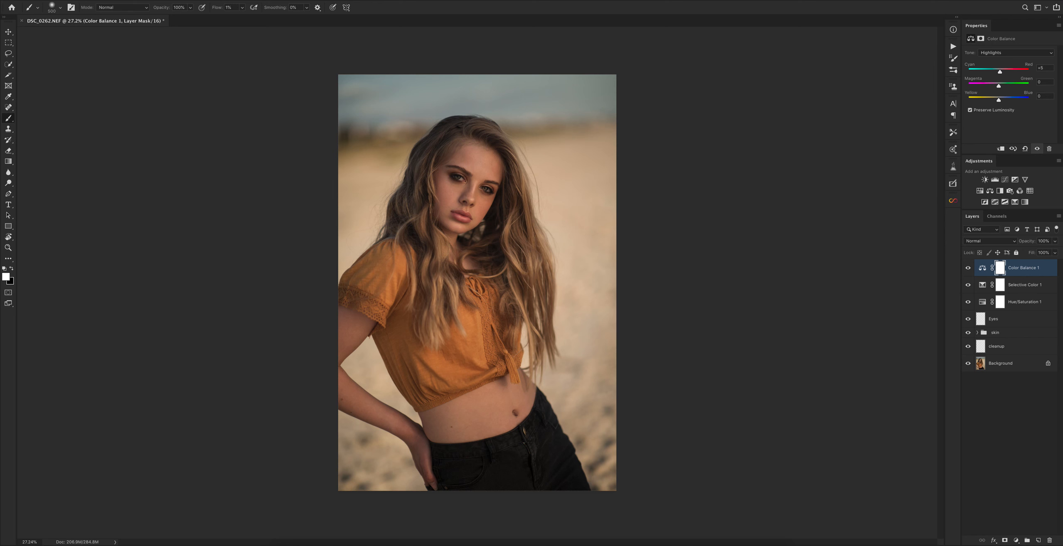
drag(996, 84, 990, 84)
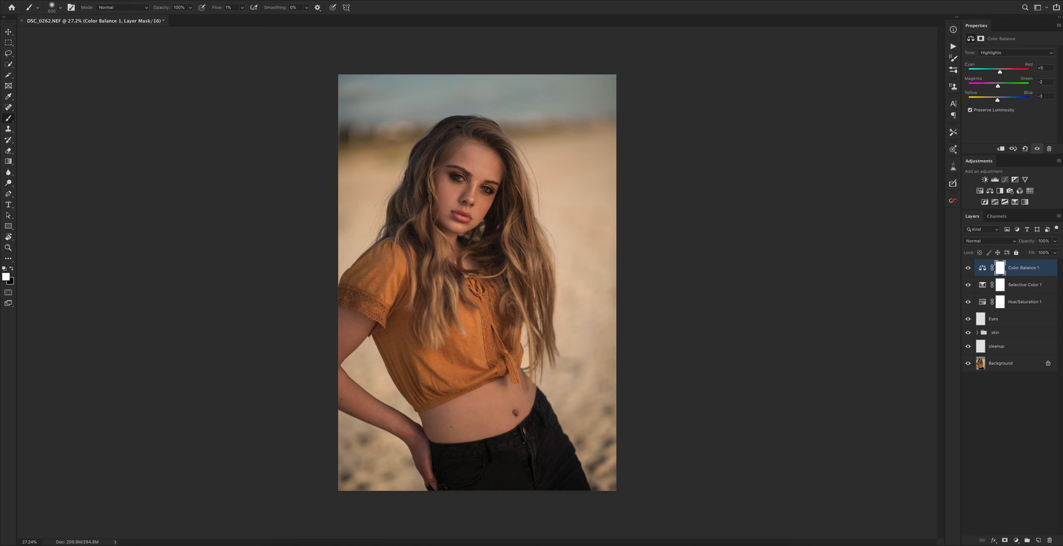
click(1010, 52)
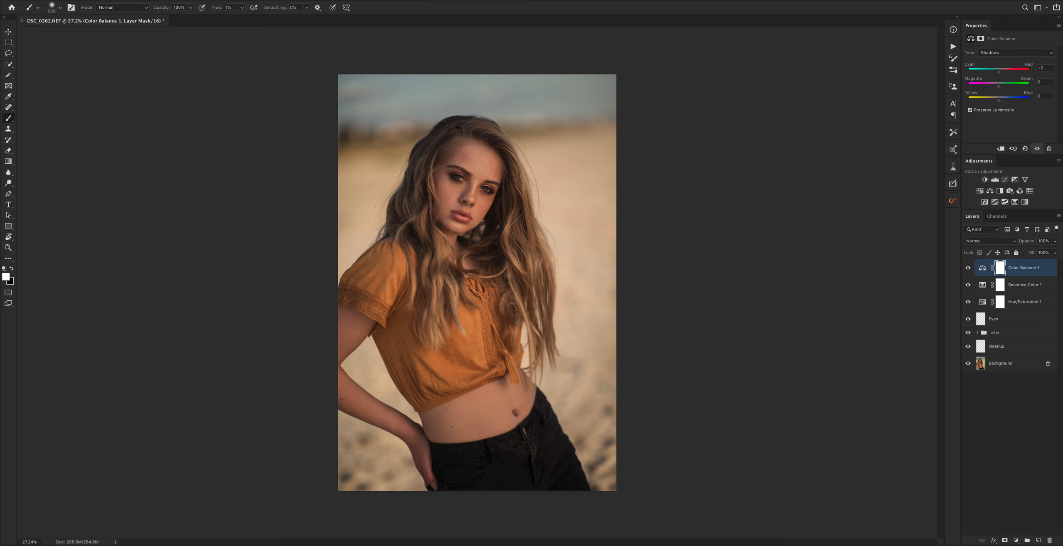
drag(999, 73, 993, 72)
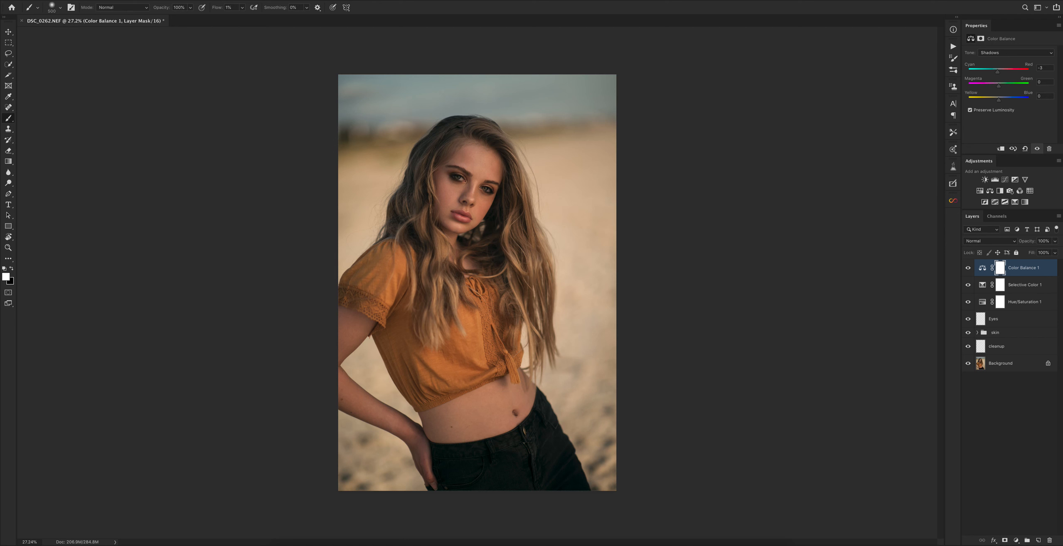
drag(1000, 88, 1007, 88)
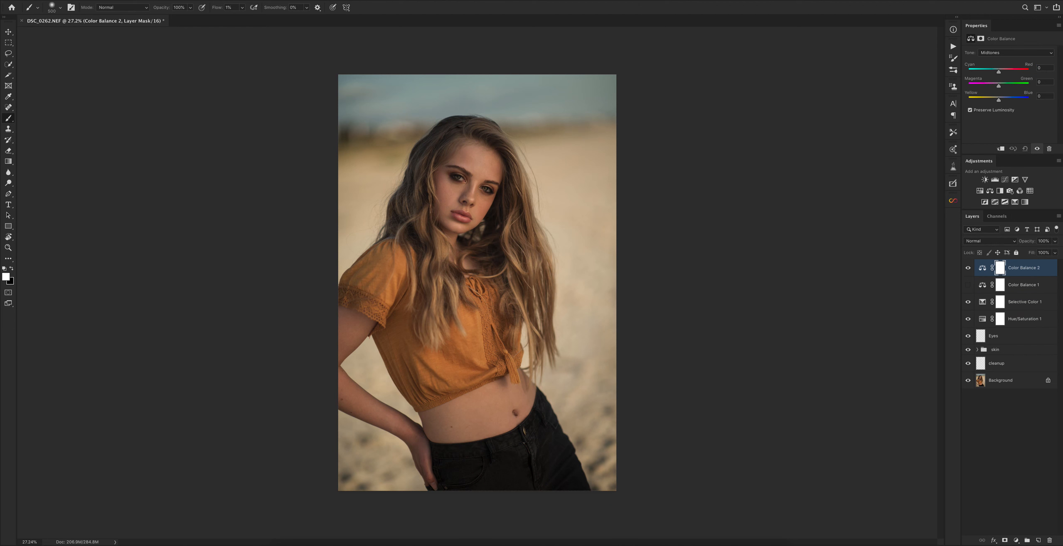
- Set Color Balance 2 shadows to Red +2 and Yellow -2
click(1012, 53)
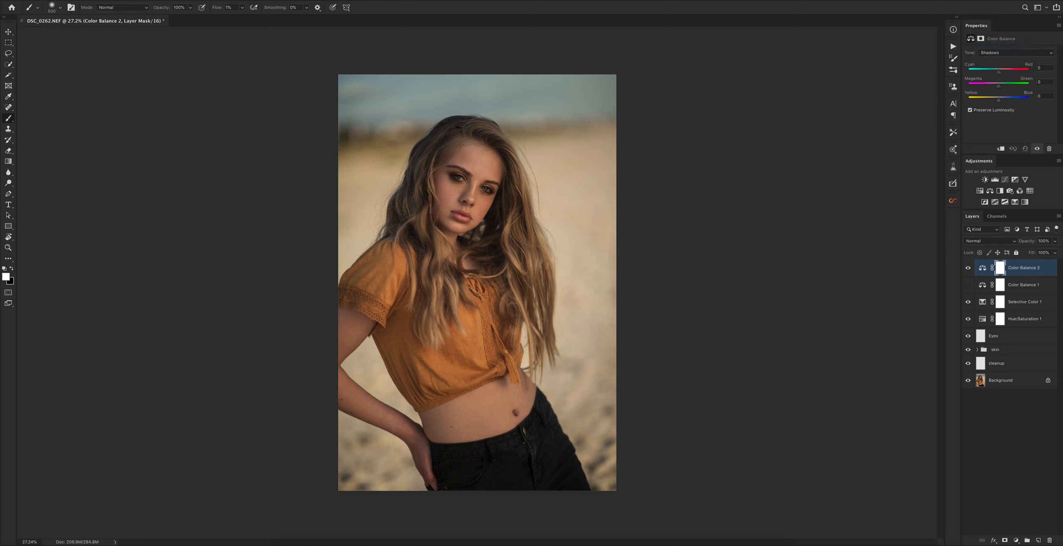
drag(999, 69, 1003, 68)
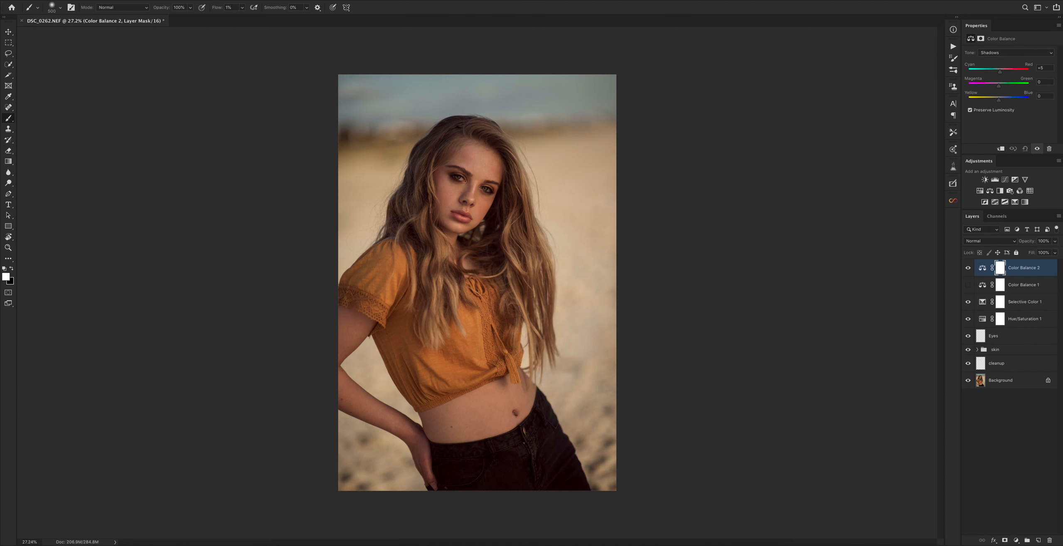
drag(1003, 72, 1000, 72)
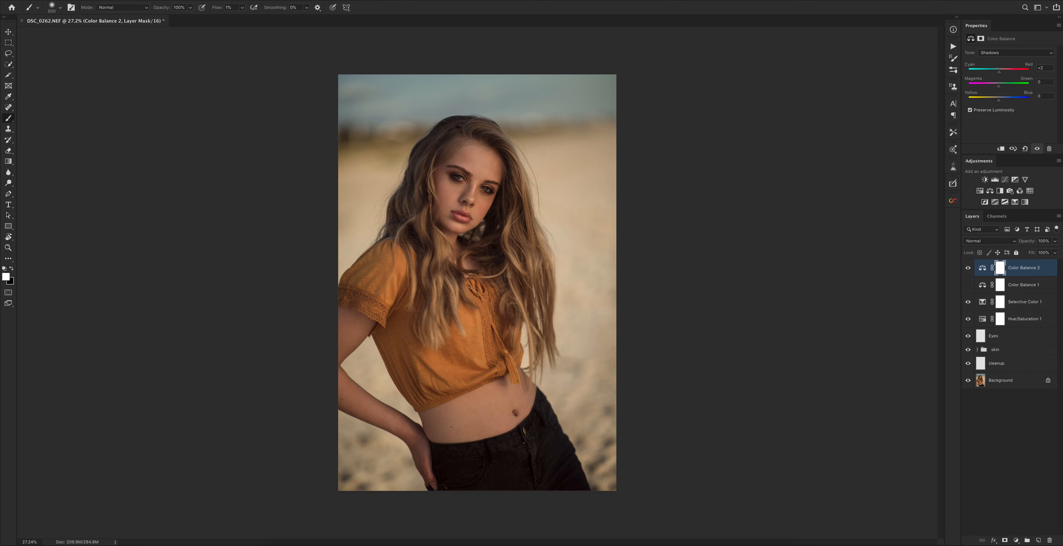
drag(1010, 99, 1014, 99)
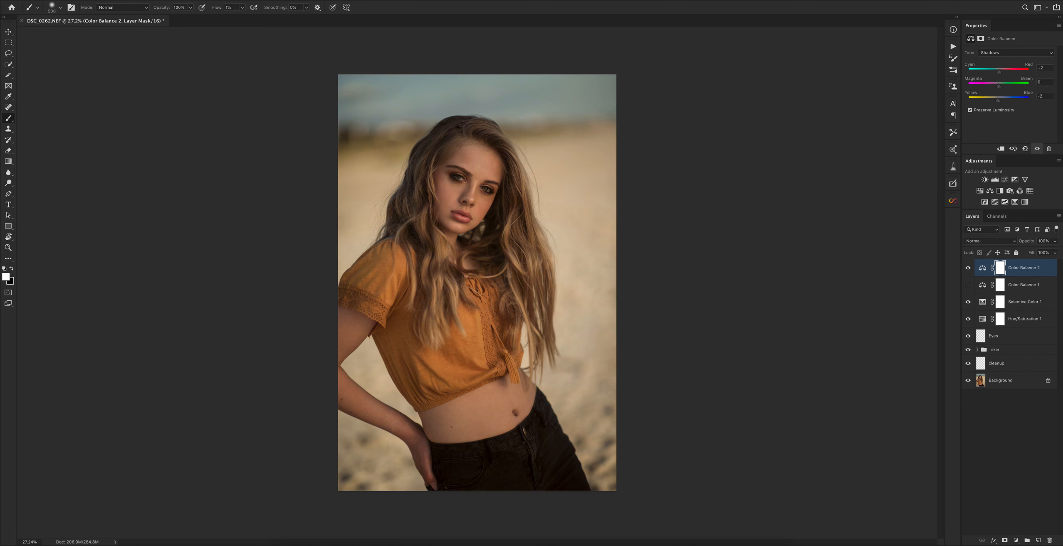
- Set the highlights to Cyan -5 and Blue +7, and select the adjustment layers
click(1016, 53)
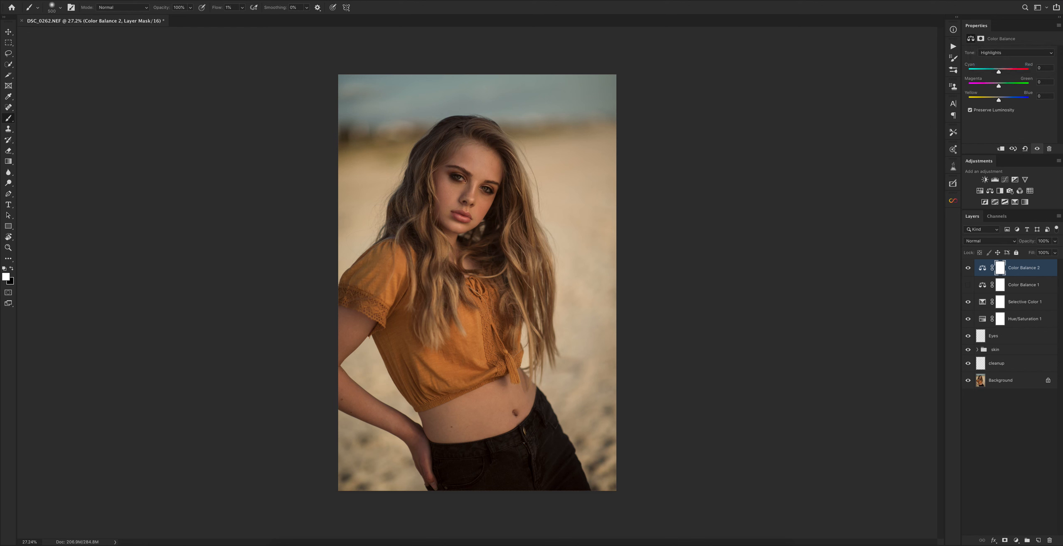
drag(1013, 71, 996, 71)
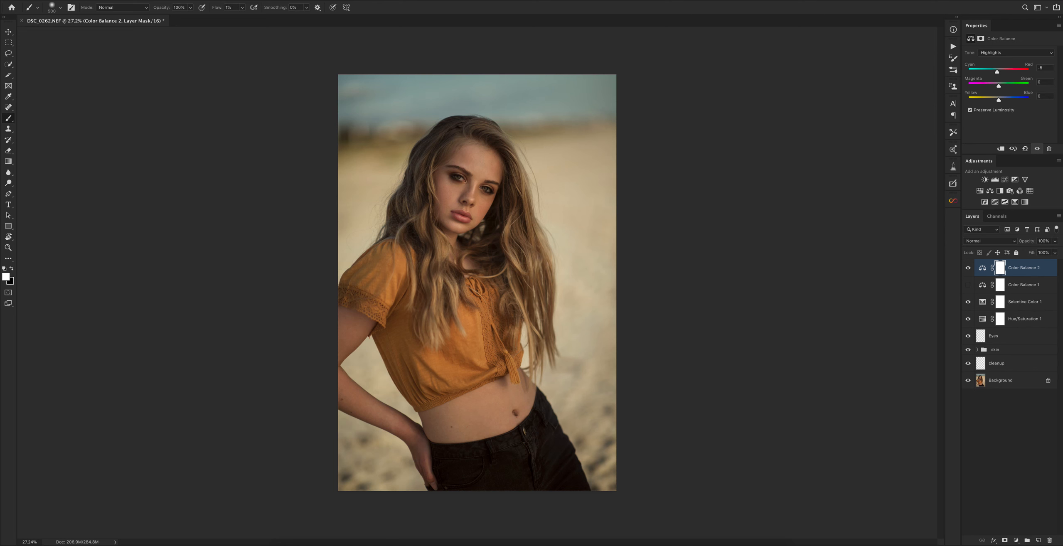
drag(997, 100, 1000, 100)
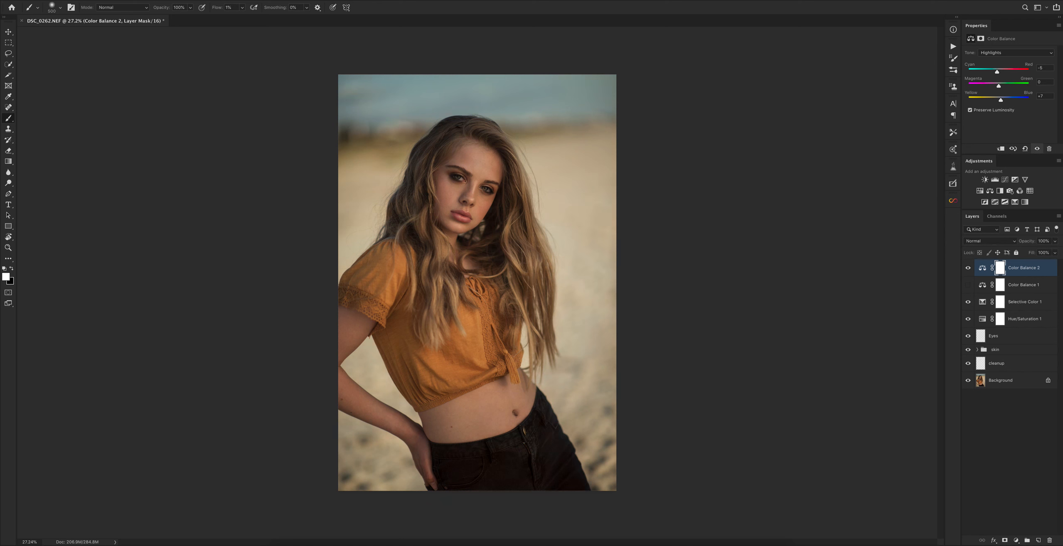
click(967, 267)
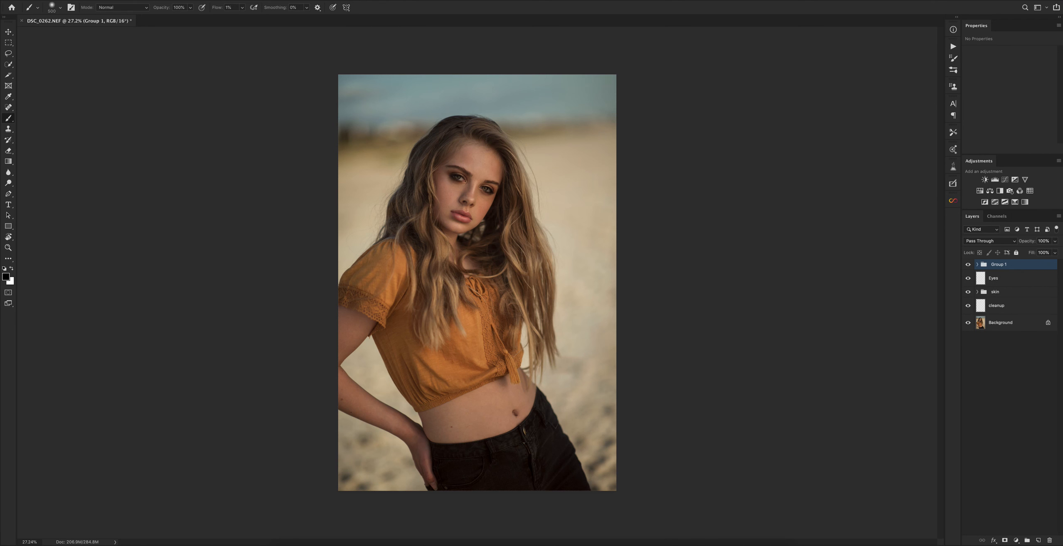
- Compare Group 1 hidden and shown, then select Group 1 through cleanup
click(968, 265)
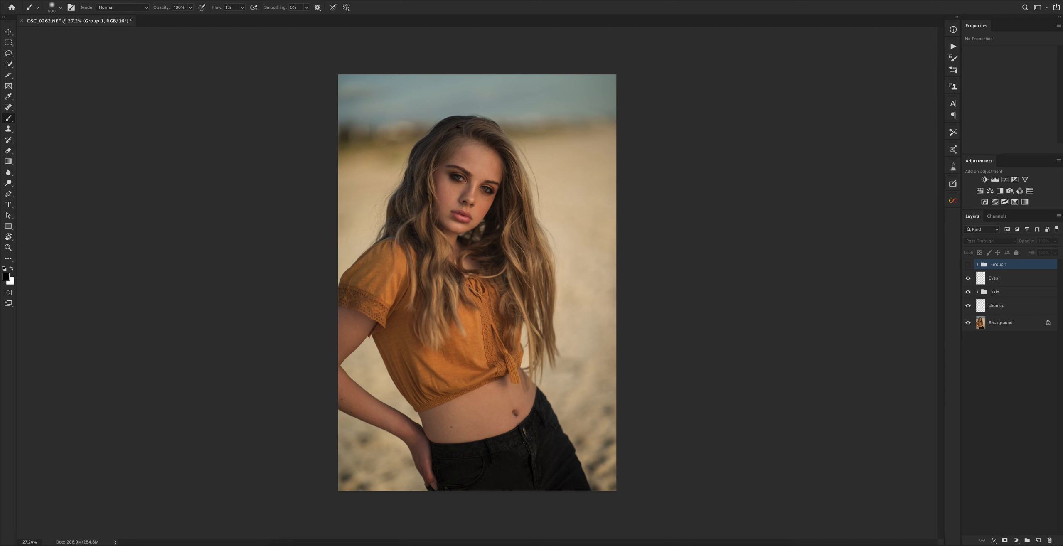
click(968, 264)
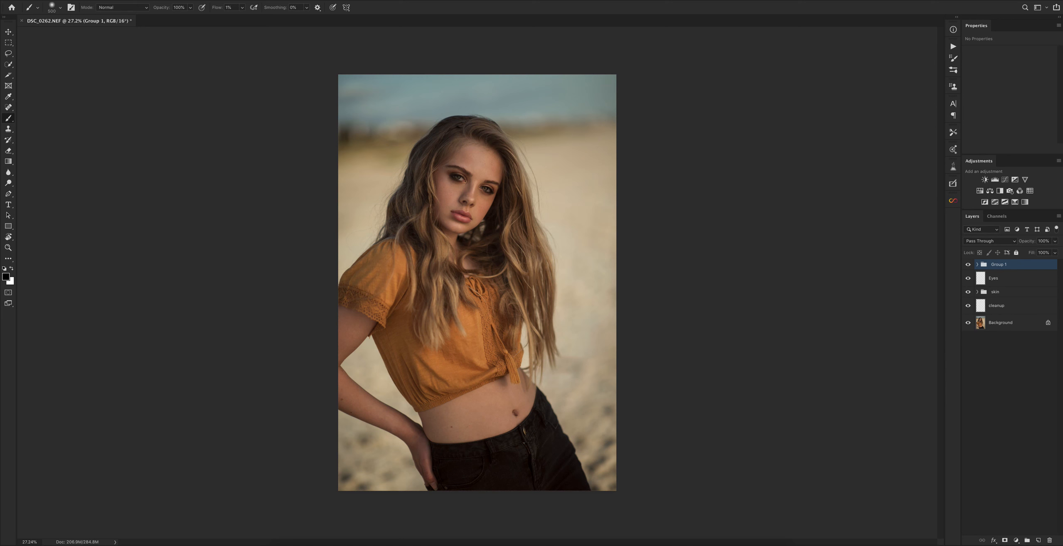
click(967, 278)
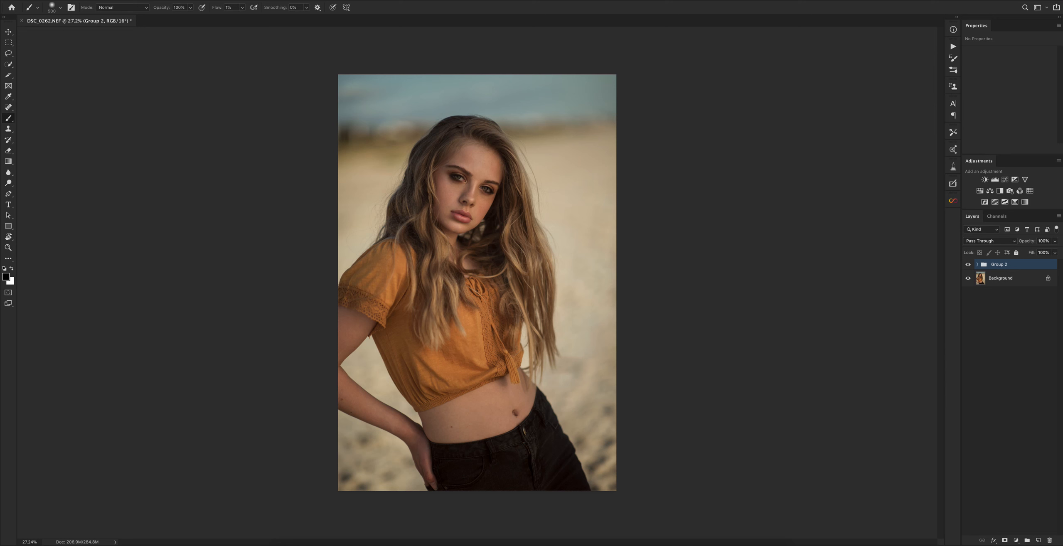
click(967, 264)
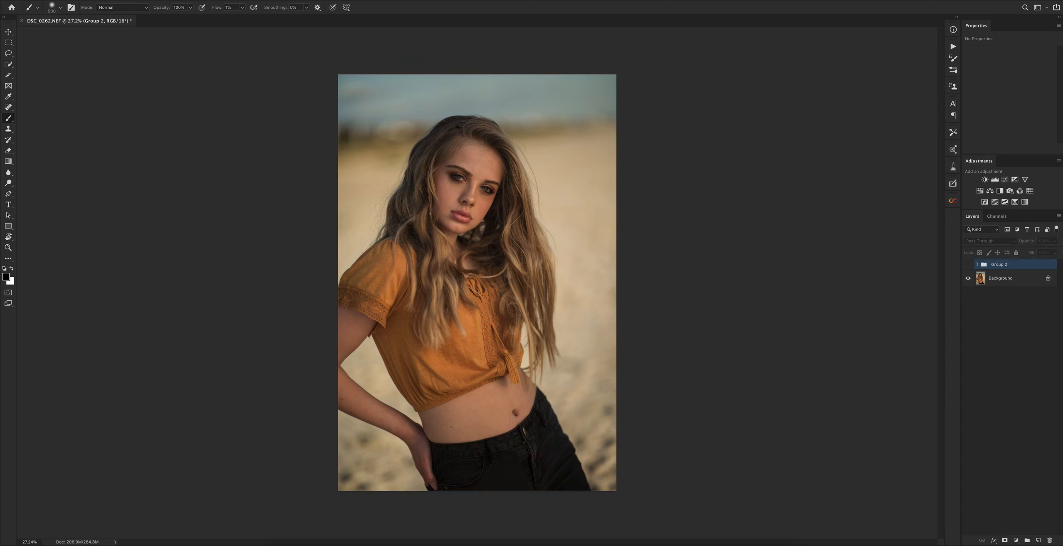
click(967, 264)
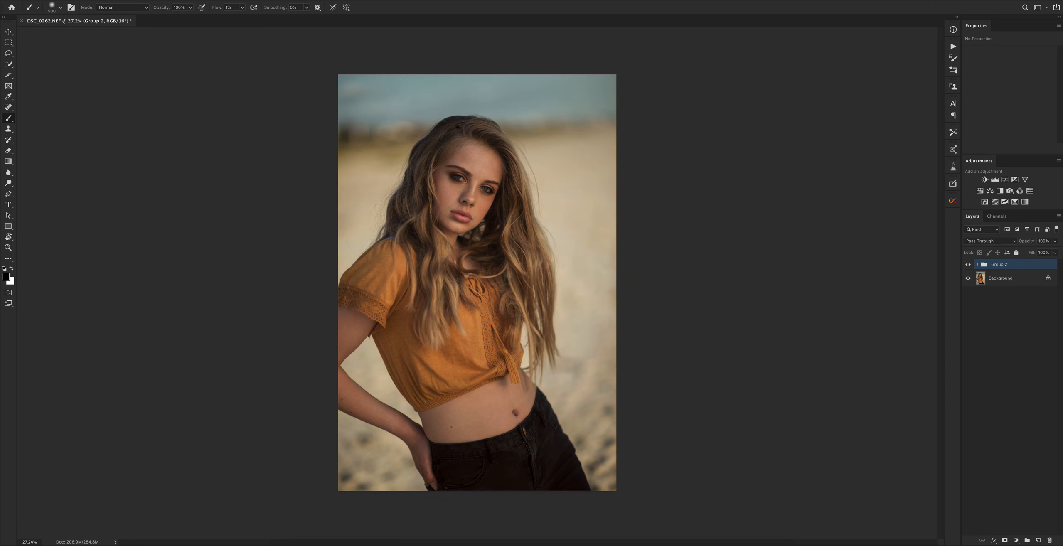
click(968, 265)
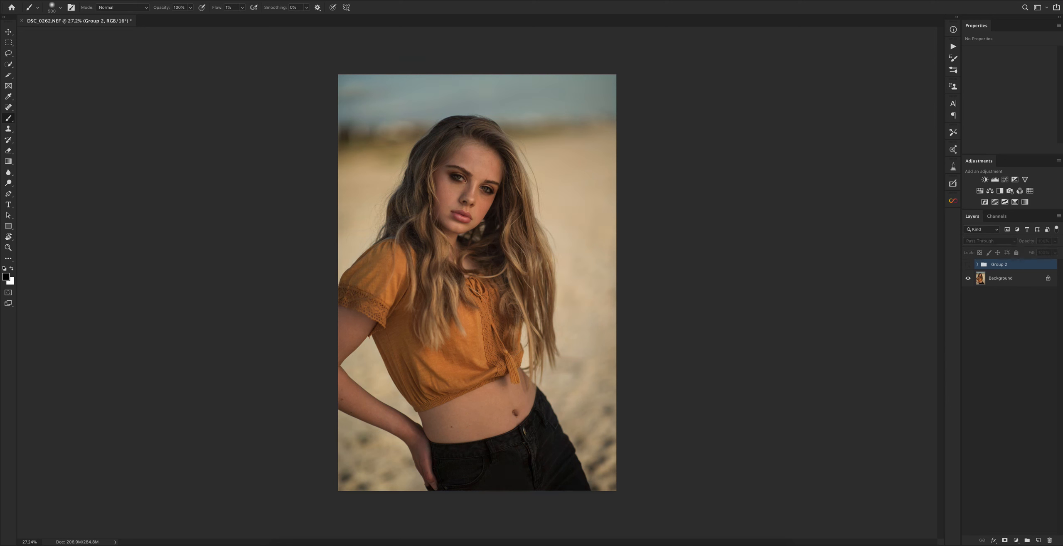
click(967, 264)
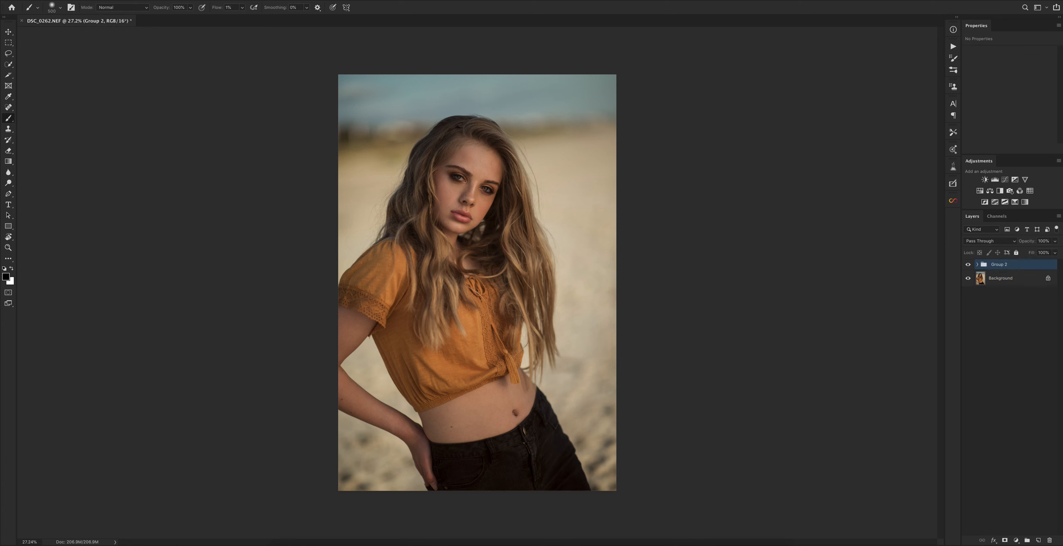
click(1000, 278)
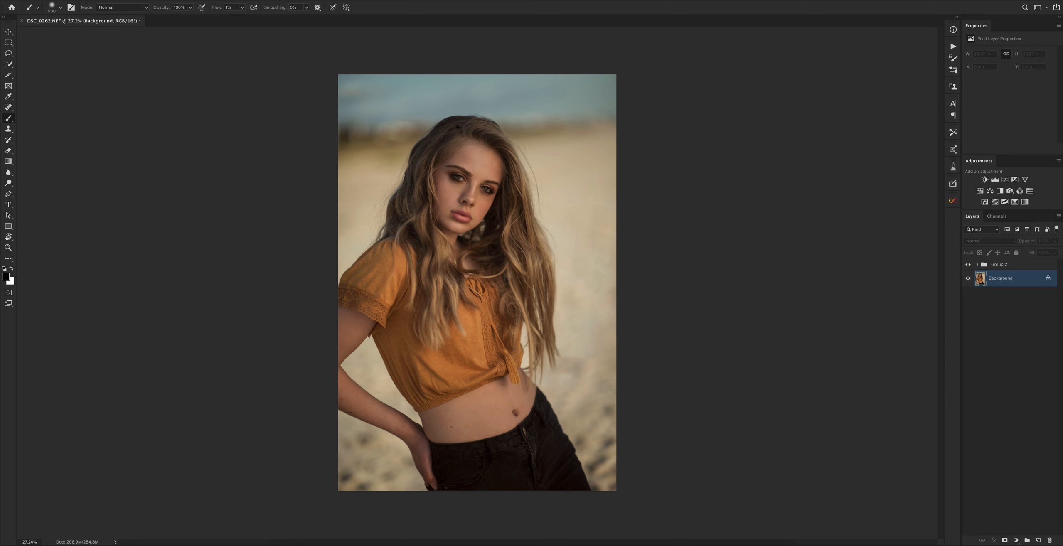
click(985, 191)
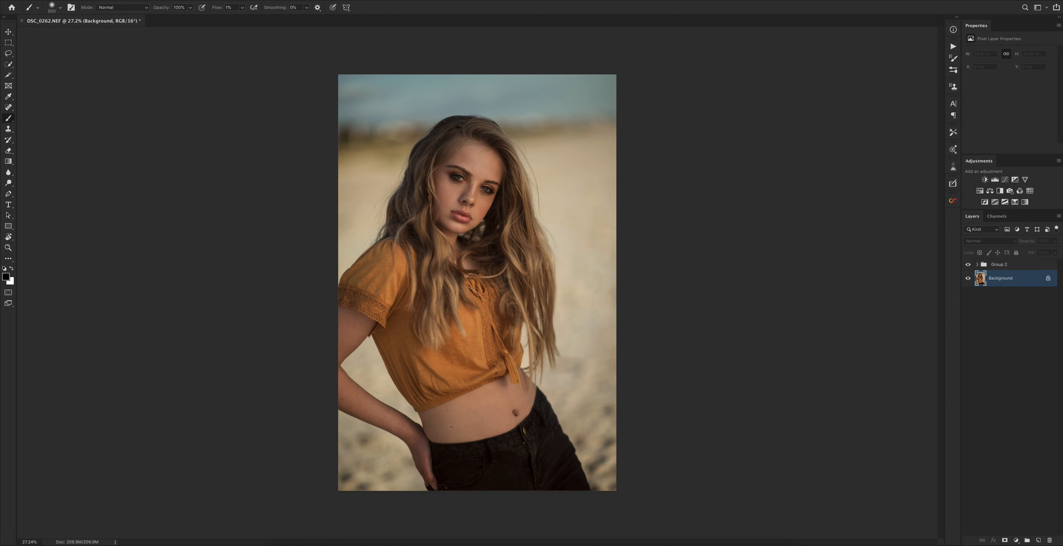
click(999, 265)
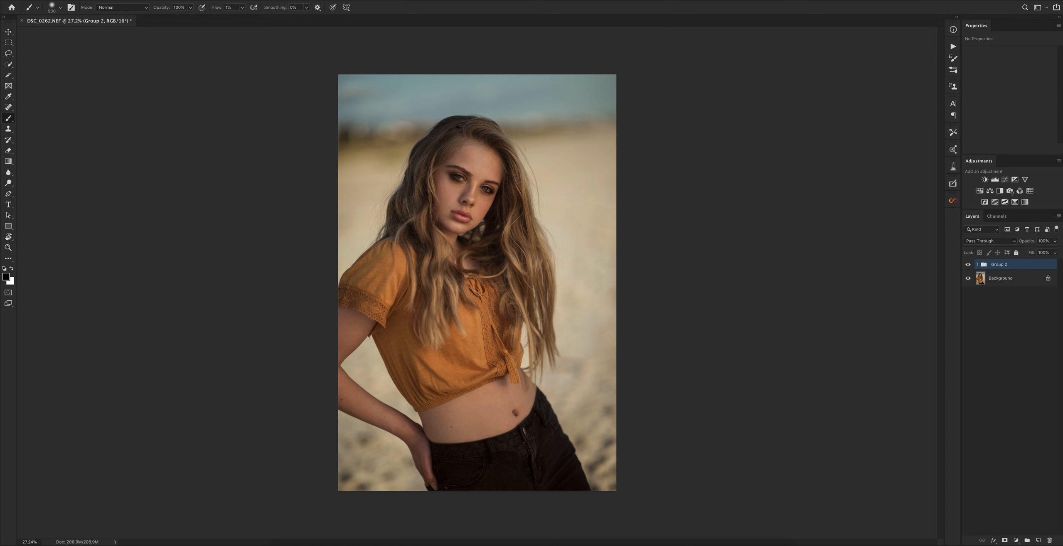